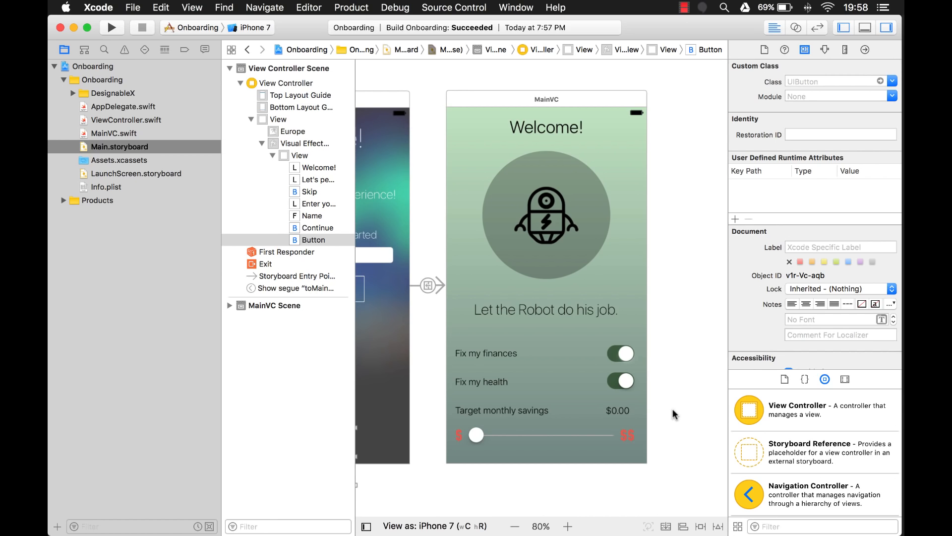
# Build and launch the Onboarding app on the iPhone 7 simulator.
pyautogui.click(111, 27)
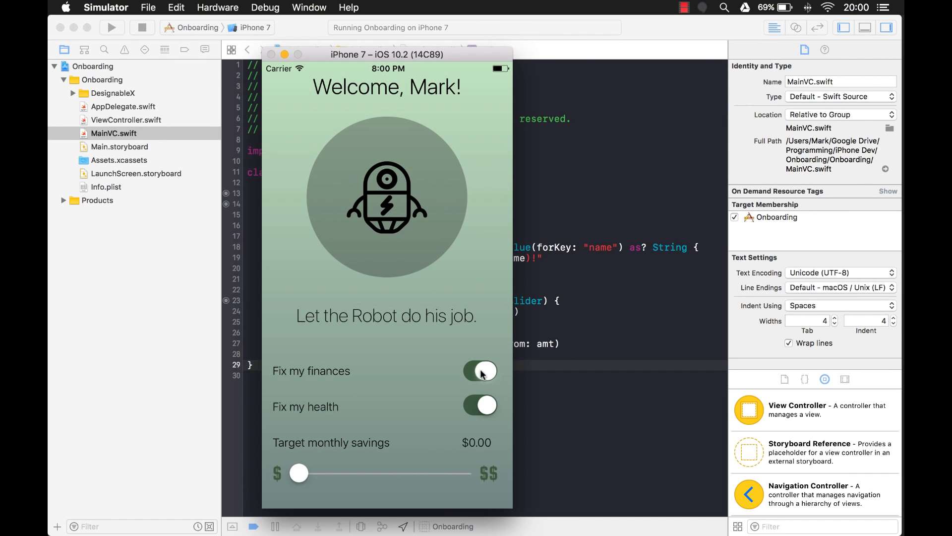
# Switch Fix my health off and drag the savings slider to $3,818.18.
pyautogui.click(480, 404)
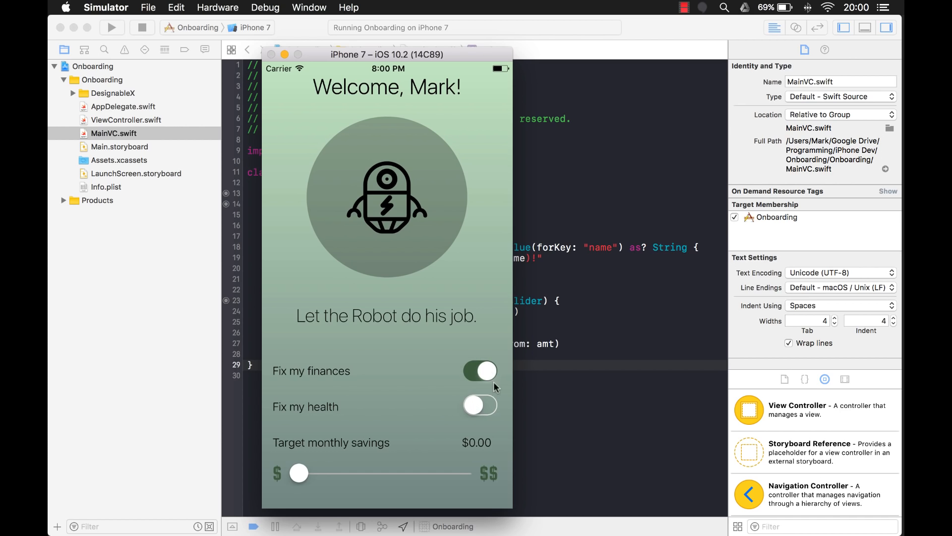
pyautogui.moveTo(484, 387)
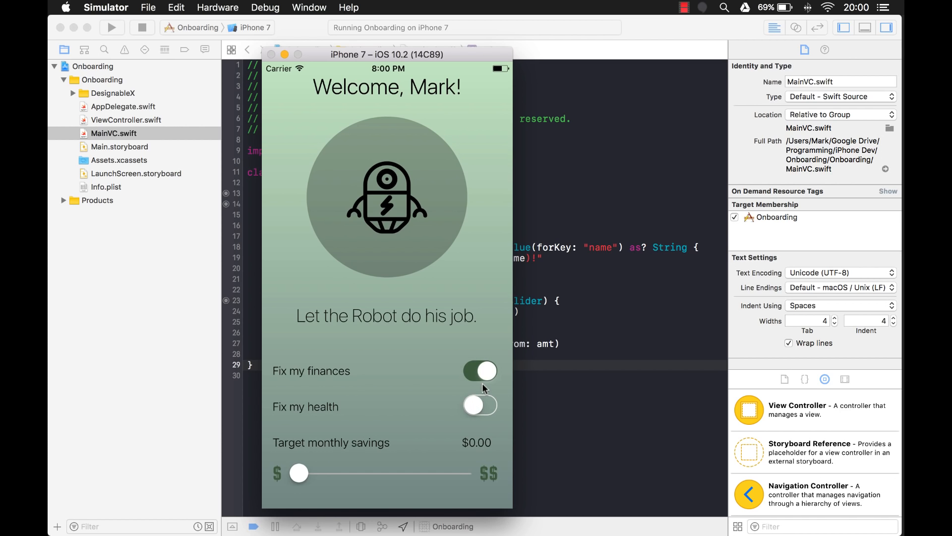
pyautogui.moveTo(362, 456)
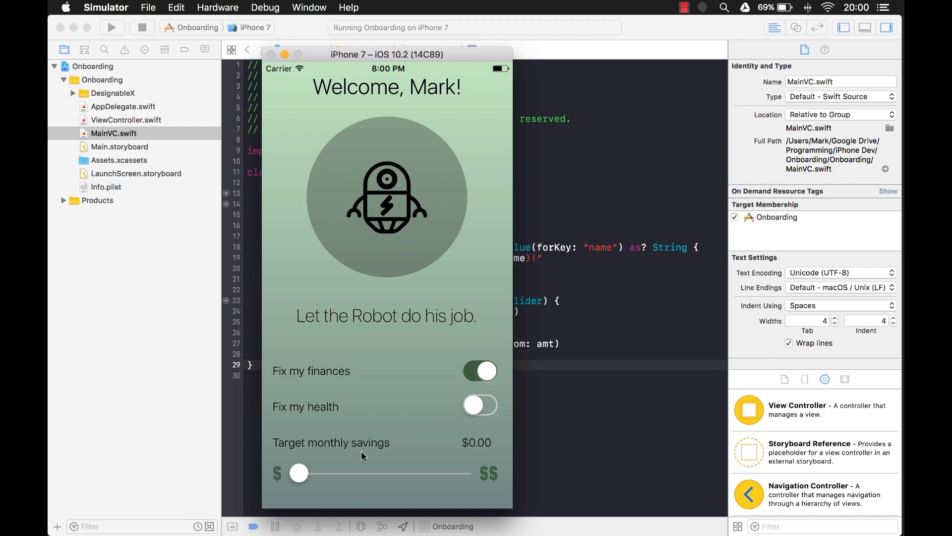
pyautogui.moveTo(298, 473); pyautogui.dragTo(405, 473)
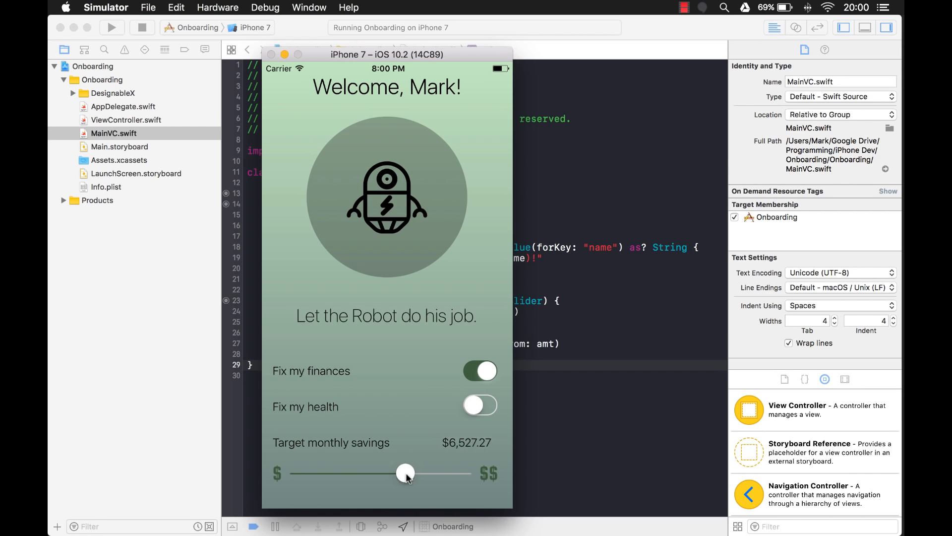
pyautogui.moveTo(404, 473); pyautogui.dragTo(383, 473)
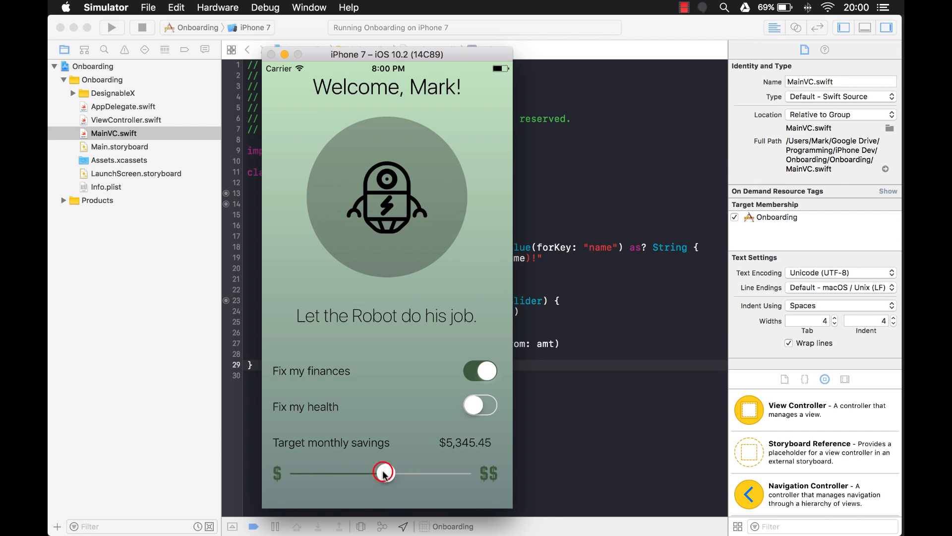
pyautogui.moveTo(383, 472); pyautogui.dragTo(462, 472)
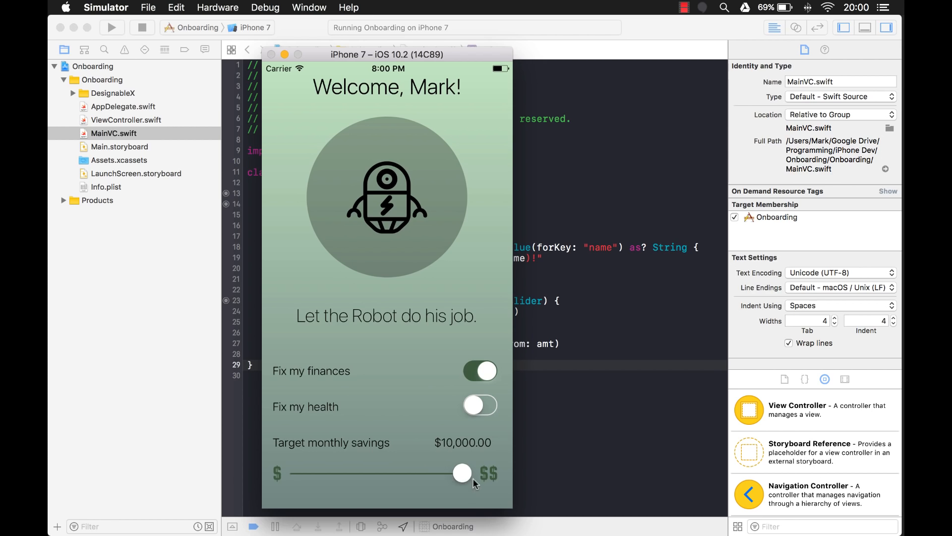
pyautogui.moveTo(461, 473); pyautogui.dragTo(361, 472)
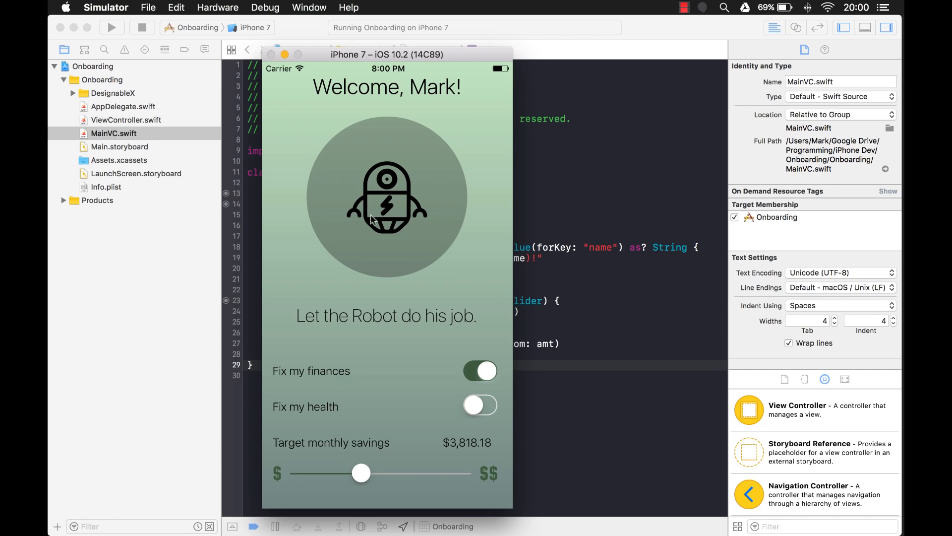
pyautogui.moveTo(390, 238)
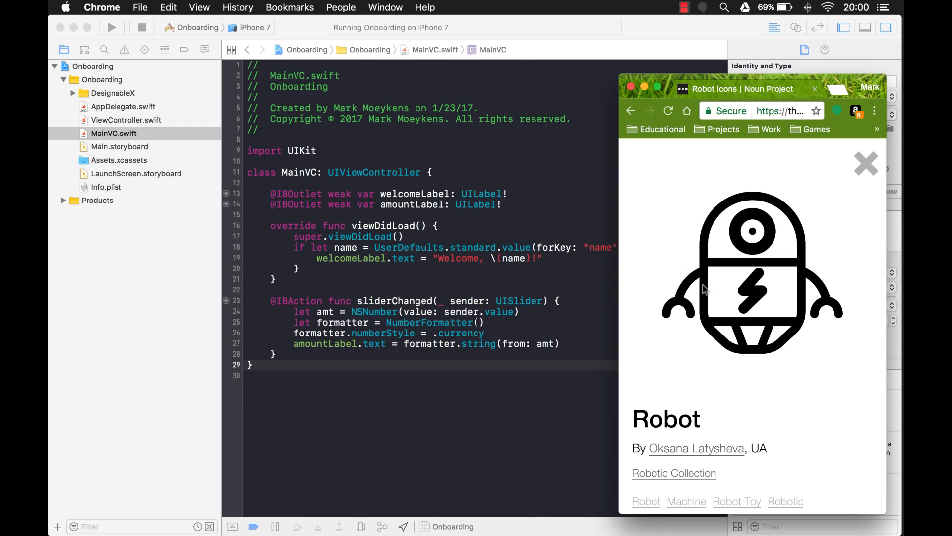
pyautogui.moveTo(686, 313)
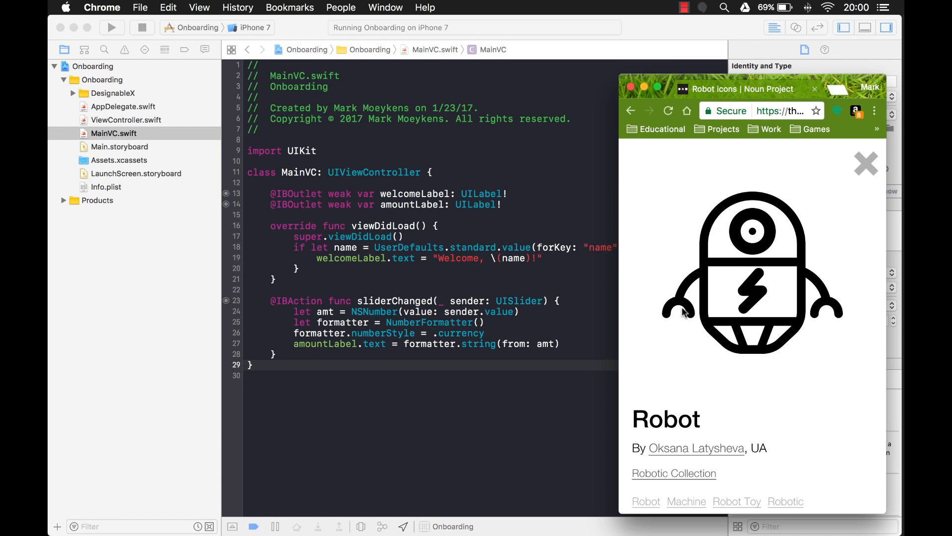
pyautogui.moveTo(742, 340)
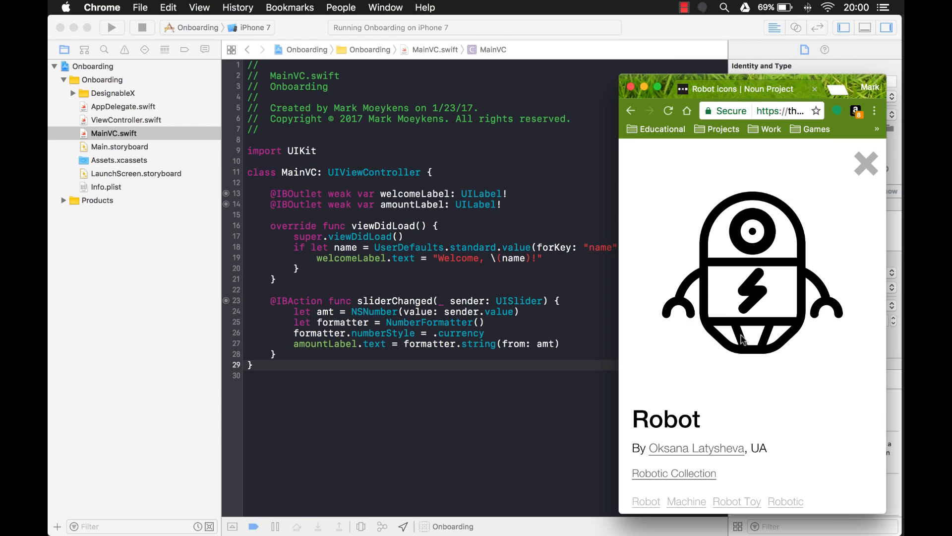
pyautogui.moveTo(656, 464)
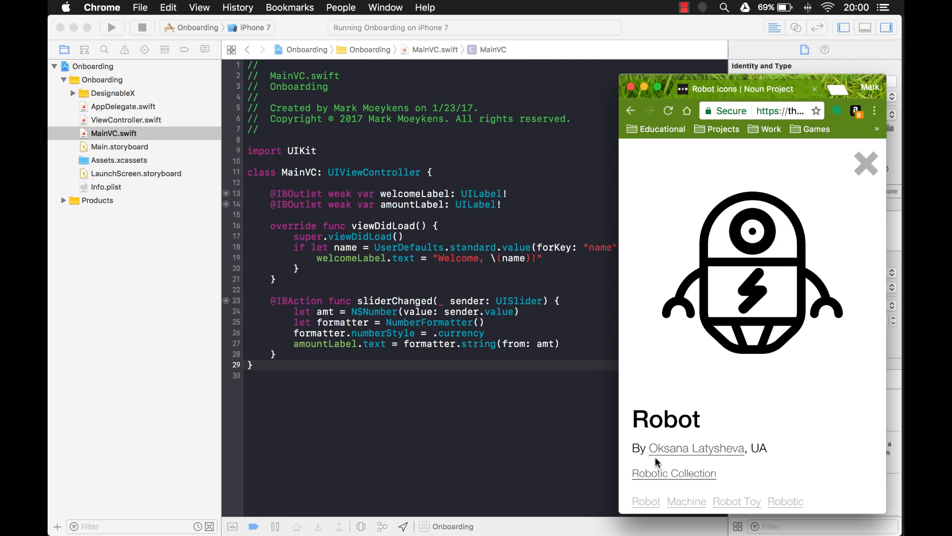
pyautogui.moveTo(746, 466)
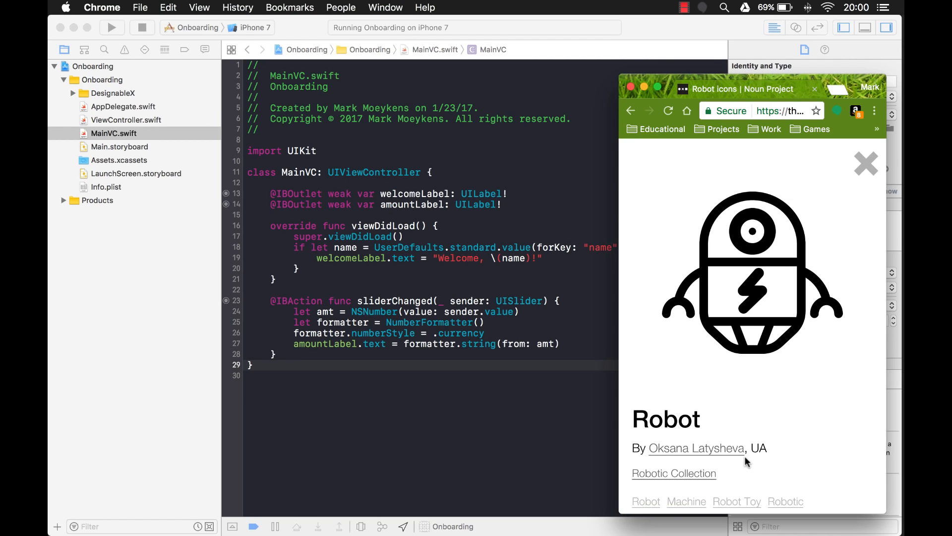
pyautogui.moveTo(714, 467)
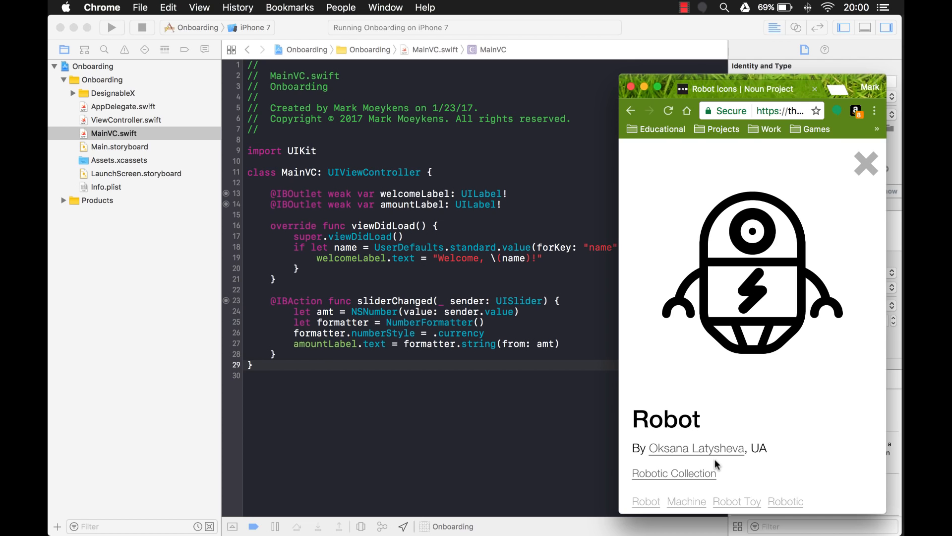
pyautogui.moveTo(797, 283)
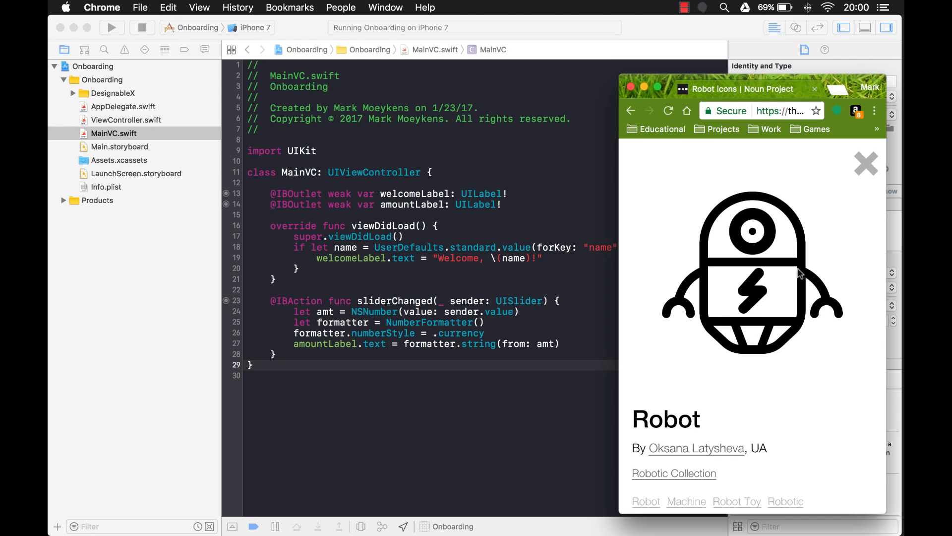
pyautogui.moveTo(681, 480)
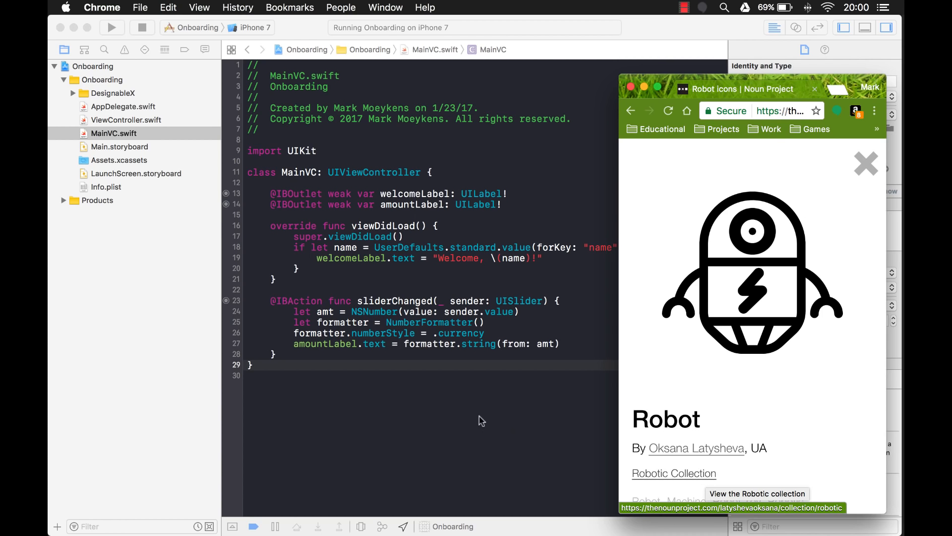
pyautogui.moveTo(479, 420)
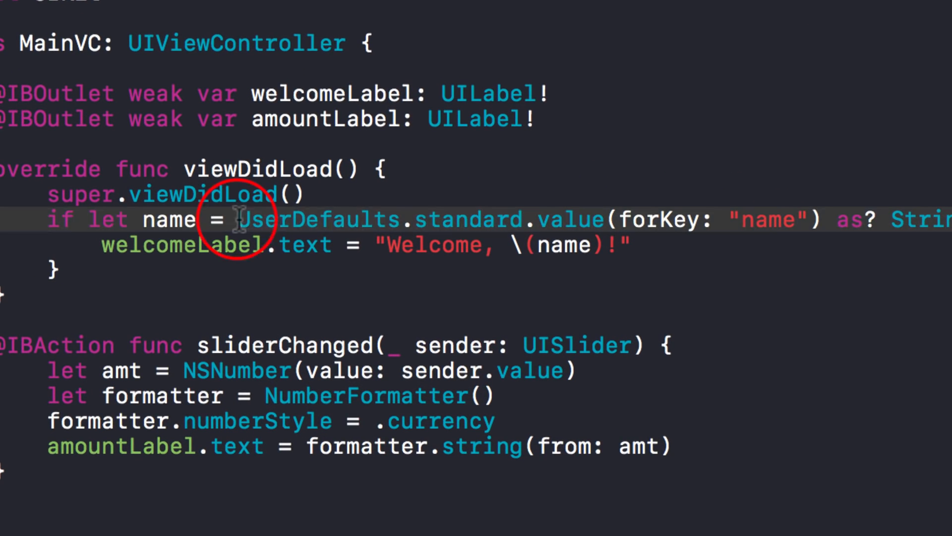
# Insert an empty line at the end of the sliderChanged function in MainVC.swift.
pyautogui.moveTo(237, 218); pyautogui.dragTo(522, 218)
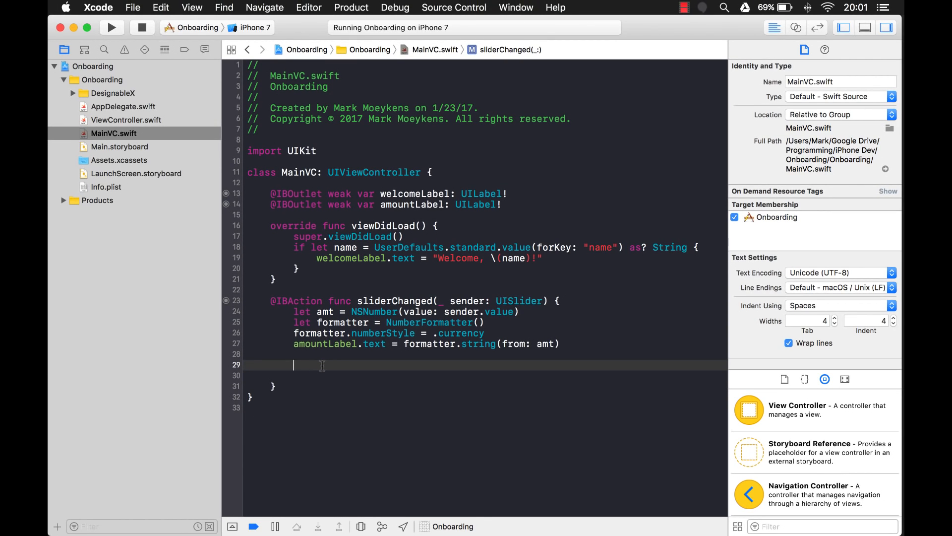
# Add UserDefaults.standard.set(sender.value, forKey: "") inside sliderChanged.
pyautogui.write('User')
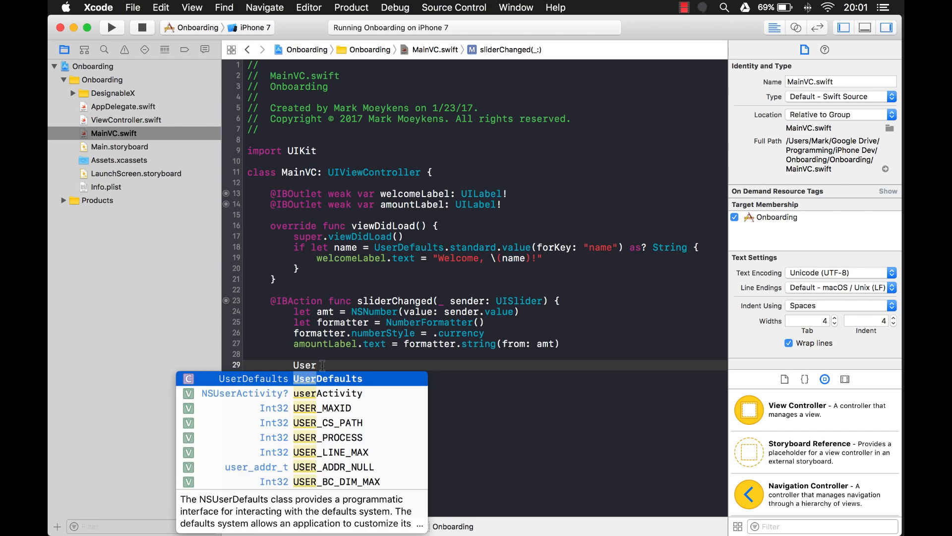
pyautogui.write('Defaults.sta')
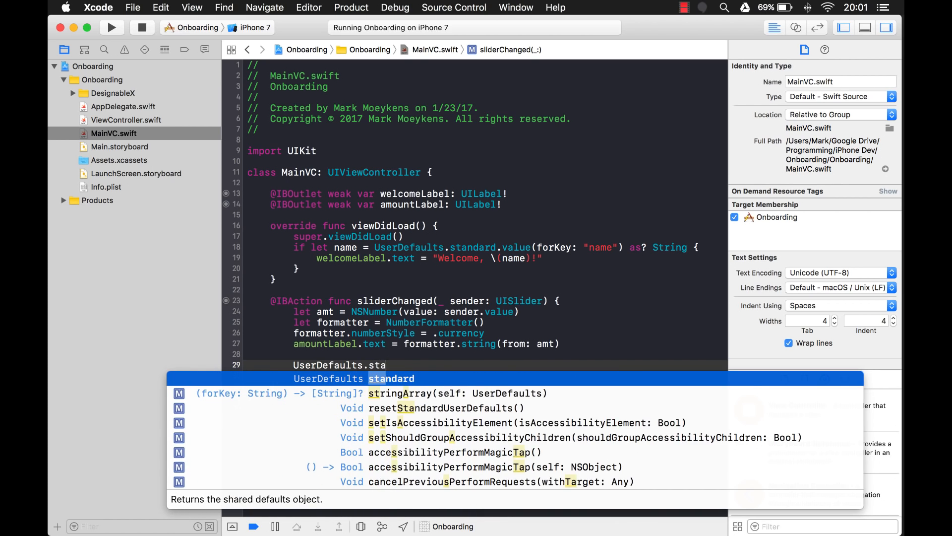
pyautogui.press('Return')
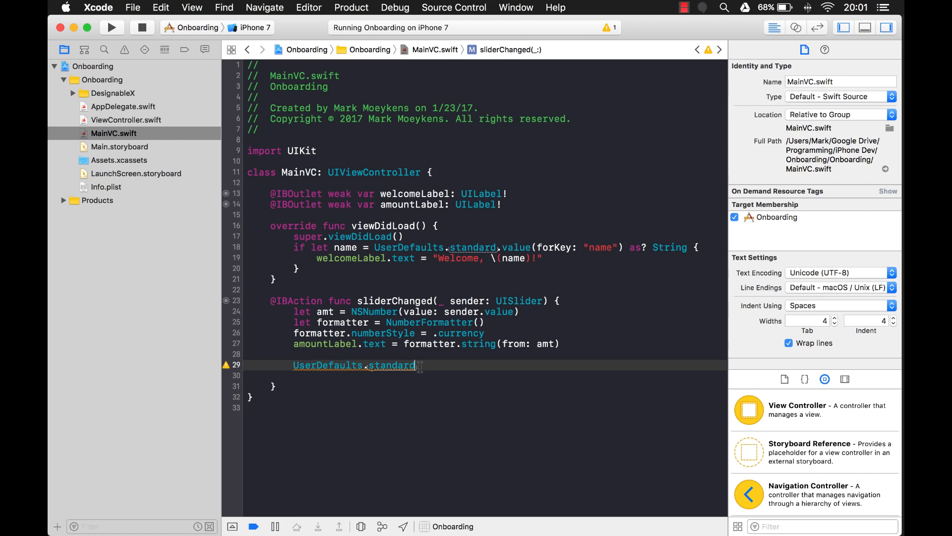
pyautogui.write('.')
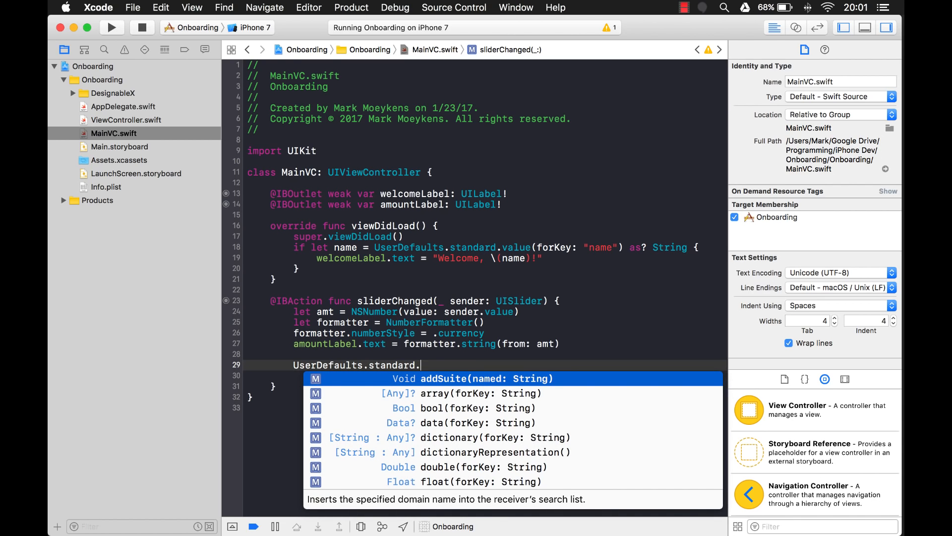
pyautogui.write('v')
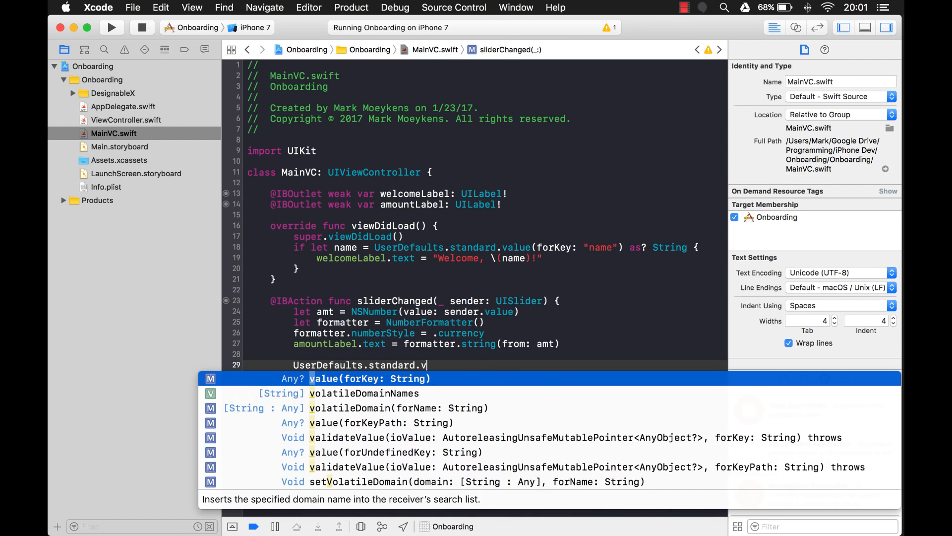
pyautogui.write('al')
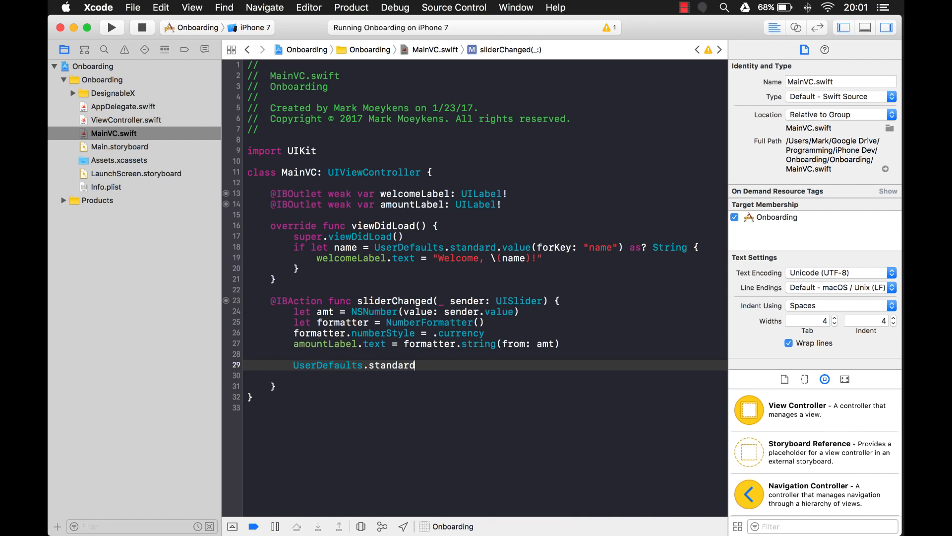
pyautogui.write('.se')
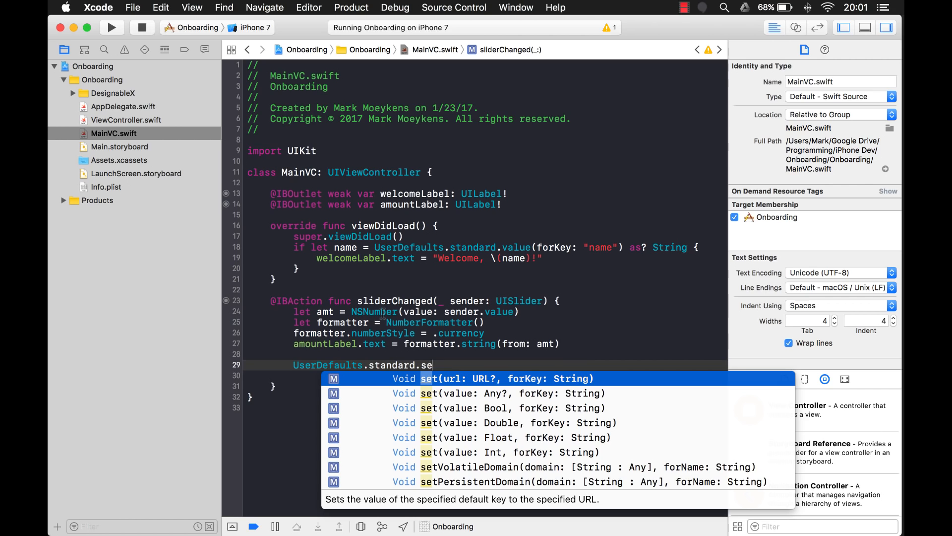
pyautogui.moveTo(536, 316)
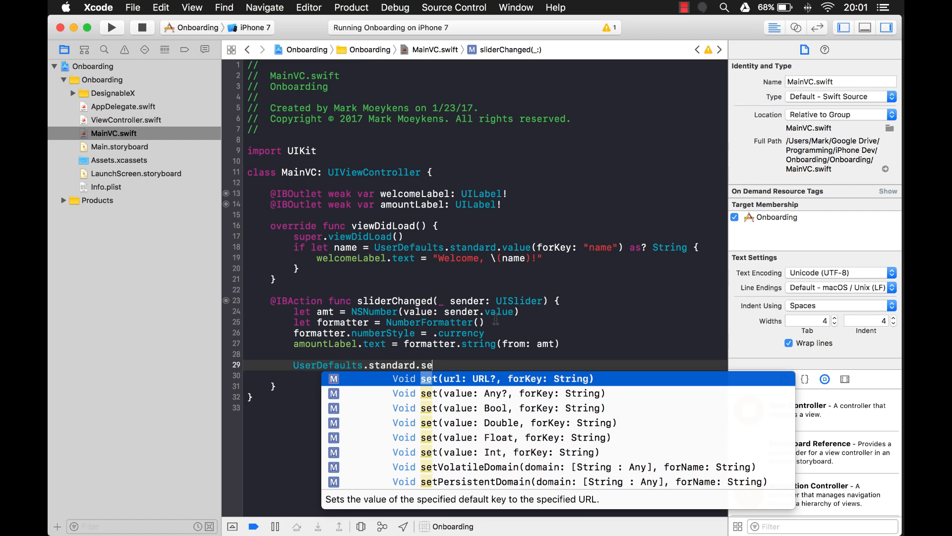
pyautogui.moveTo(499, 312)
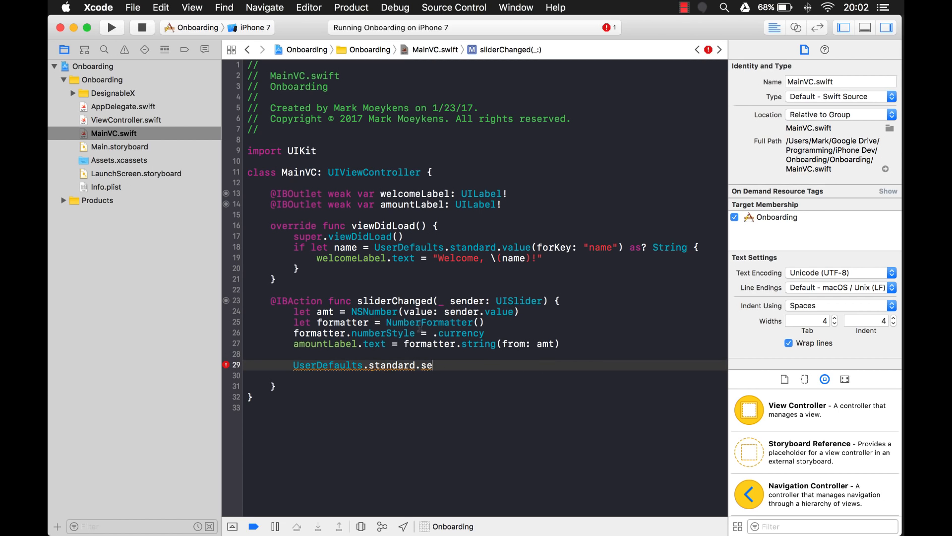
pyautogui.moveTo(451, 356)
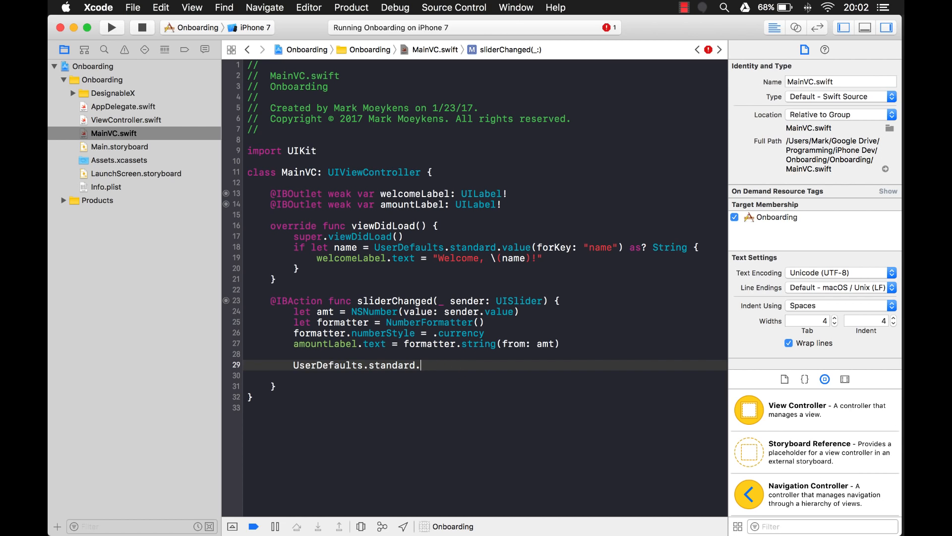
pyautogui.write('set(value: Float, forKey: String')
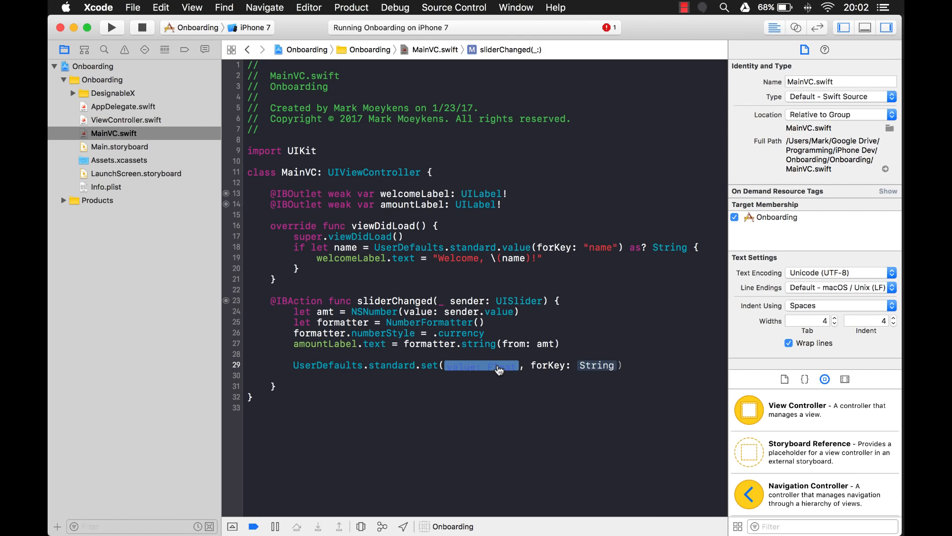
pyautogui.write('sender.value')
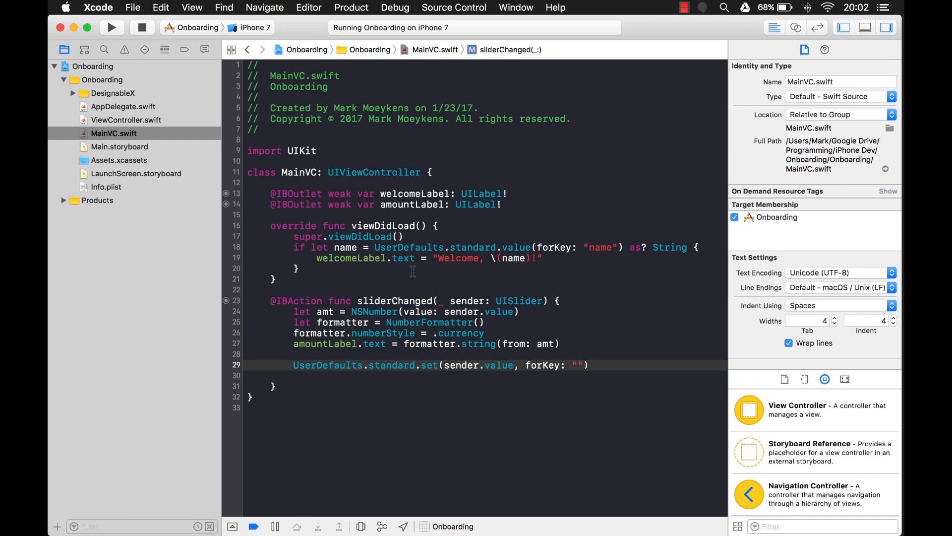
# Fill in the key name "targetSavings" inside the empty quotes.
pyautogui.click(581, 365)
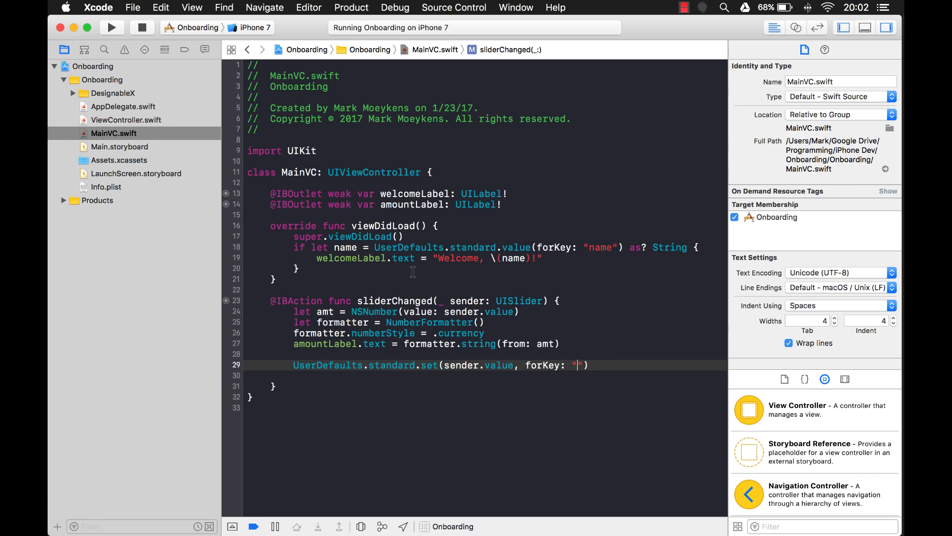
pyautogui.write('targetS')
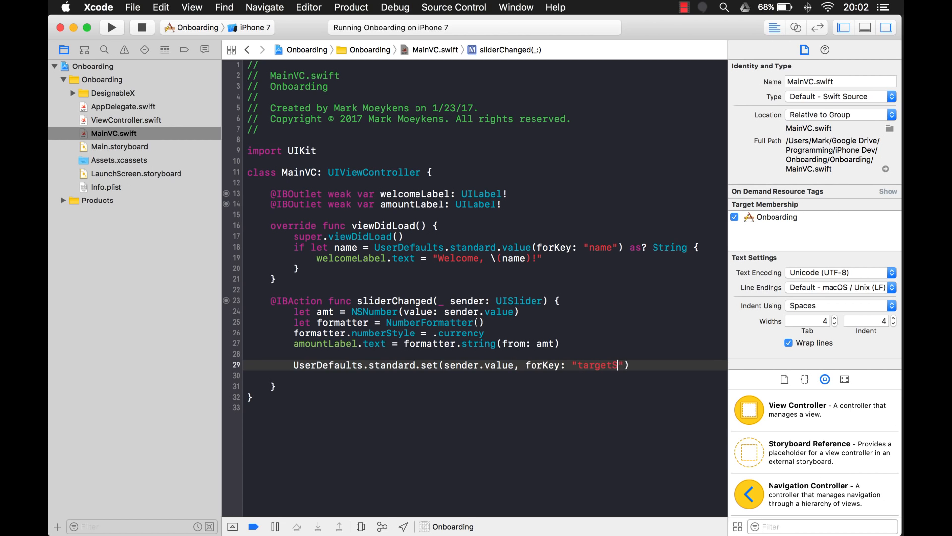
pyautogui.write('avings')
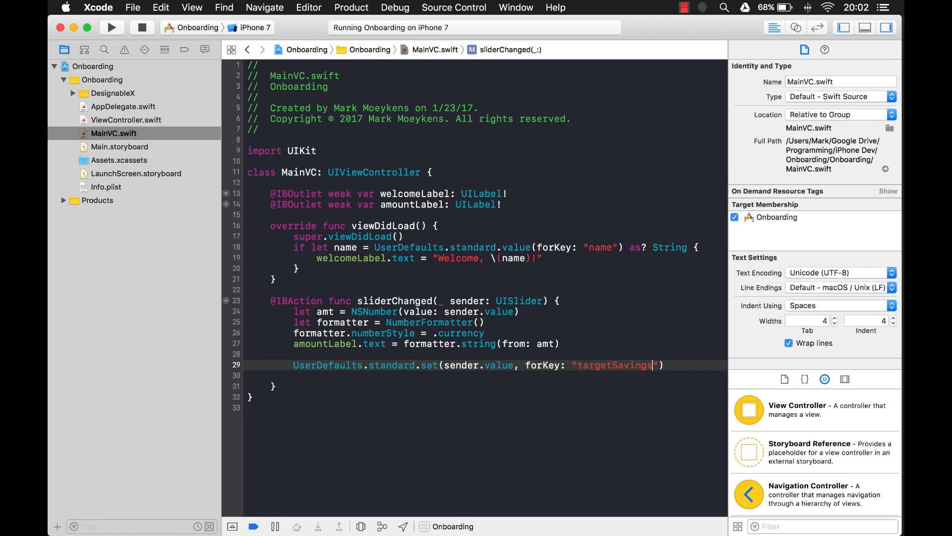
pyautogui.moveTo(309, 381)
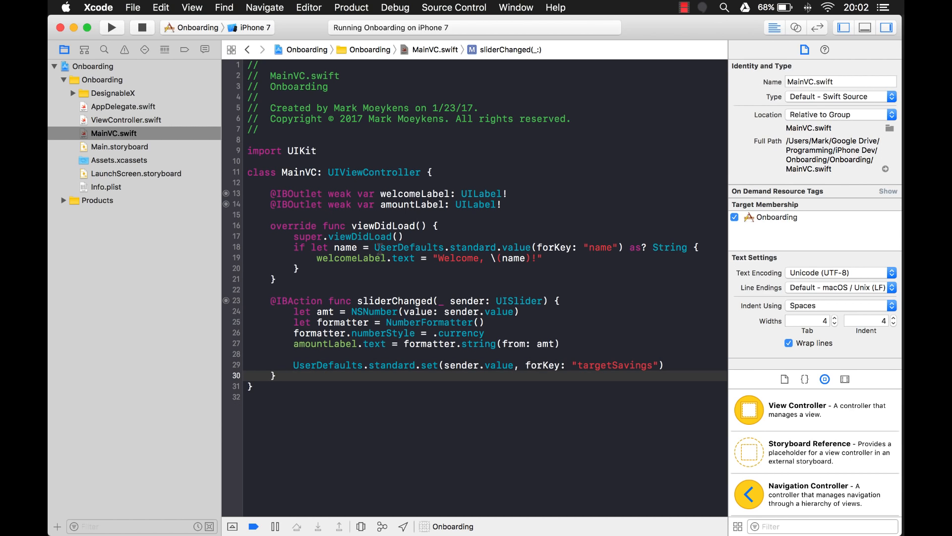
# Begin if let targetSavings = UserDefaults.standard.value(forKey: "targetSavings") in viewDidLoad.
pyautogui.click(343, 268)
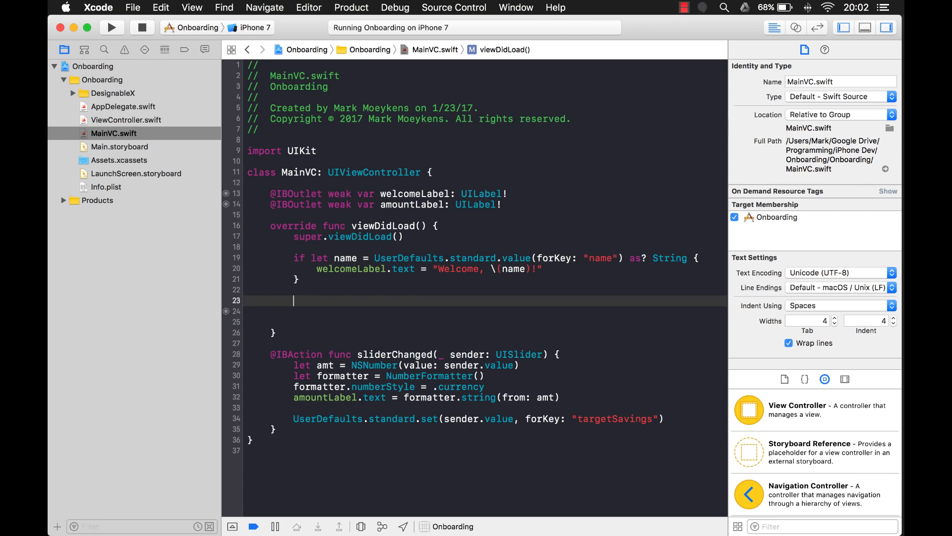
pyautogui.write('if')
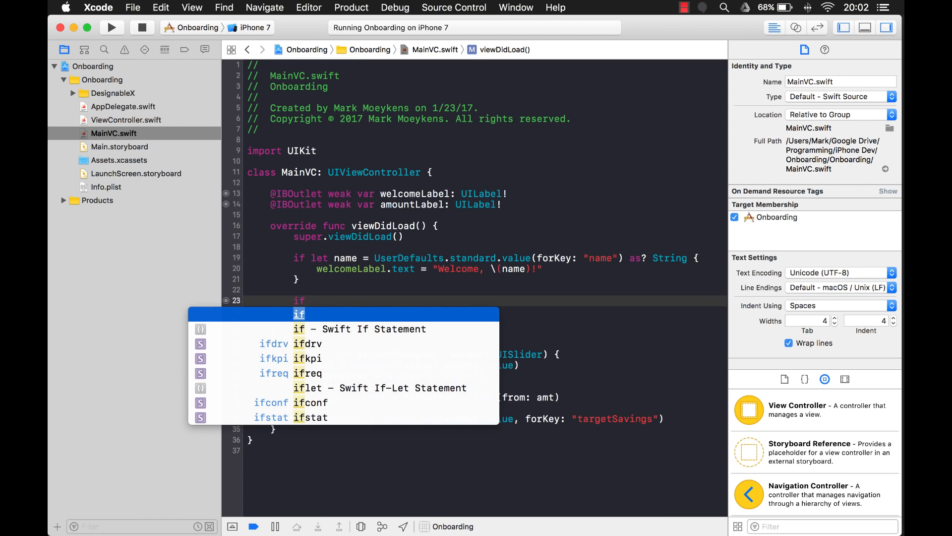
pyautogui.press('Escape')
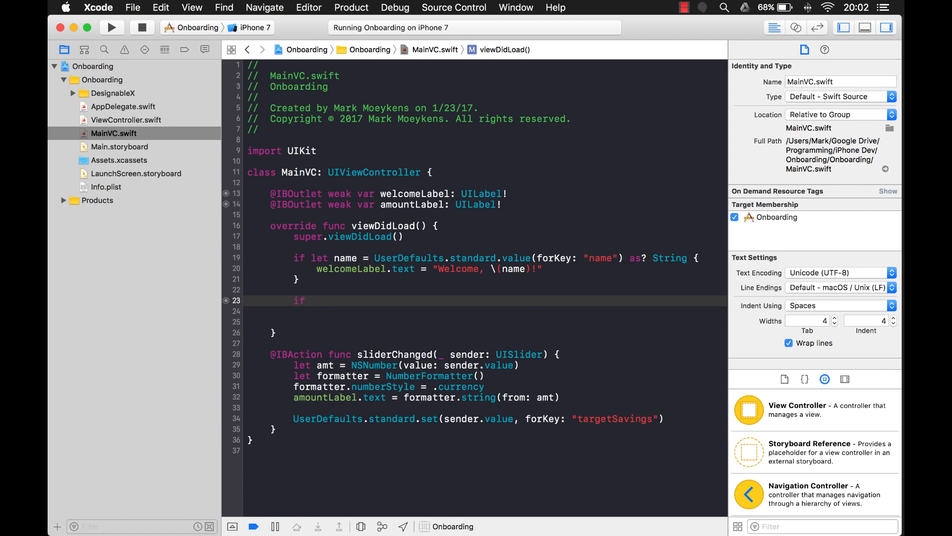
pyautogui.write('let')
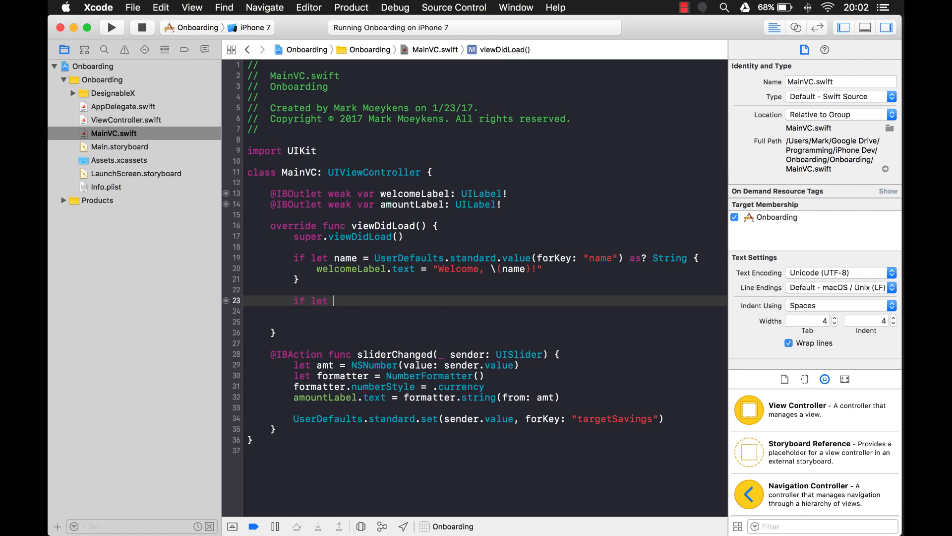
pyautogui.write('tar')
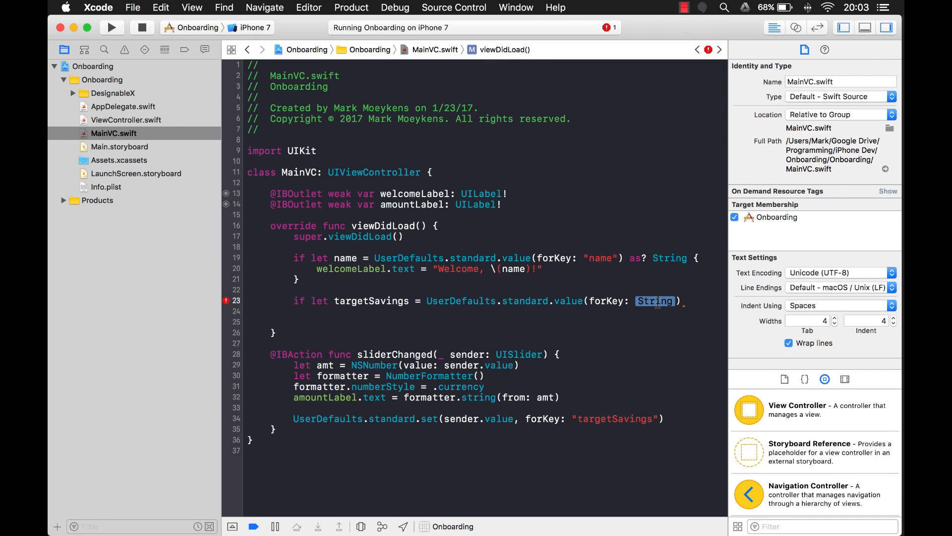
pyautogui.write('"targetSavings"')
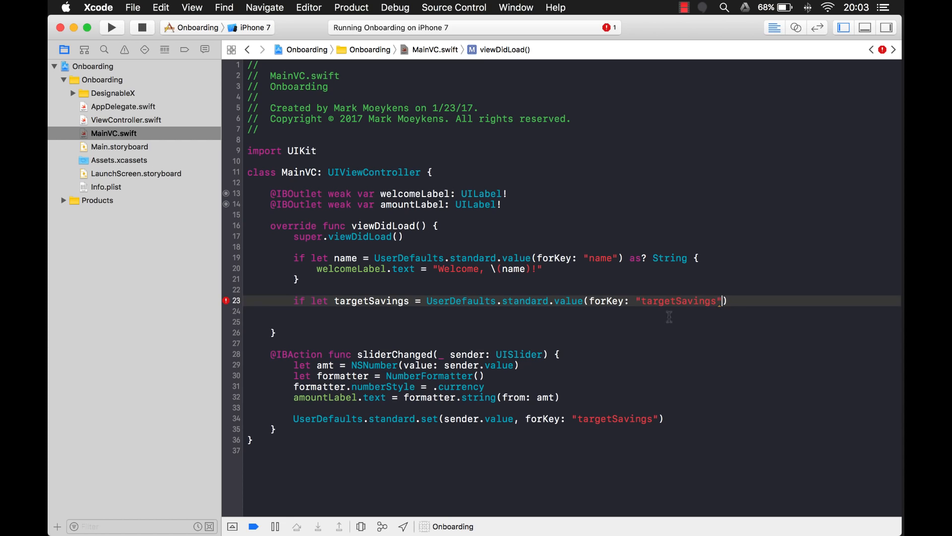
pyautogui.moveTo(679, 331)
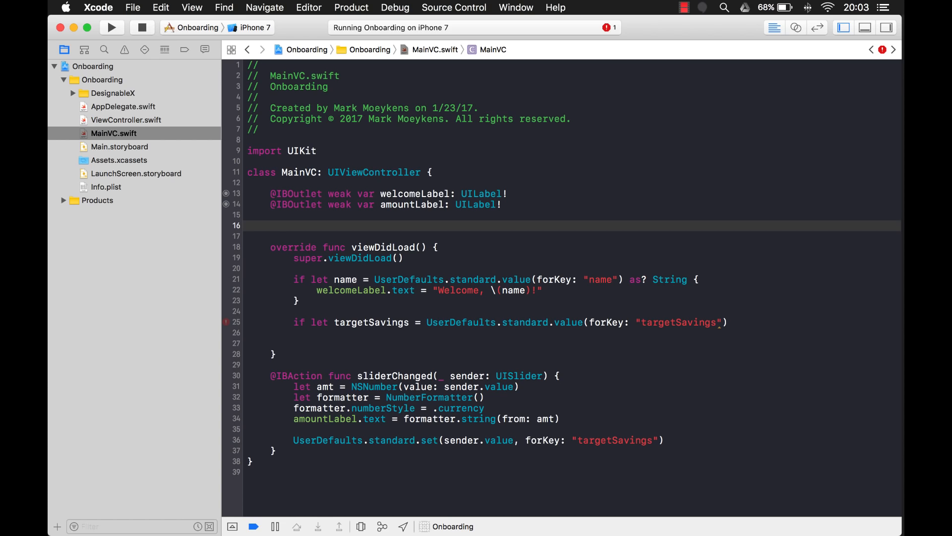
# Declare the class constant let targetSavings = "targetSavings".
pyautogui.write('let')
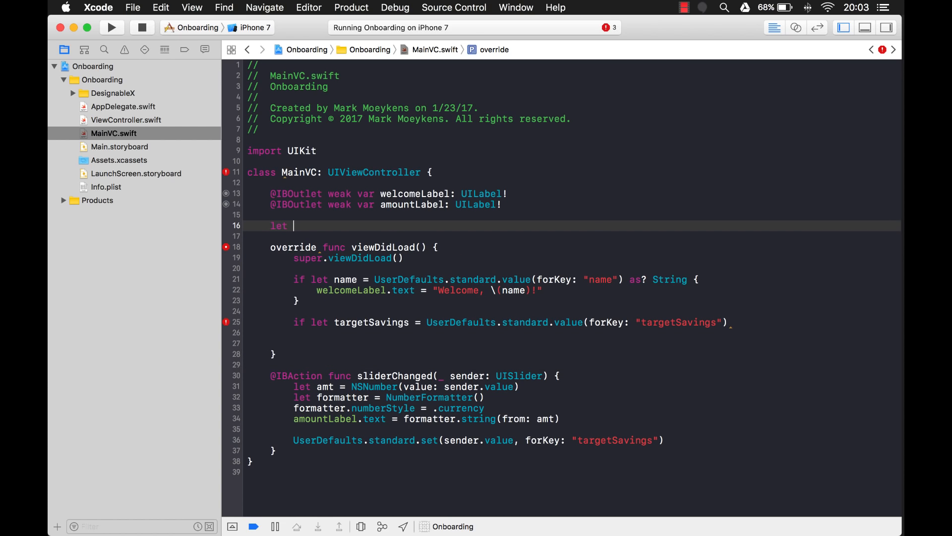
pyautogui.write('target')
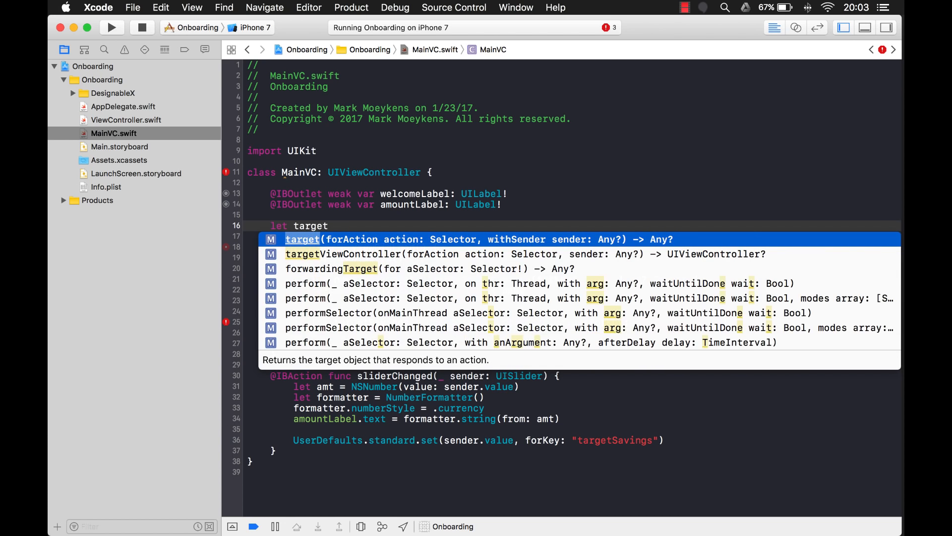
pyautogui.write('Savin')
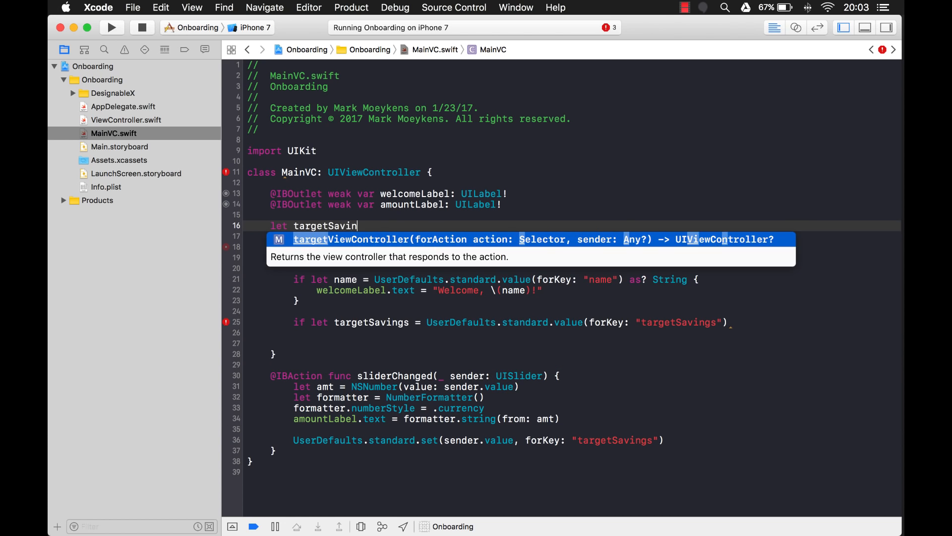
pyautogui.write('gs = ""')
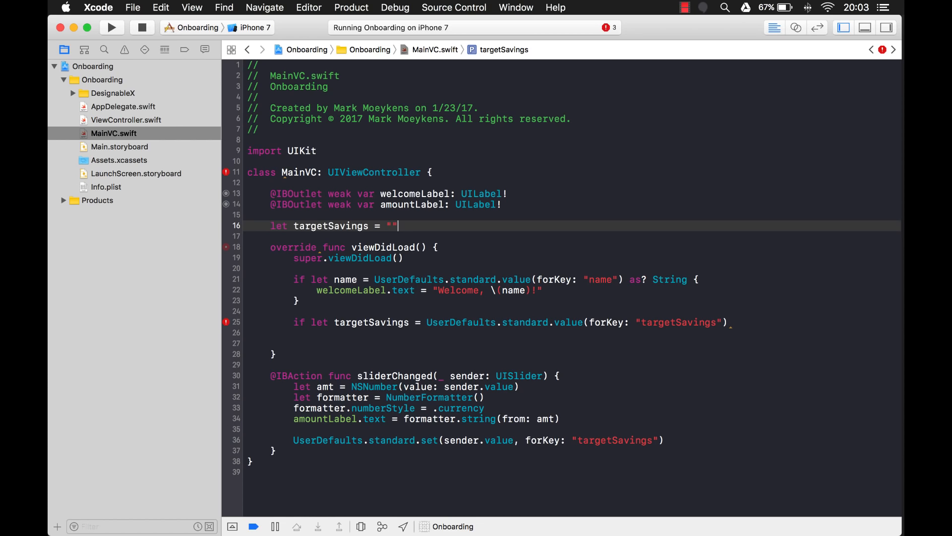
pyautogui.doubleClick(679, 323)
pyautogui.write('targetSavings')
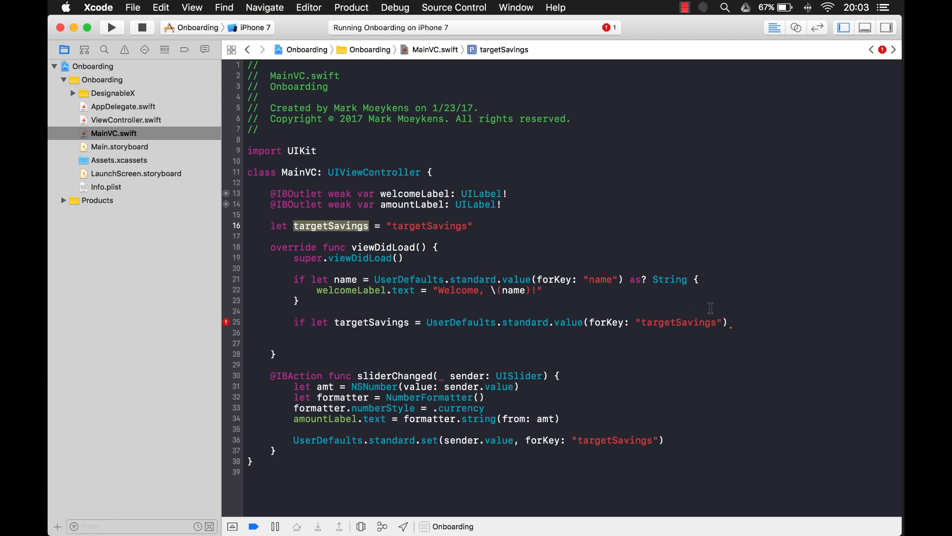
# Replace the quoted keys with the targetSavings constant and open braces after the if let.
pyautogui.doubleClick(680, 323)
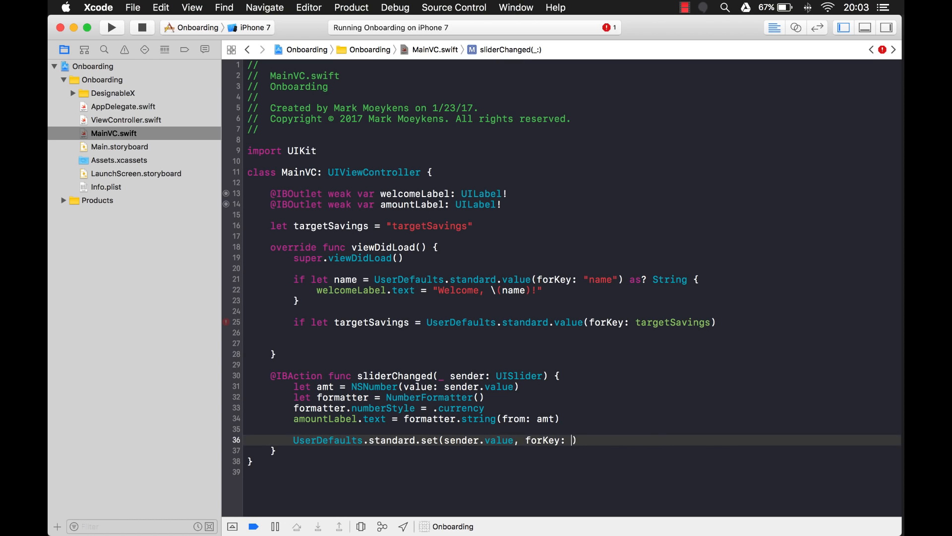
pyautogui.write('targetSavings')
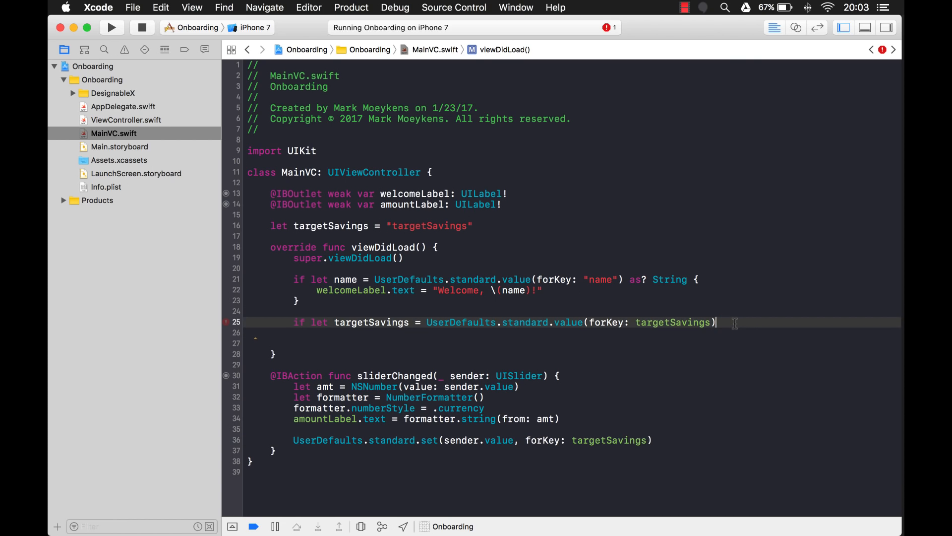
pyautogui.write('{')
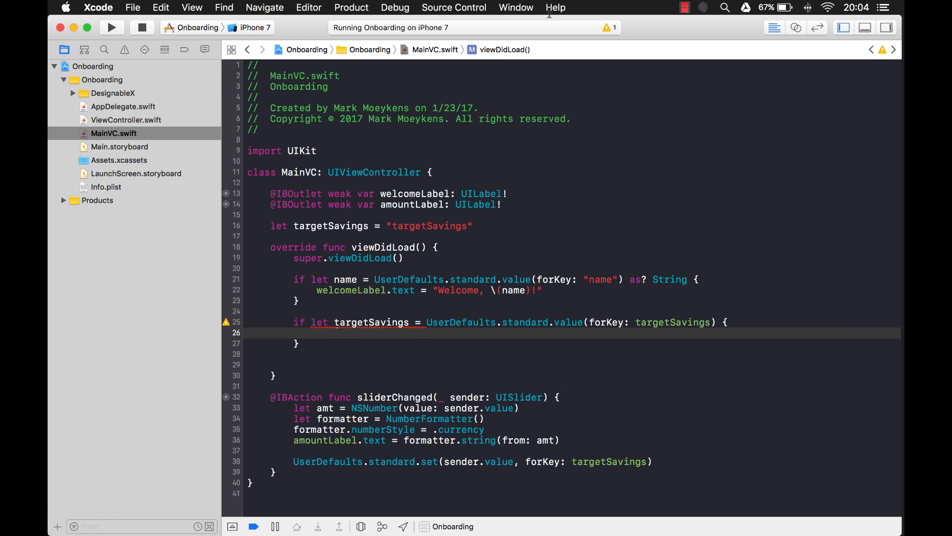
# Connect the storyboard savings slider to a new outlet named targetSlider.
pyautogui.click(796, 27)
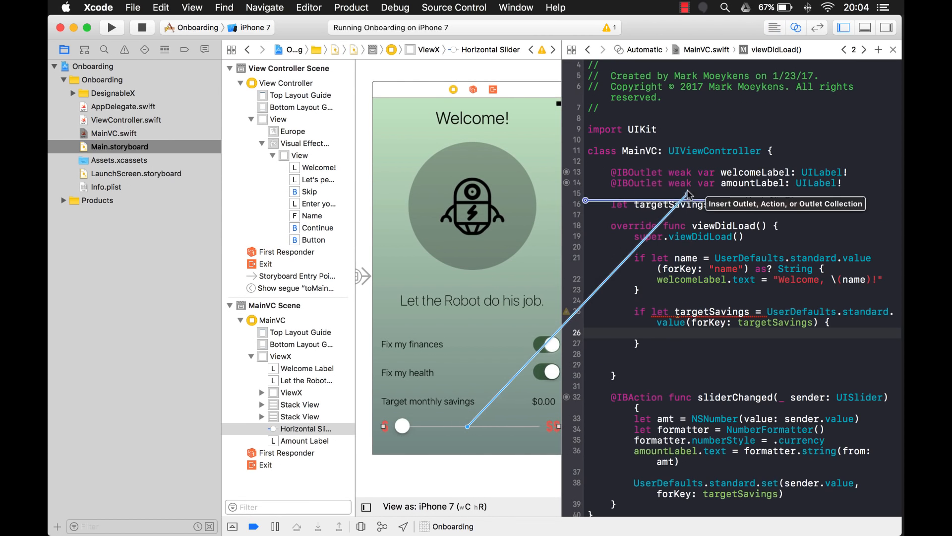
pyautogui.write('tr')
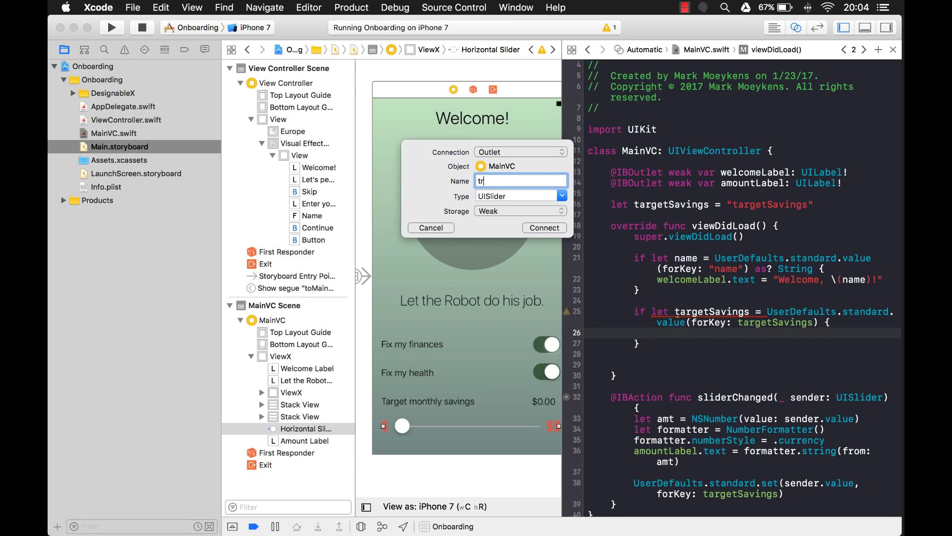
pyautogui.write('targetSlider')
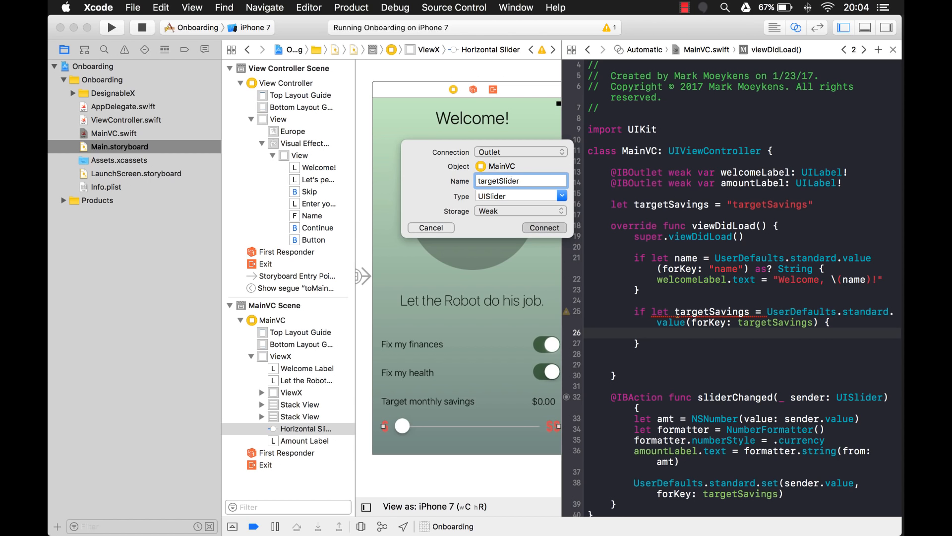
pyautogui.click(544, 228)
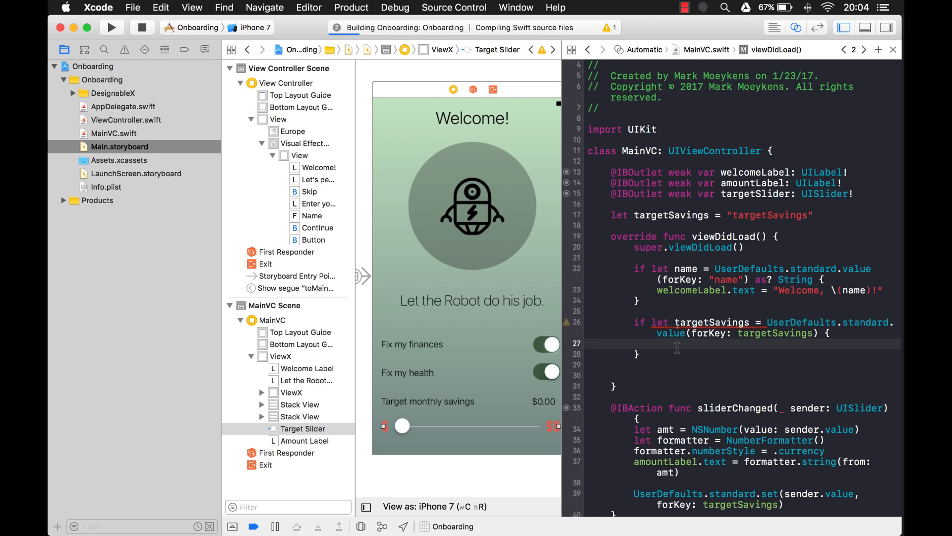
# Start the targetSlider.value = assignment inside the if let body.
pyautogui.write('targetSlider.value =')
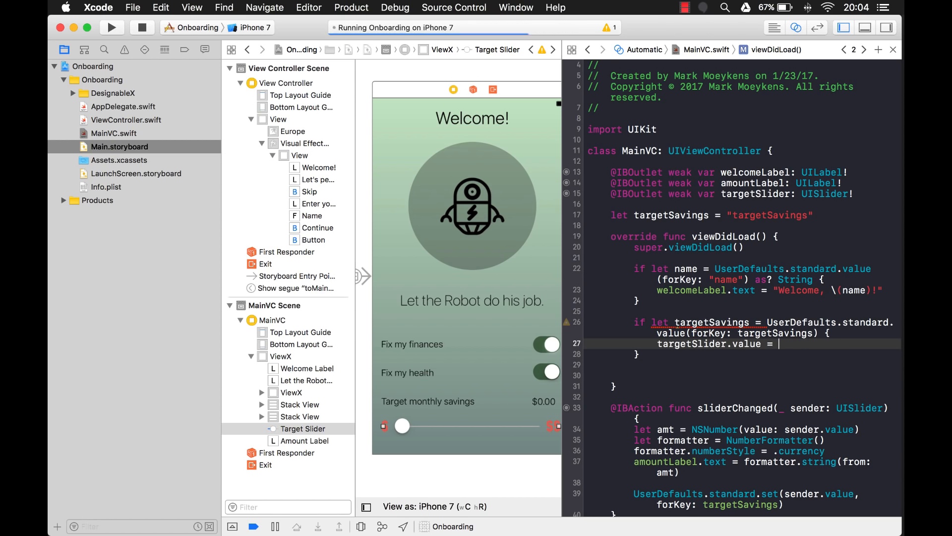
pyautogui.write('targ')
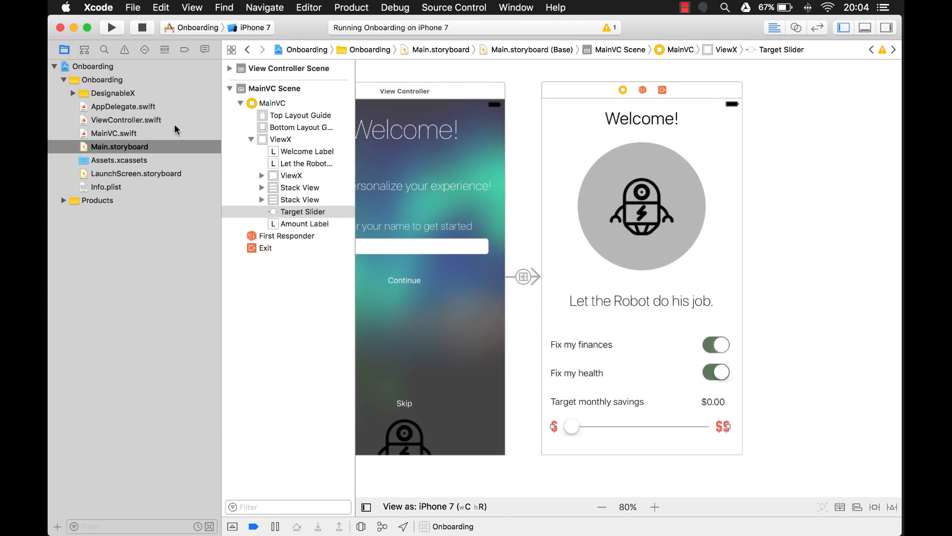
# Complete the line as targetSlider.value = targetSavings as! Float in MainVC.swift.
pyautogui.click(114, 133)
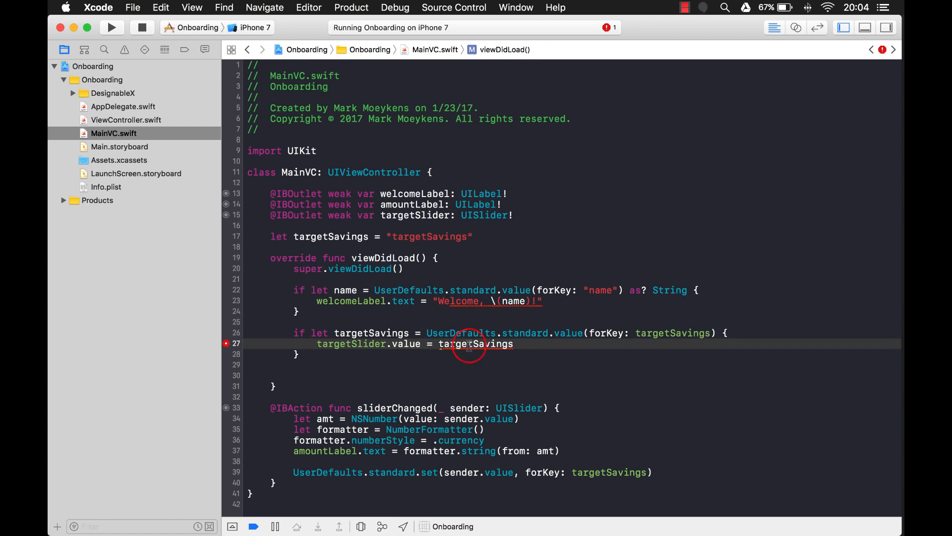
pyautogui.doubleClick(476, 343)
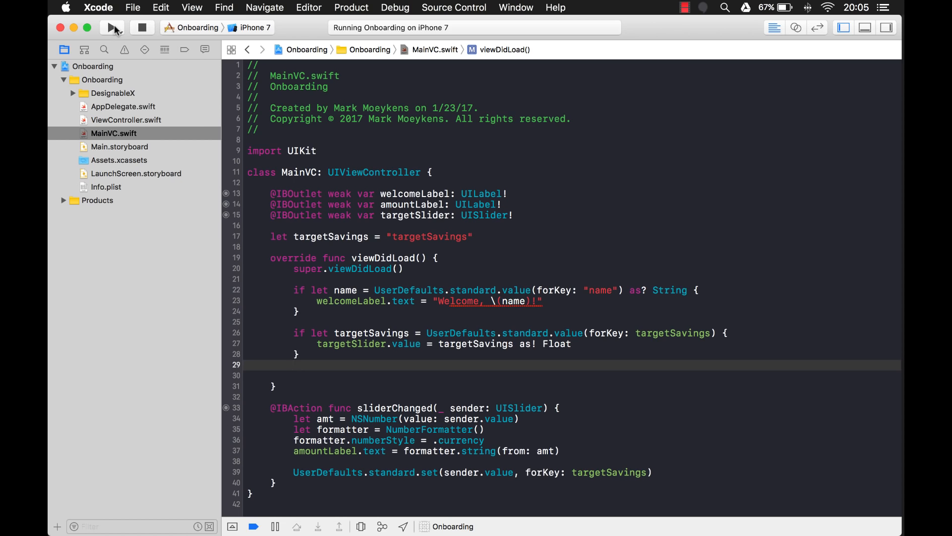
# Run the app, set the savings target to $6,200.00, then quit and relaunch Onboarding.
pyautogui.click(109, 27)
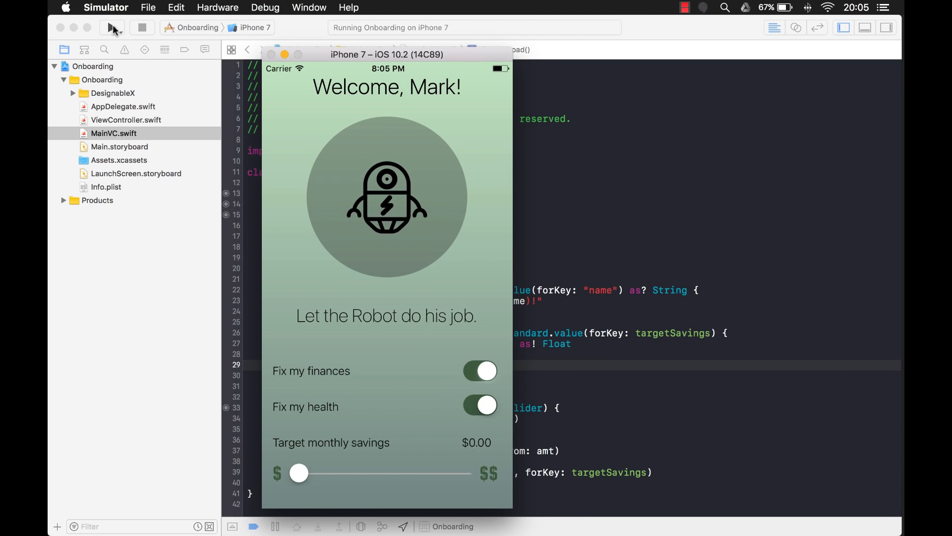
pyautogui.moveTo(298, 472); pyautogui.dragTo(402, 472)
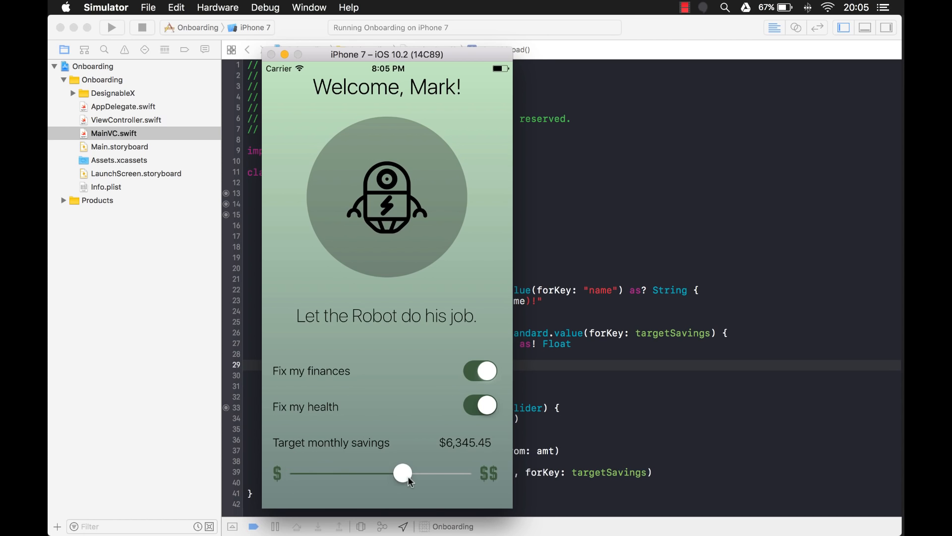
pyautogui.moveTo(454, 454)
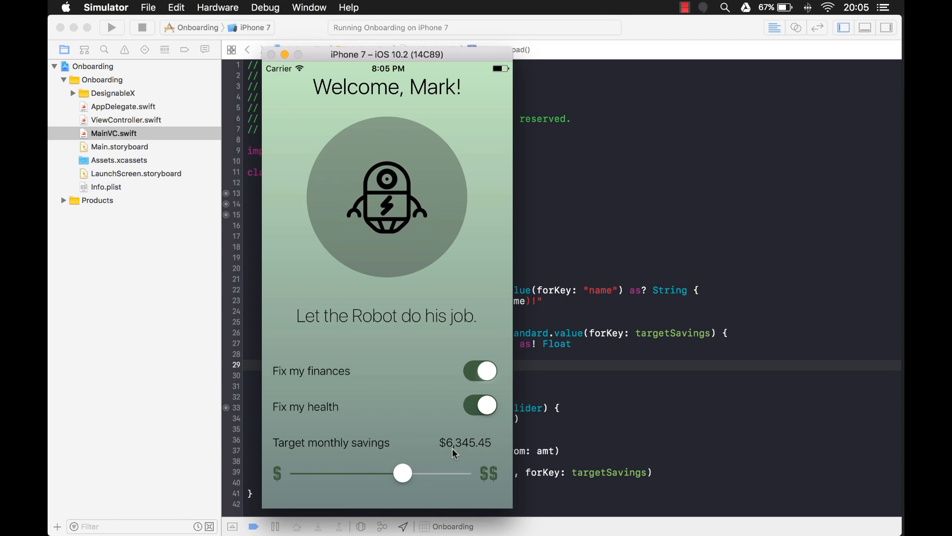
pyautogui.moveTo(403, 473); pyautogui.dragTo(400, 473)
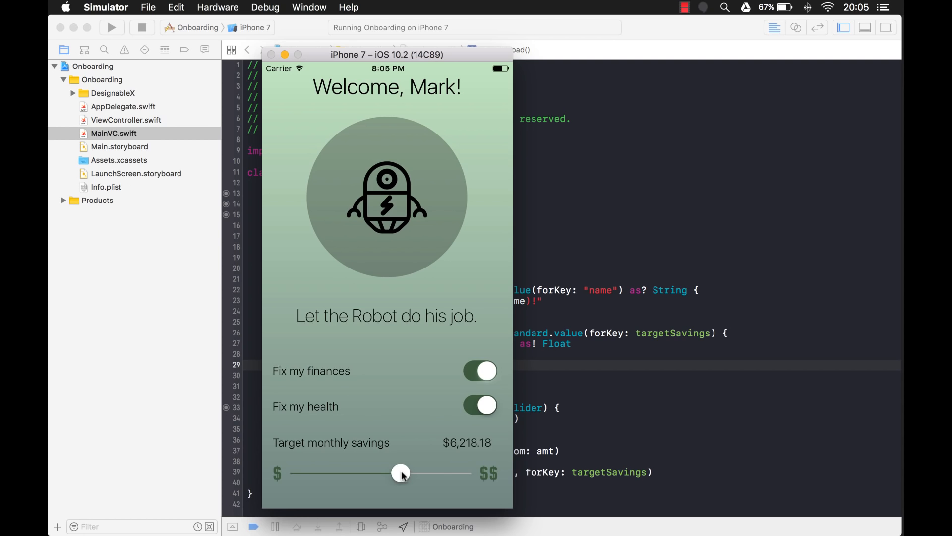
pyautogui.moveTo(400, 473); pyautogui.dragTo(400, 474)
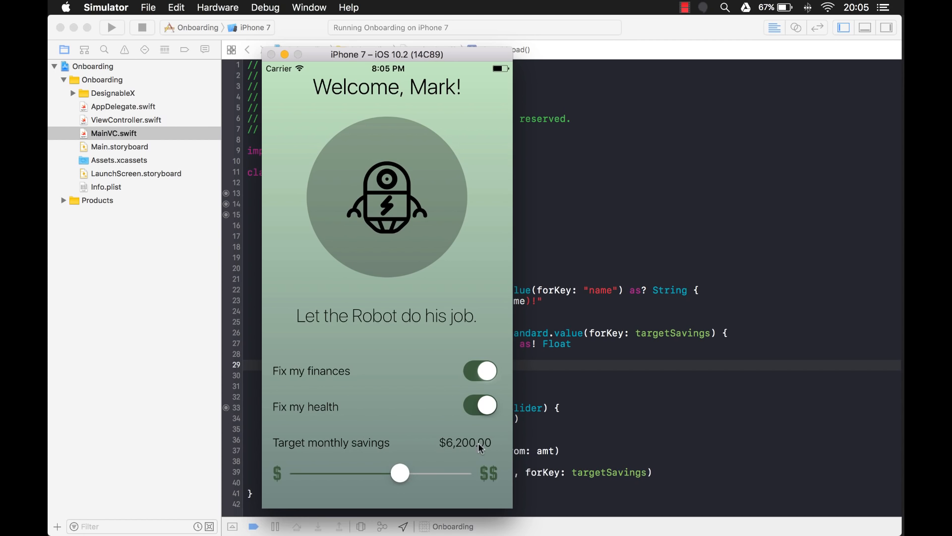
pyautogui.moveTo(469, 460)
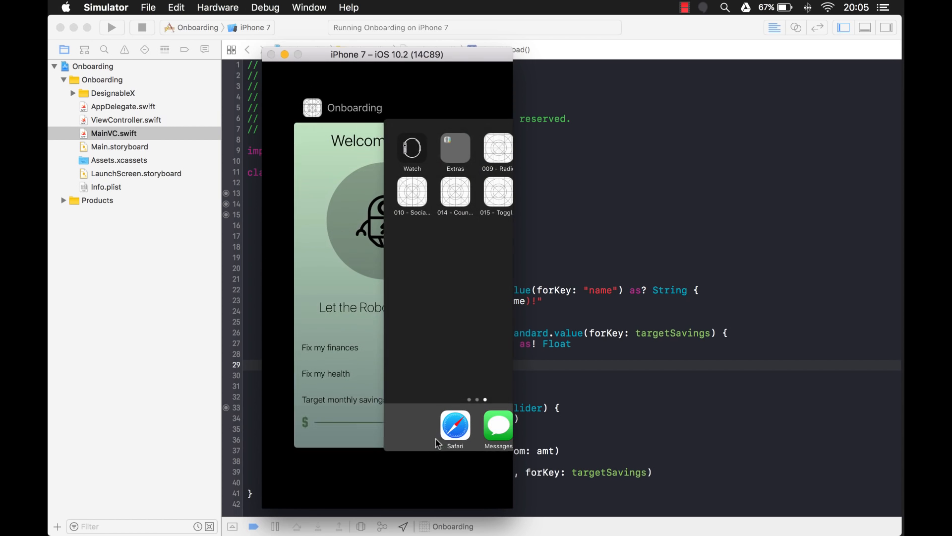
pyautogui.moveTo(362, 377)
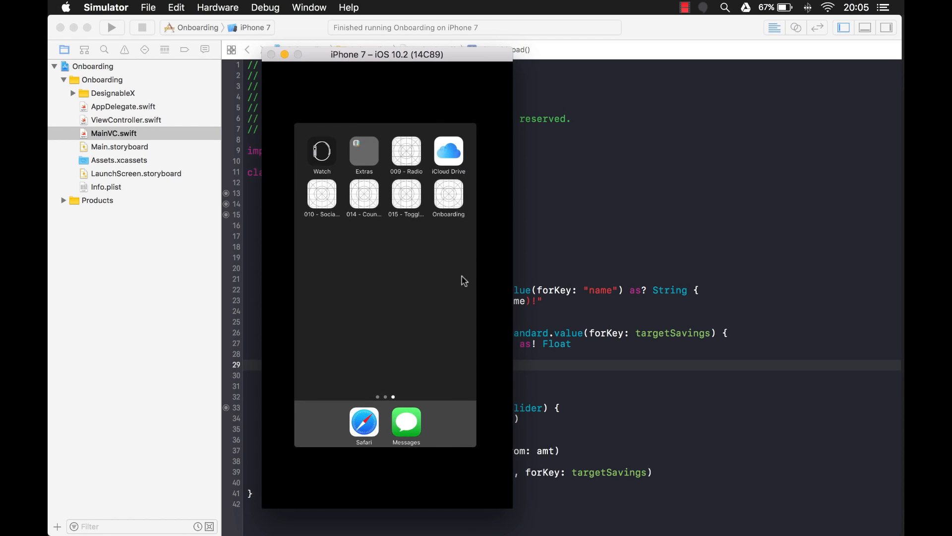
pyautogui.click(448, 192)
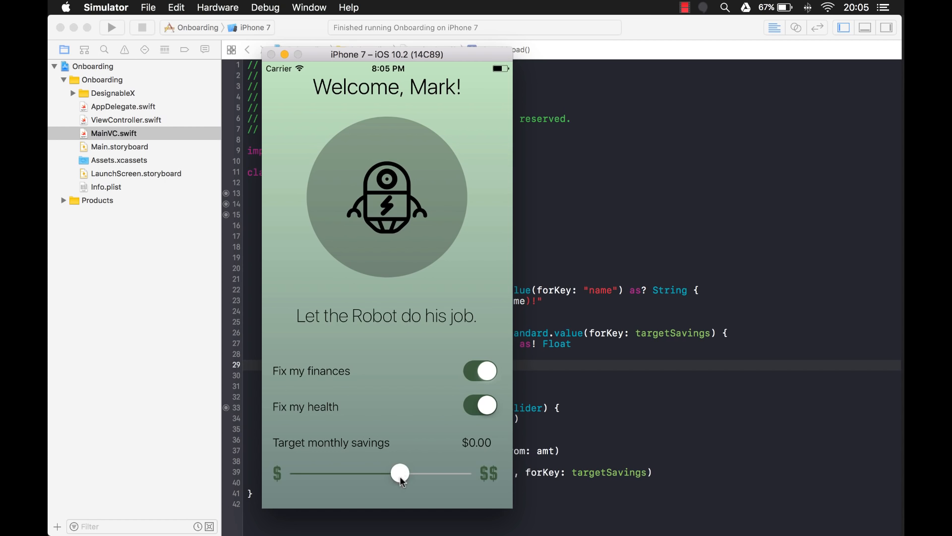
pyautogui.moveTo(408, 474)
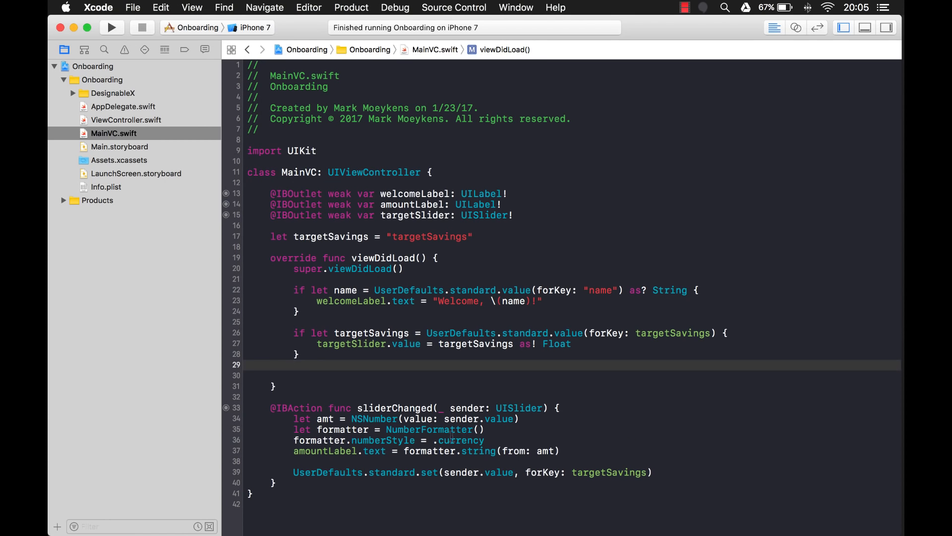
# Call sliderChanged(targetSlider) after restoring the slider value and run the app again.
pyautogui.doubleClick(326, 450)
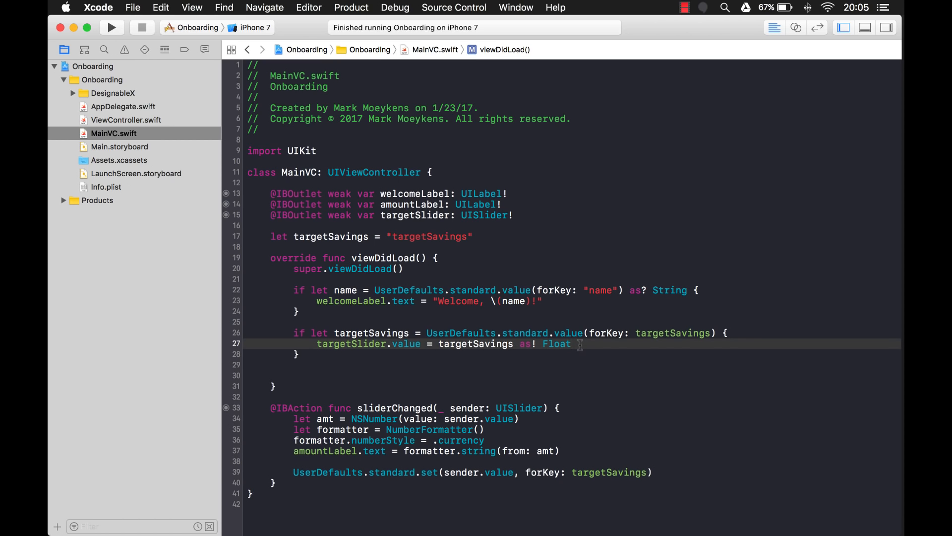
pyautogui.write('sliderChanged(sender: UISlider')
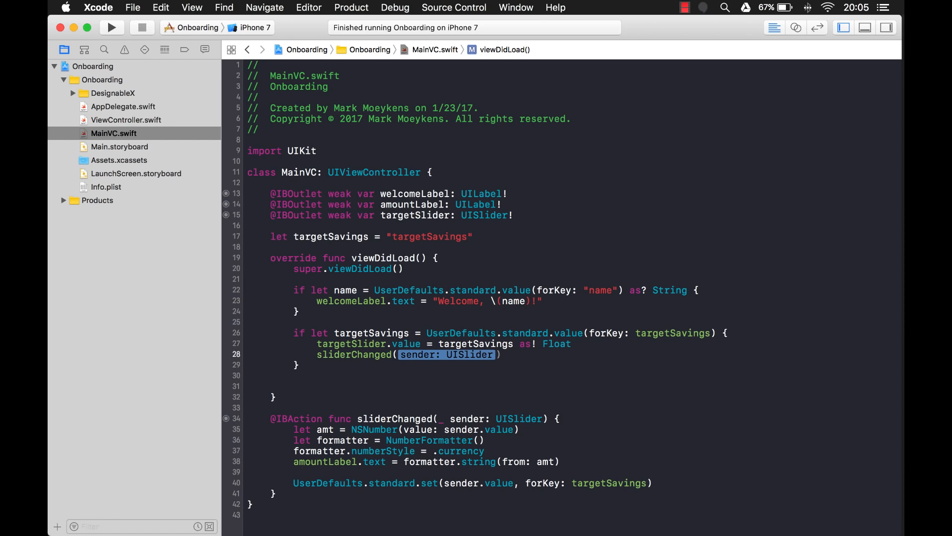
pyautogui.write('tar')
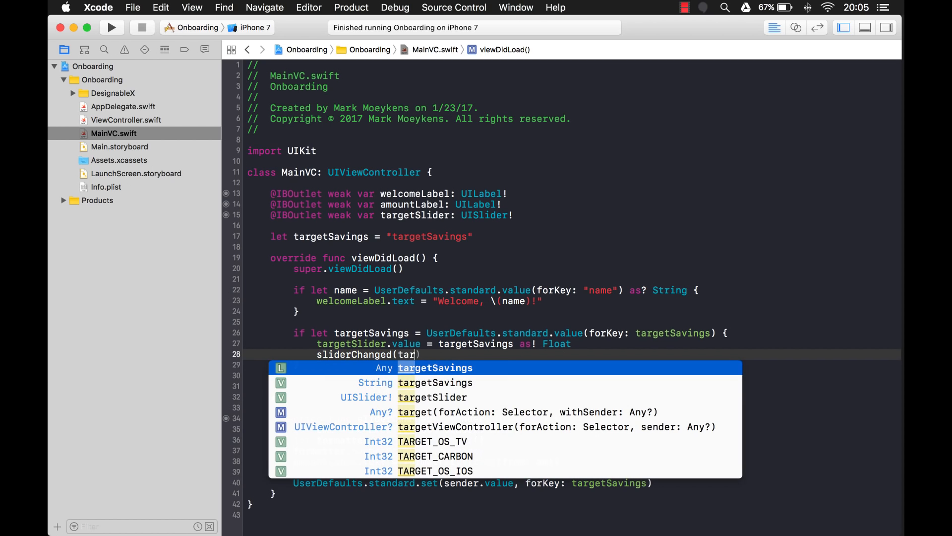
pyautogui.click(432, 397)
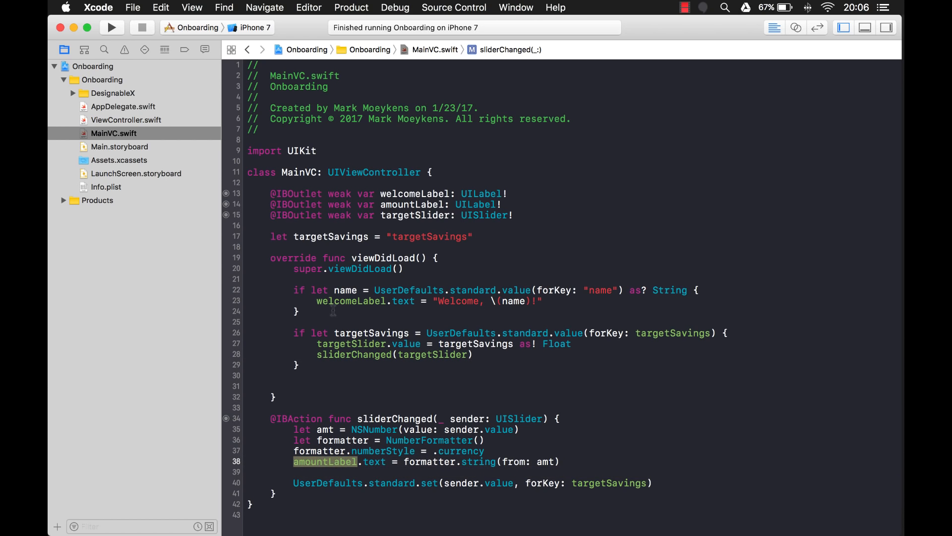
pyautogui.click(107, 27)
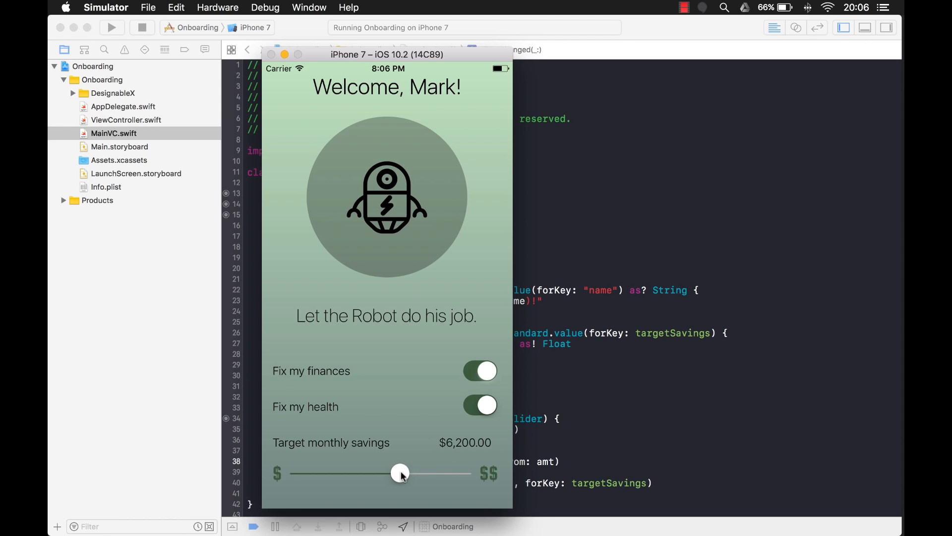
# Move the savings target slider down to $5,000.00 in the relaunched Simulator app.
pyautogui.moveTo(399, 473); pyautogui.dragTo(378, 473)
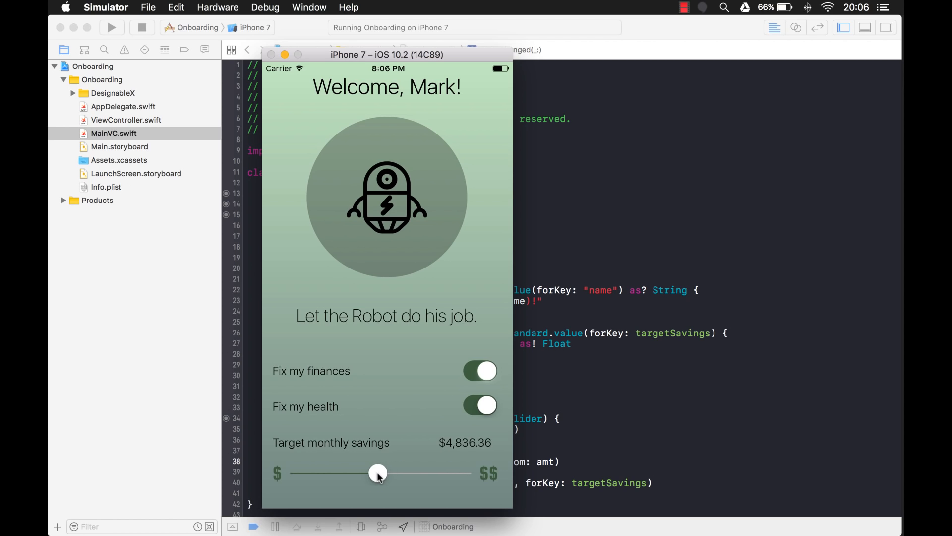
pyautogui.moveTo(378, 473); pyautogui.dragTo(374, 473)
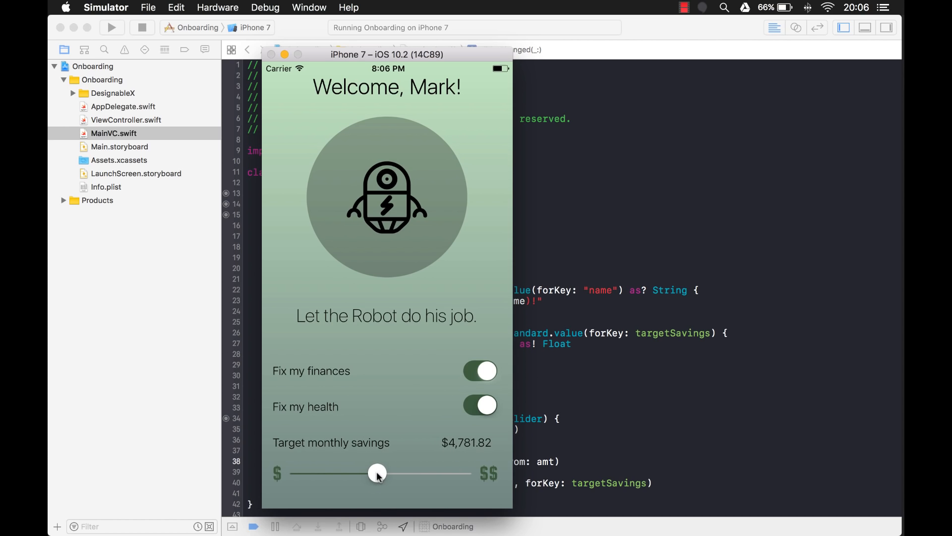
pyautogui.moveTo(377, 473); pyautogui.dragTo(381, 473)
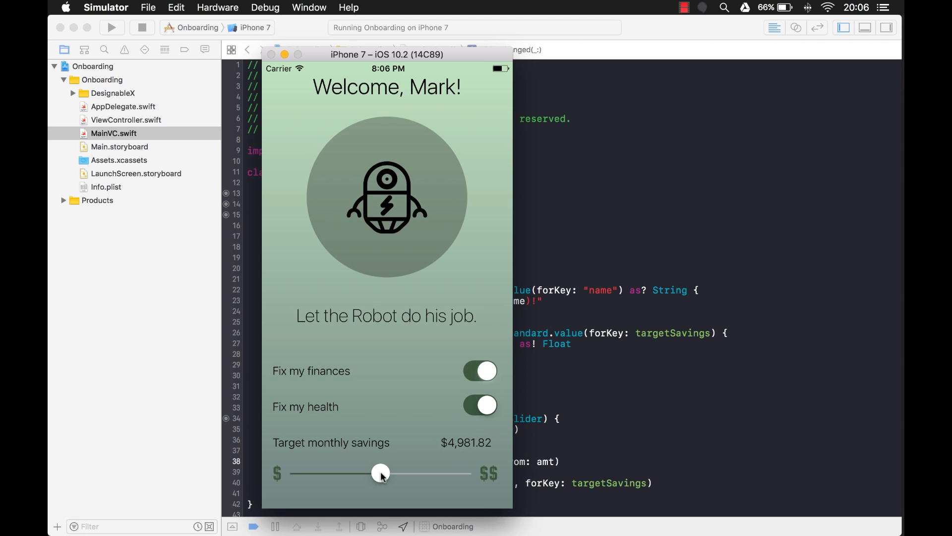
pyautogui.moveTo(381, 473); pyautogui.dragTo(378, 474)
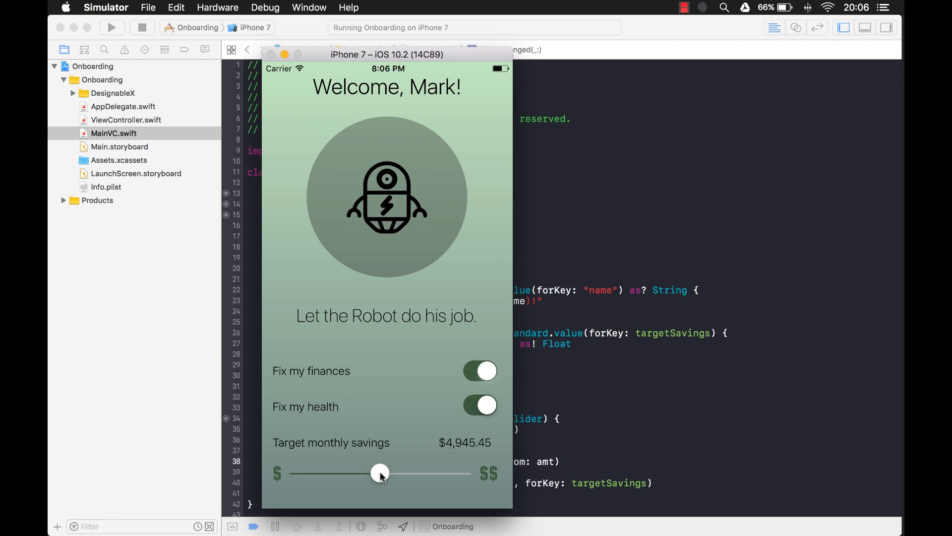
pyautogui.moveTo(380, 474); pyautogui.dragTo(379, 473)
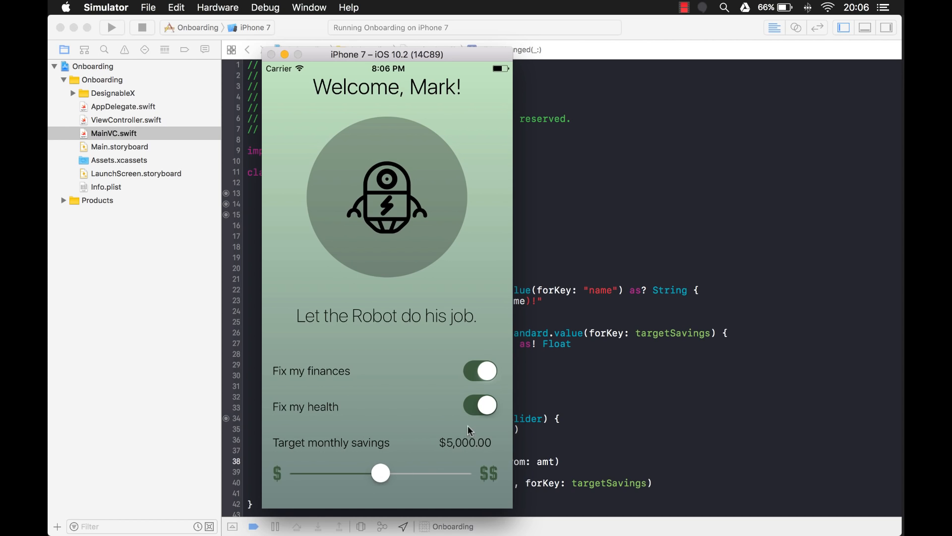
pyautogui.moveTo(484, 384)
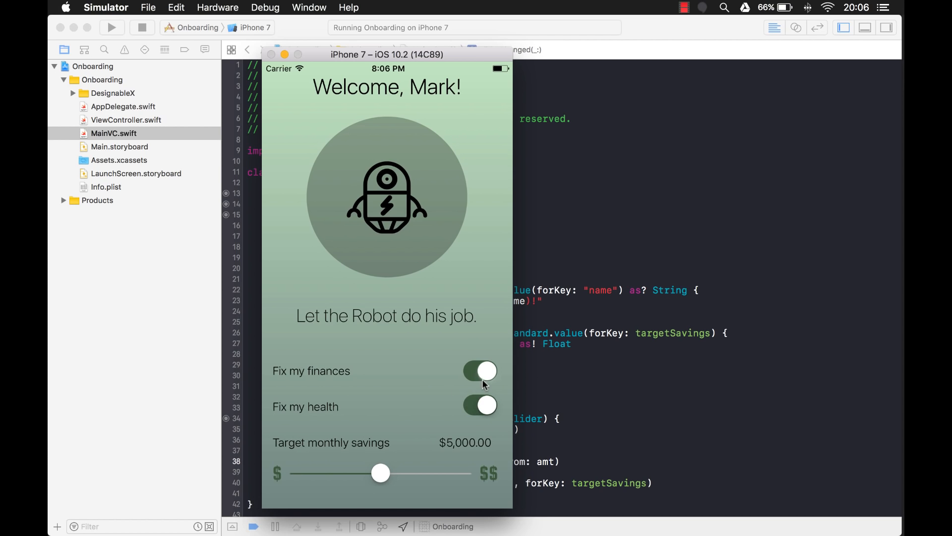
pyautogui.click(477, 371)
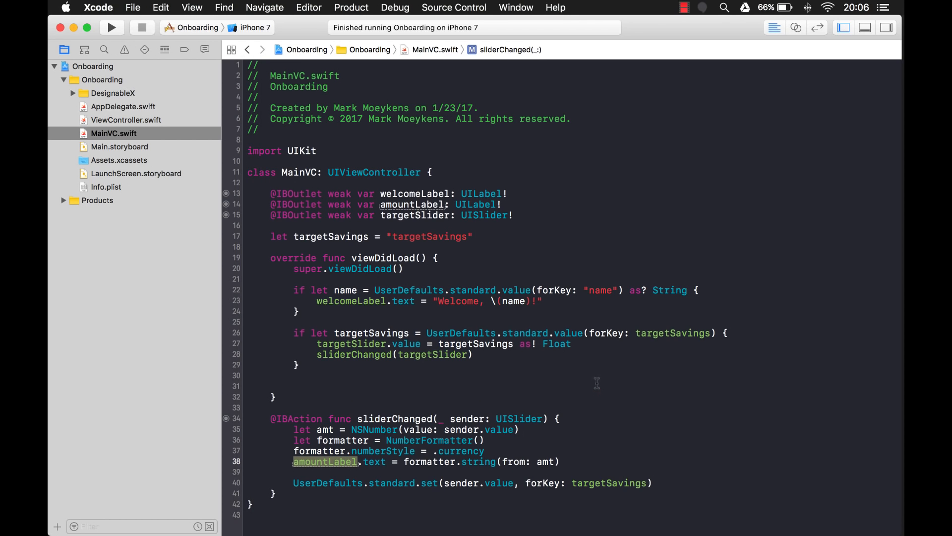
pyautogui.moveTo(500, 385)
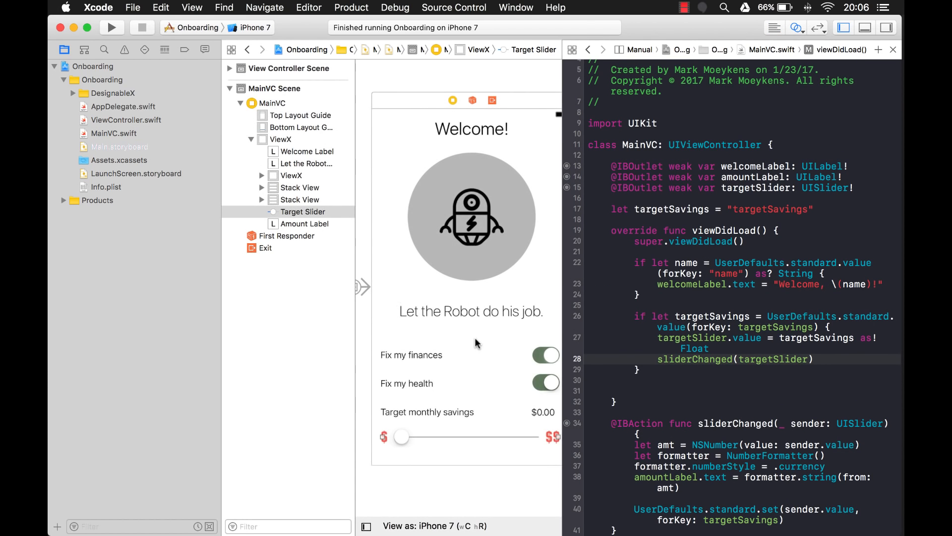
# Connect the two switches as outlets named fixFinancesSwitch and fixHealthSwitch.
pyautogui.click(545, 355)
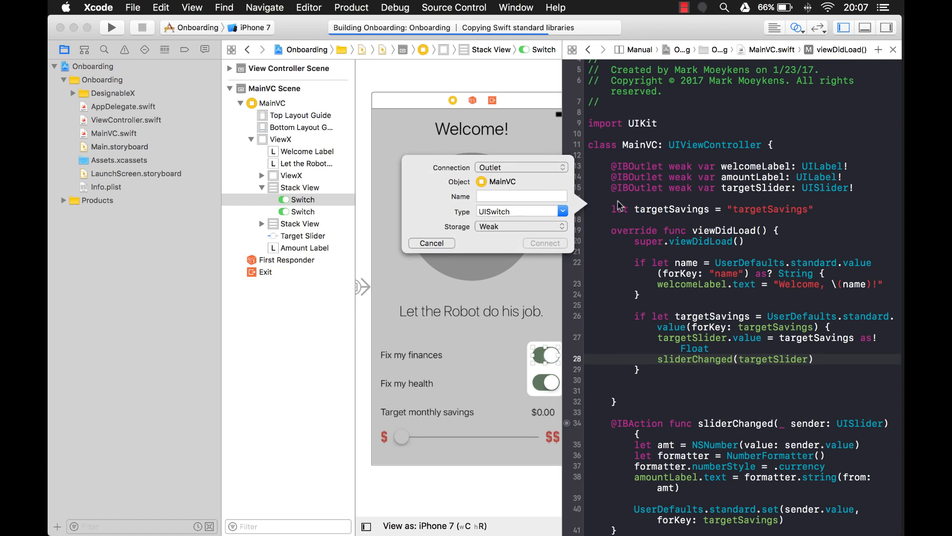
pyautogui.write('fixFinances')
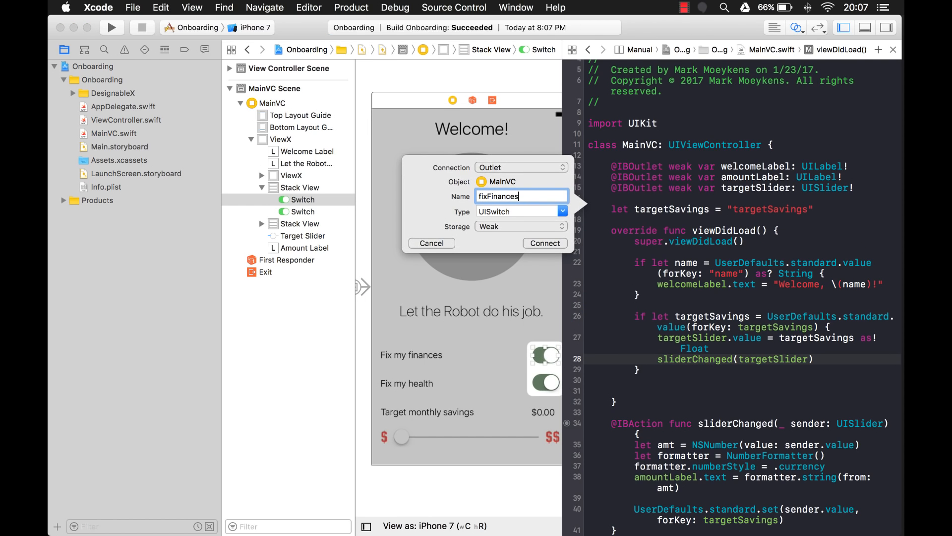
pyautogui.write('Swi')
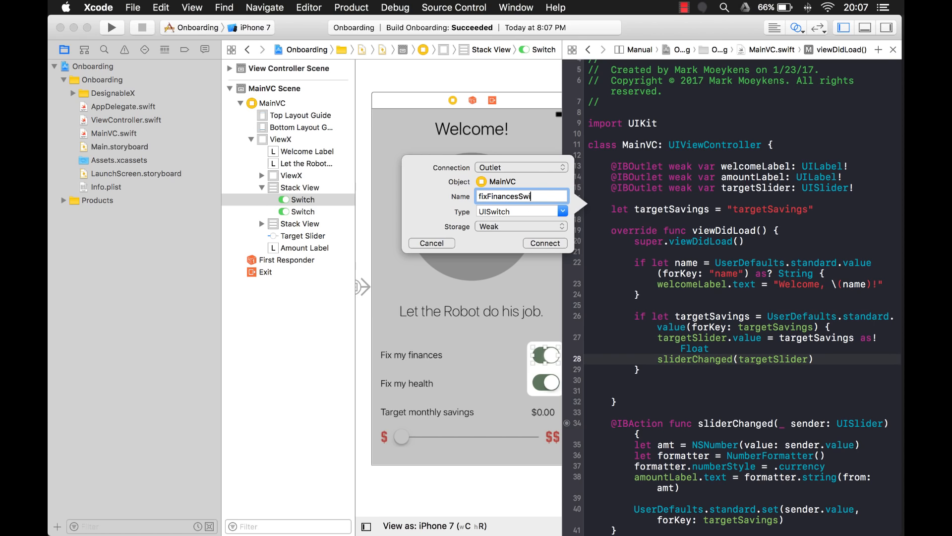
pyautogui.write('tch')
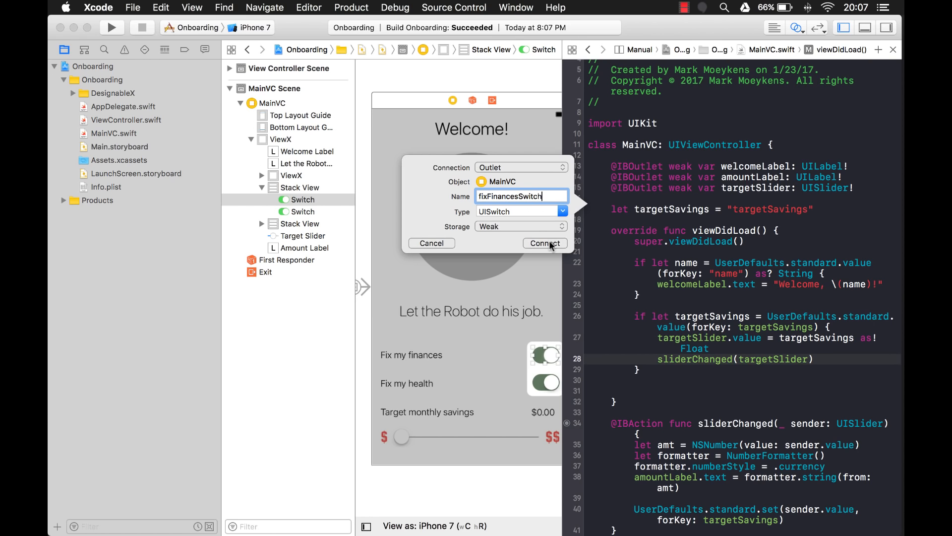
pyautogui.click(546, 243)
pyautogui.write('fixHealthS')
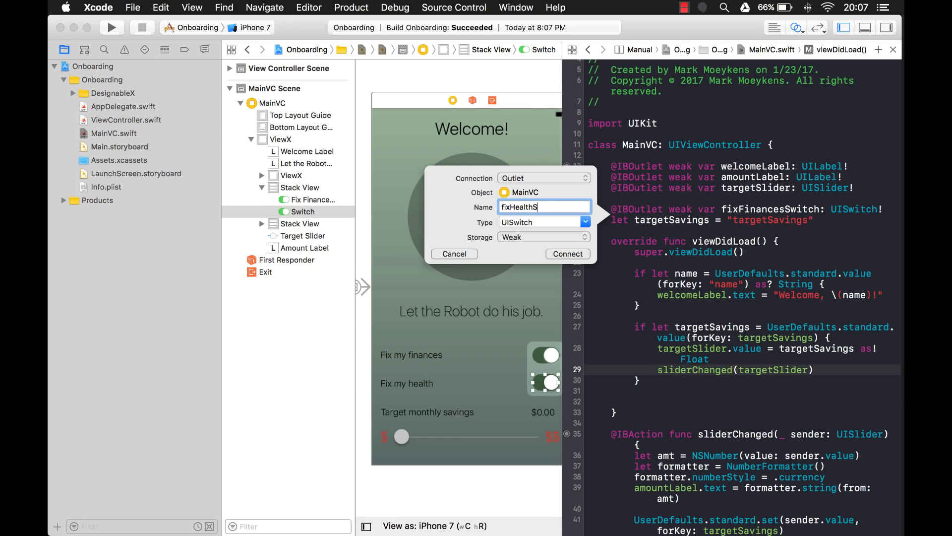
pyautogui.click(568, 254)
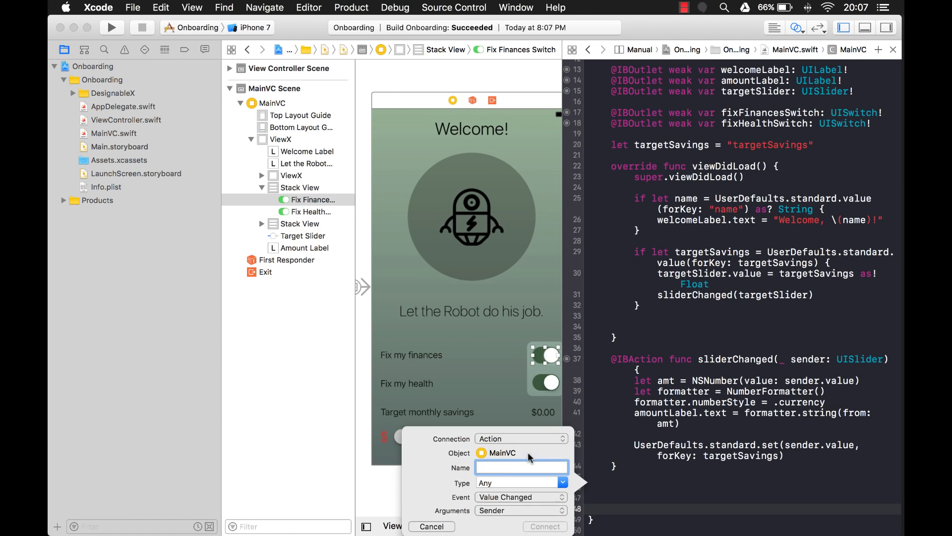
# Connect the switches to fixFinancesChanged and fixHealthChanged action functions and build the project.
pyautogui.write('fixFinances')
pyautogui.write('fixHealthCh')
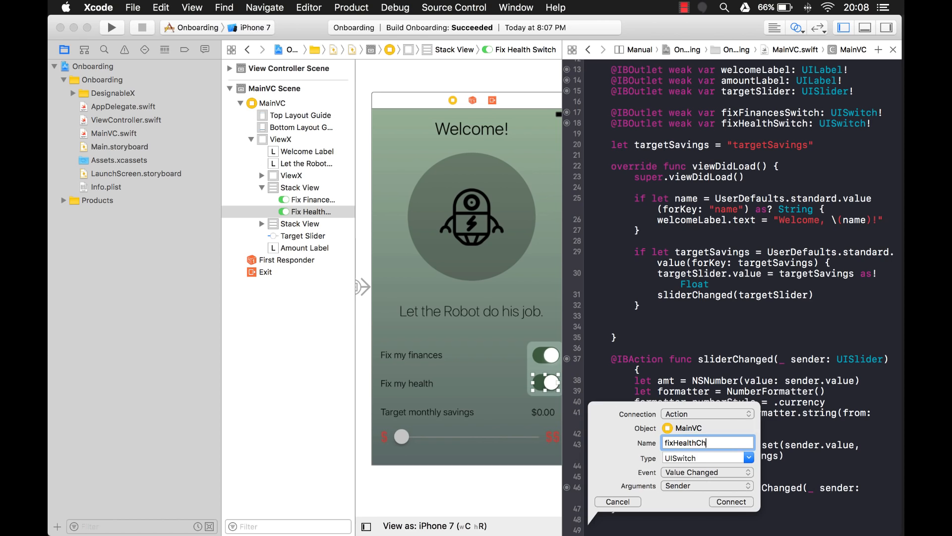
pyautogui.click(731, 502)
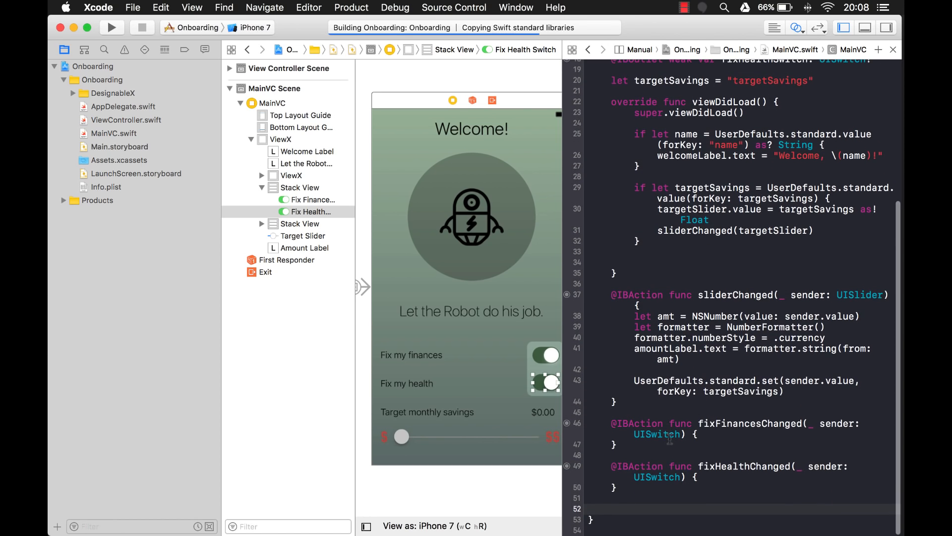
pyautogui.click(699, 433)
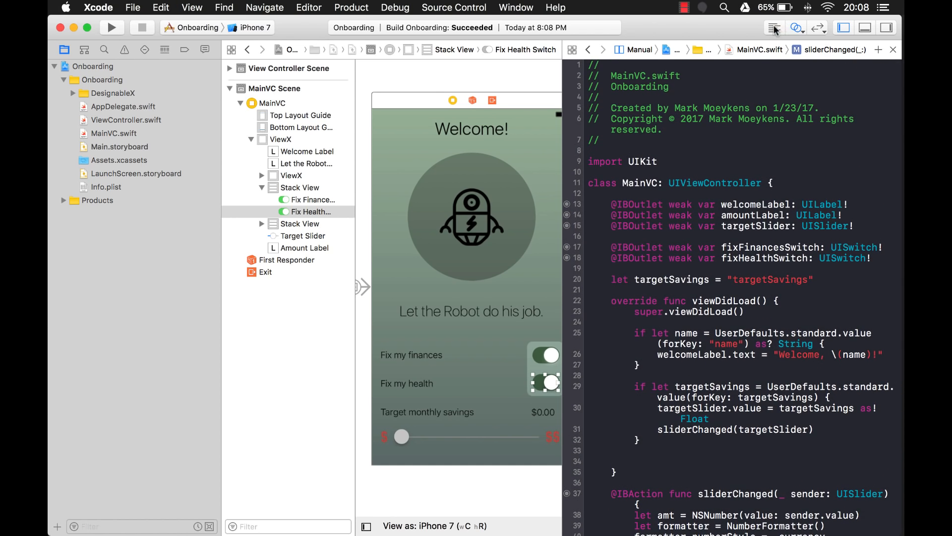
# Declare let defaults = UserDefaults.standard and start replacing the UserDefaults.standard references with it.
pyautogui.click(774, 28)
pyautogui.write('let')
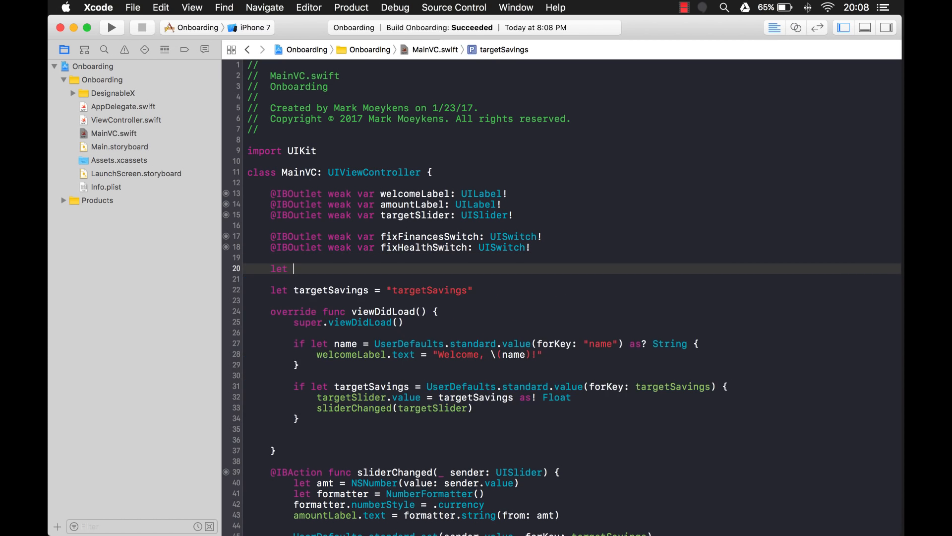
pyautogui.write('default')
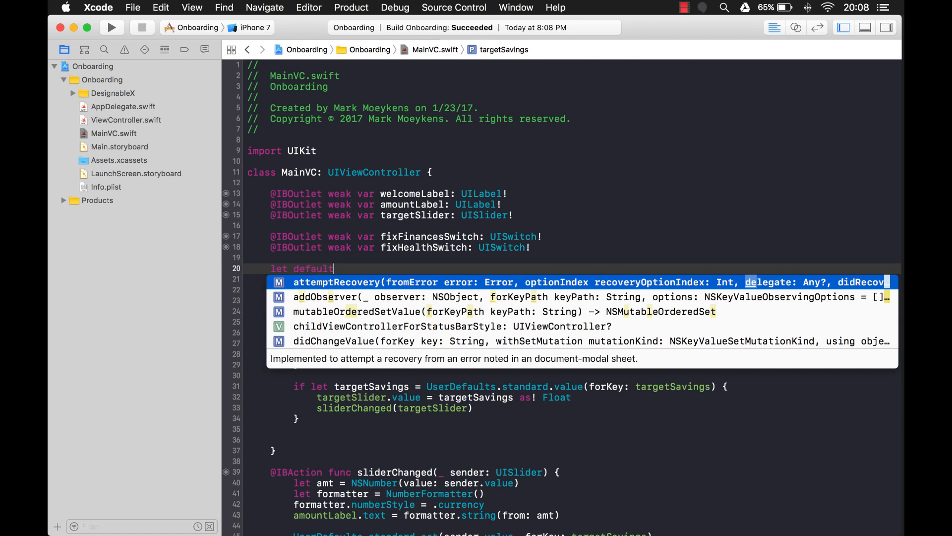
pyautogui.write('s = UserDefaults.standard')
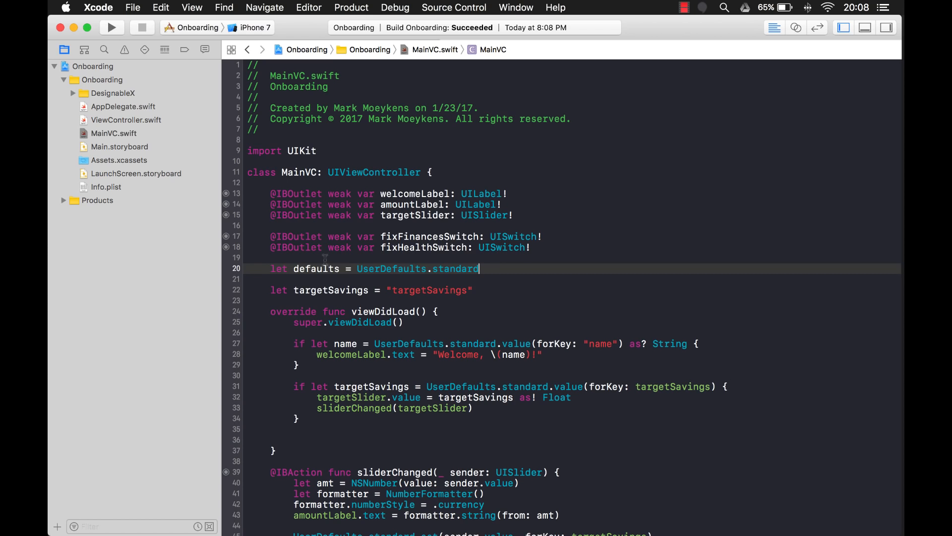
pyautogui.doubleClick(315, 269)
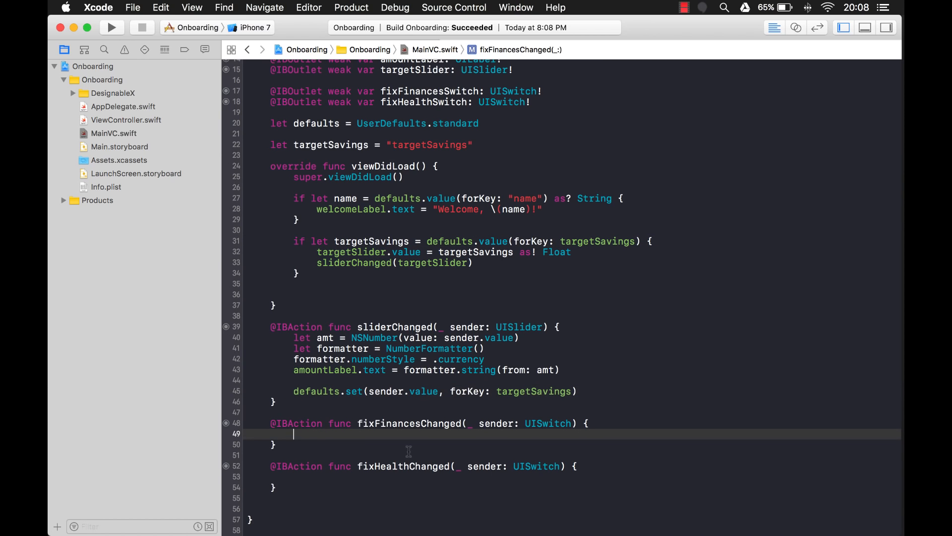
# Write defaults.set(sender.isOn, forKey: "") inside fixFinancesChanged.
pyautogui.write('defaults')
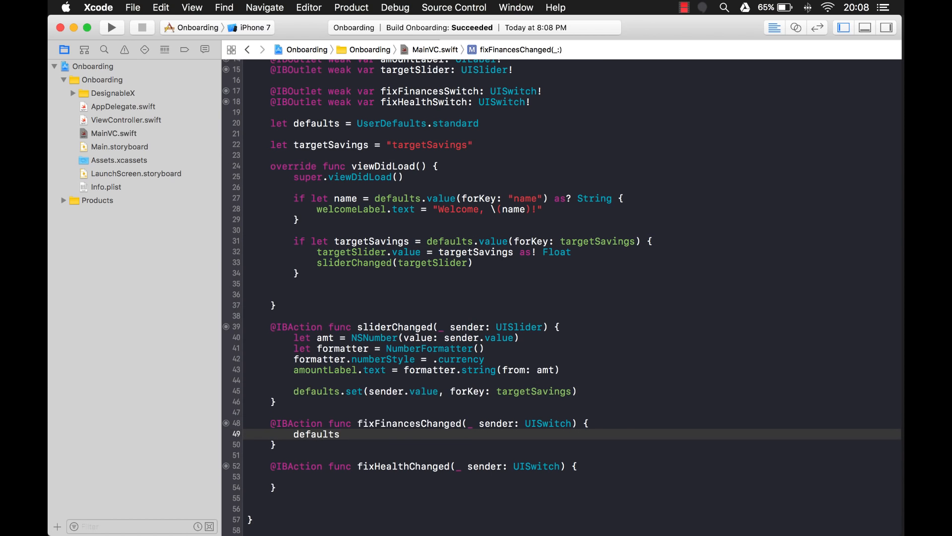
pyautogui.write('.')
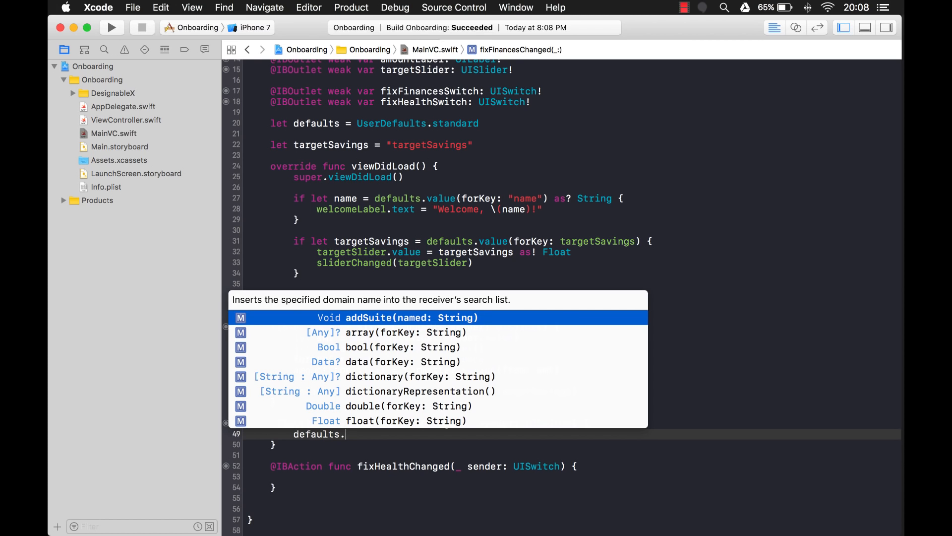
pyautogui.write('sa')
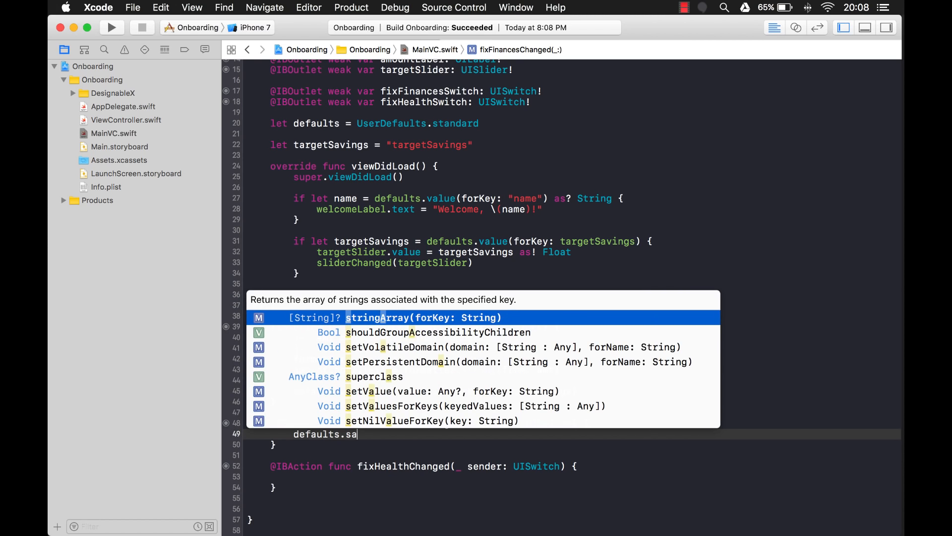
pyautogui.write('e')
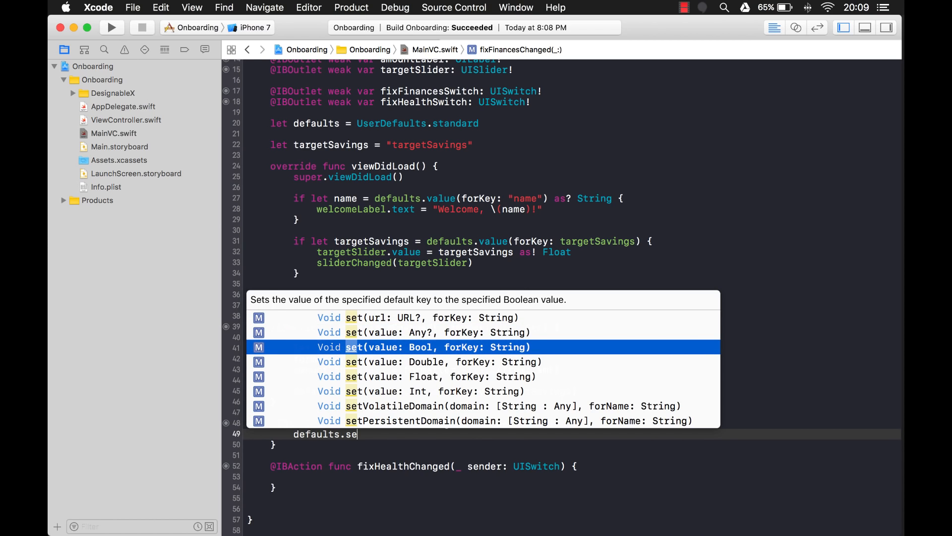
pyautogui.moveTo(409, 451)
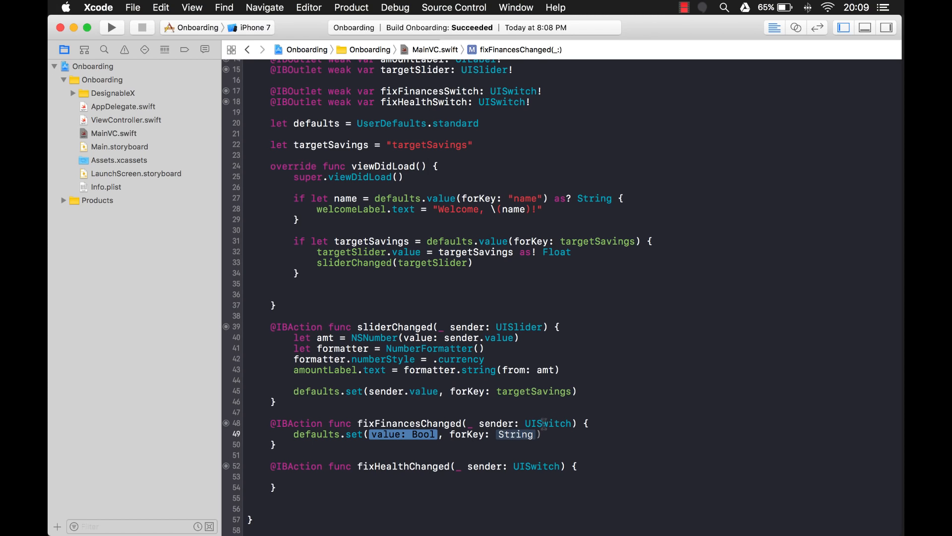
pyautogui.write('se')
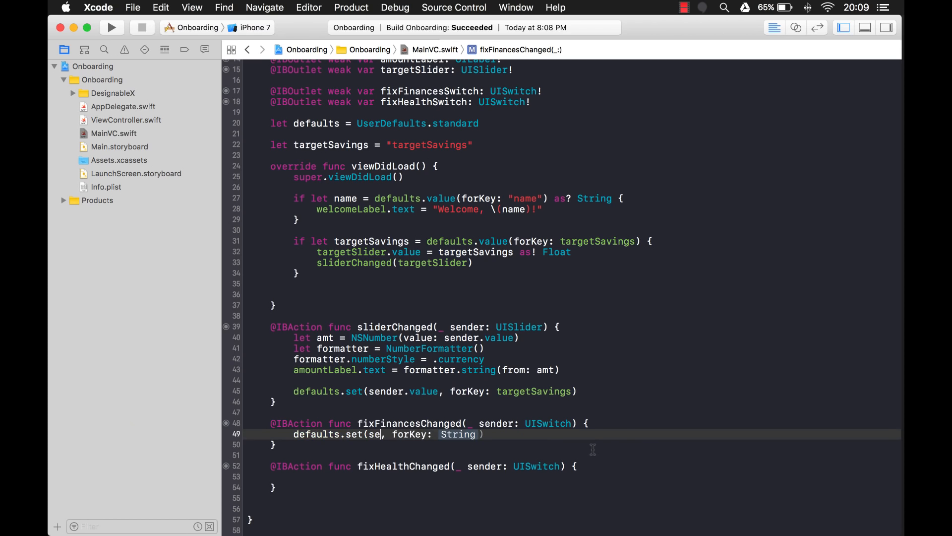
pyautogui.write('se')
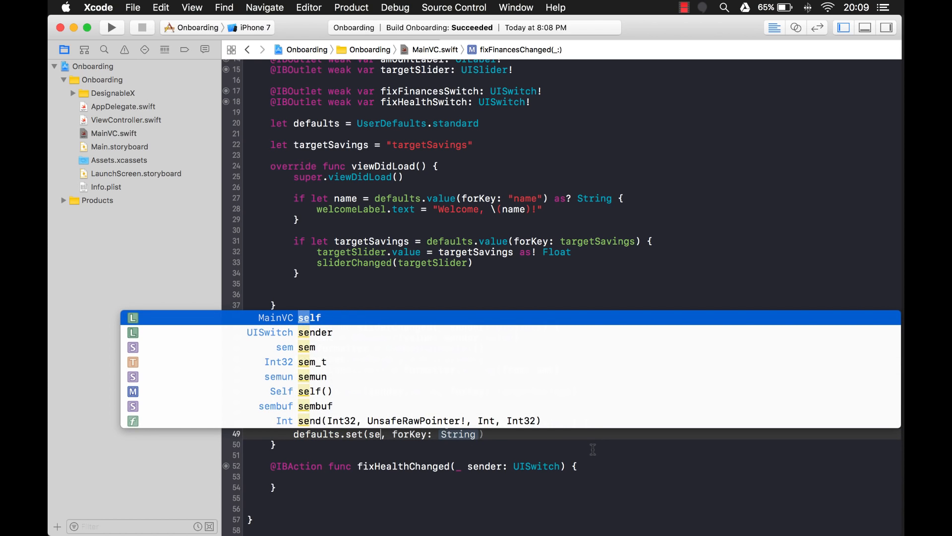
pyautogui.write('sender.isOn')
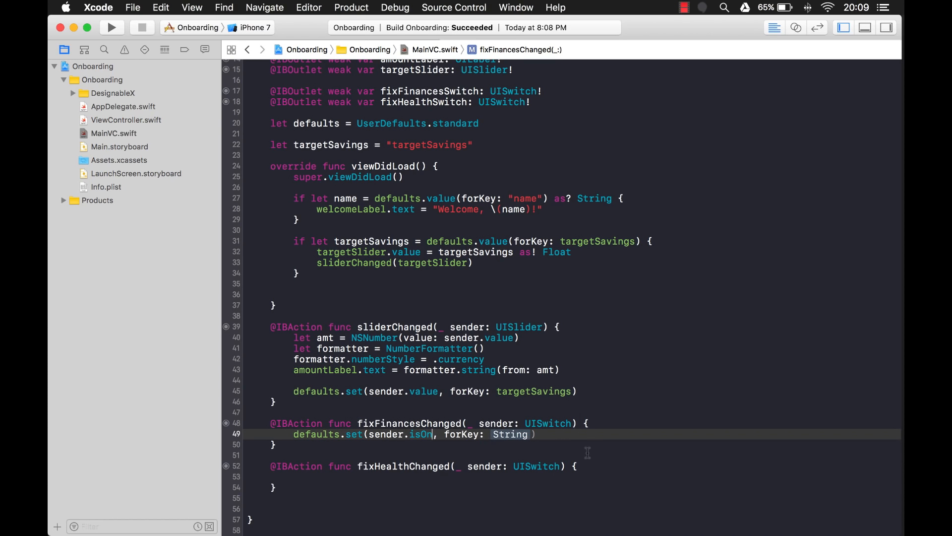
pyautogui.doubleClick(510, 434)
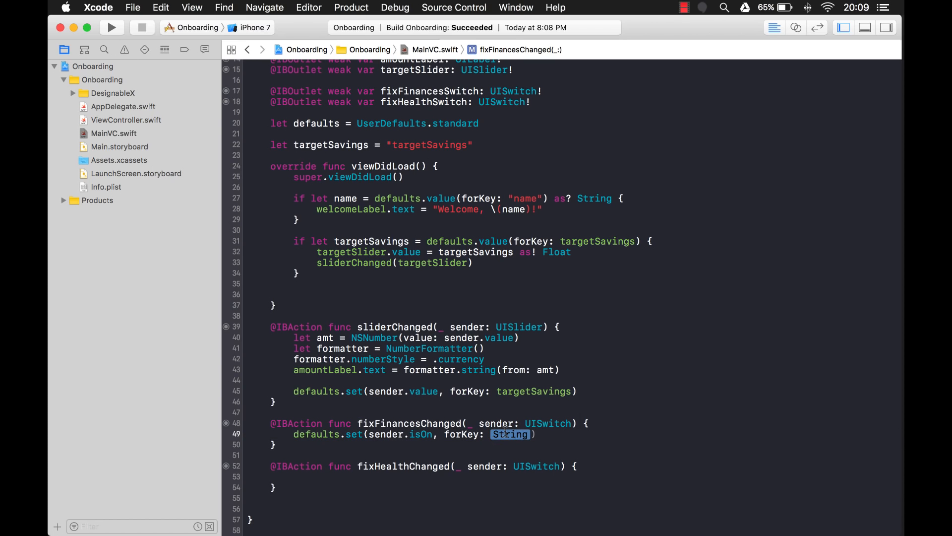
pyautogui.write('""')
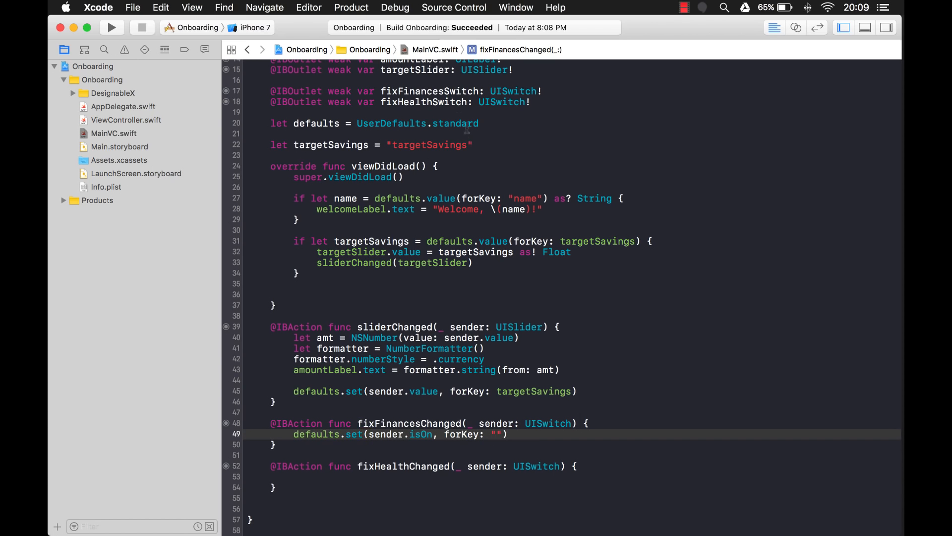
# Duplicate the targetSavings key constant into fixFinances and fixHealth constants.
pyautogui.click(474, 145)
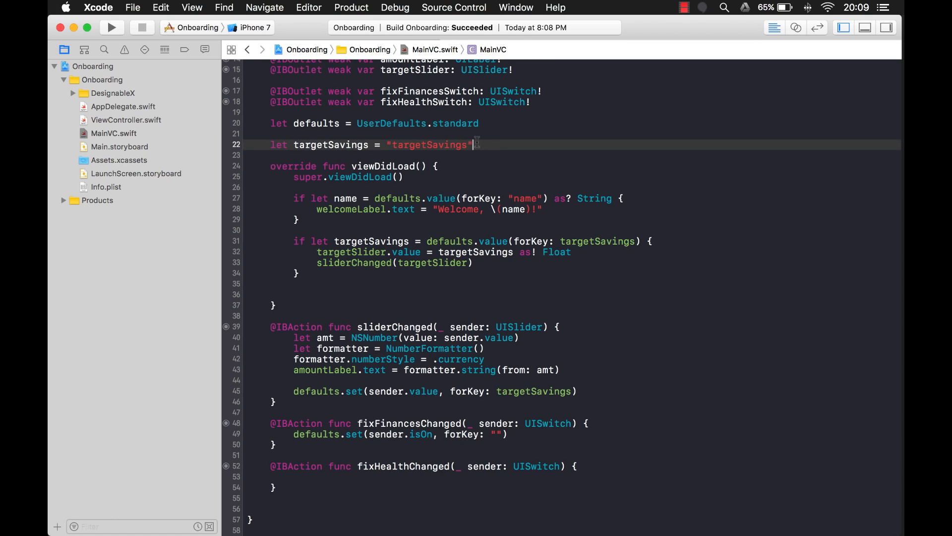
pyautogui.click(476, 145)
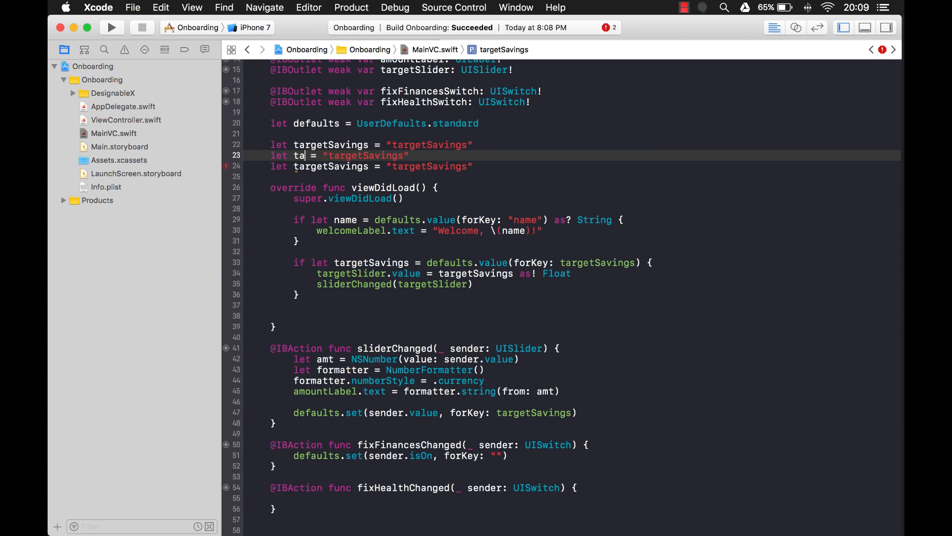
pyautogui.write('fix')
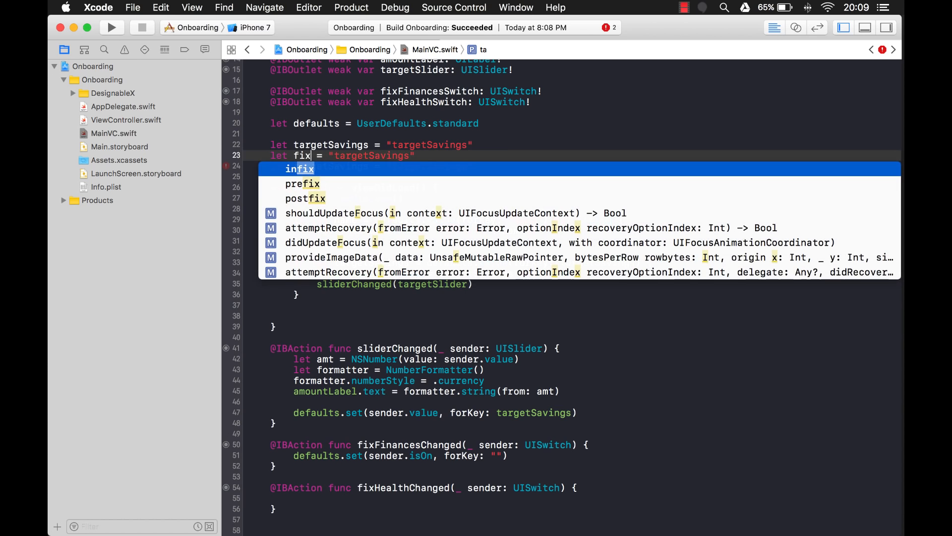
pyautogui.write('Financi')
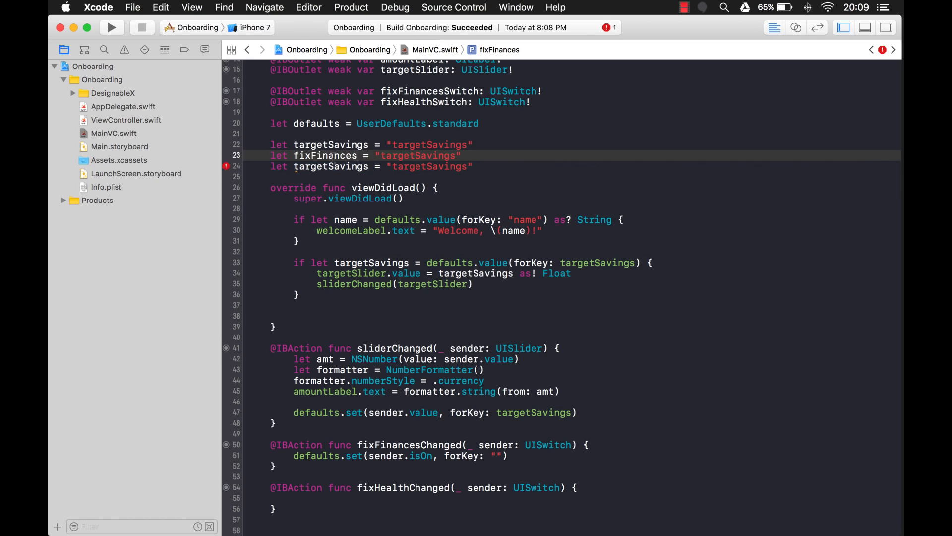
pyautogui.doubleClick(323, 155)
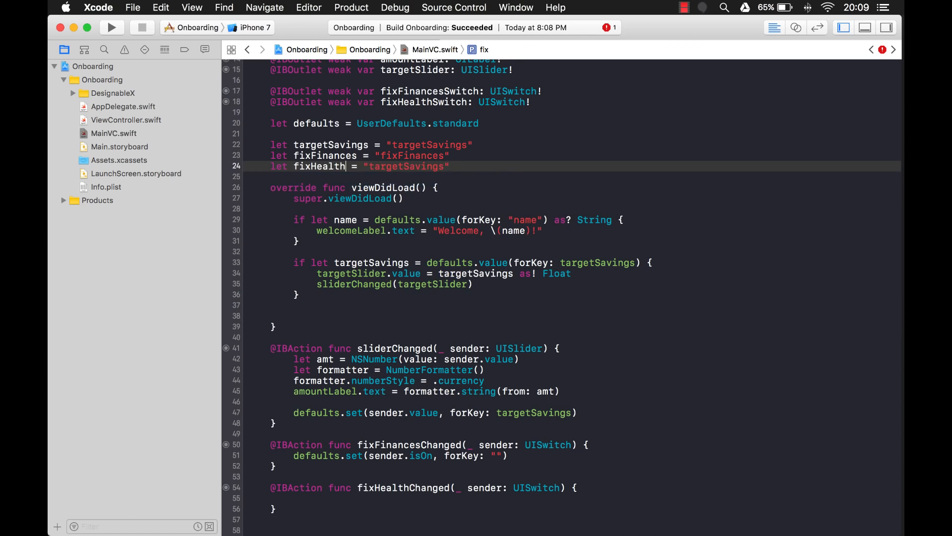
pyautogui.write('fixHealth')
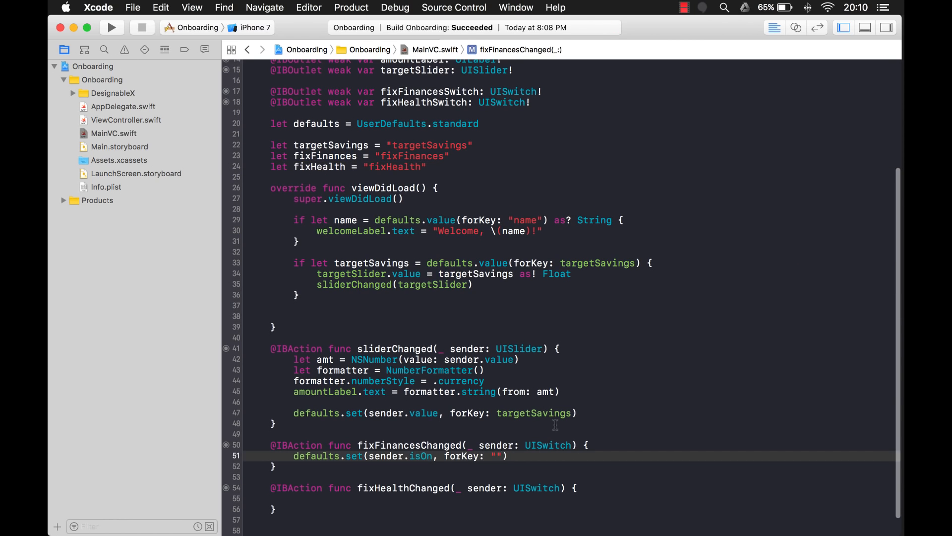
# Save sender.isOn under the fixFinances and fixHealth keys in the two switch handlers.
pyautogui.write('fix')
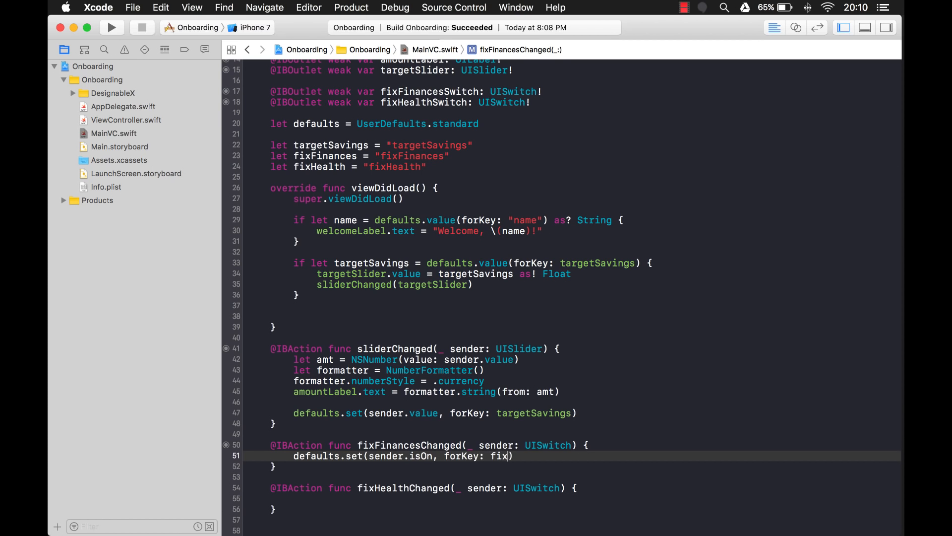
pyautogui.write('defaults')
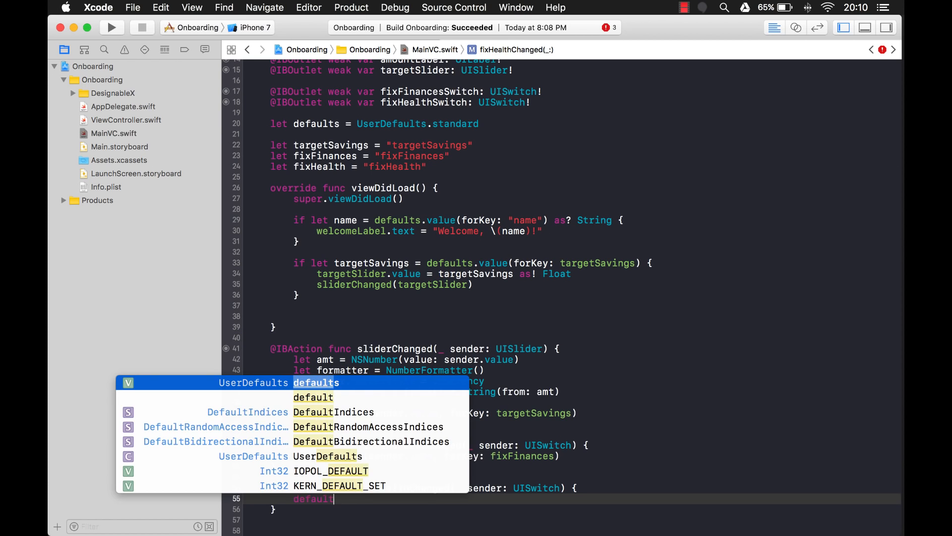
pyautogui.write('.se')
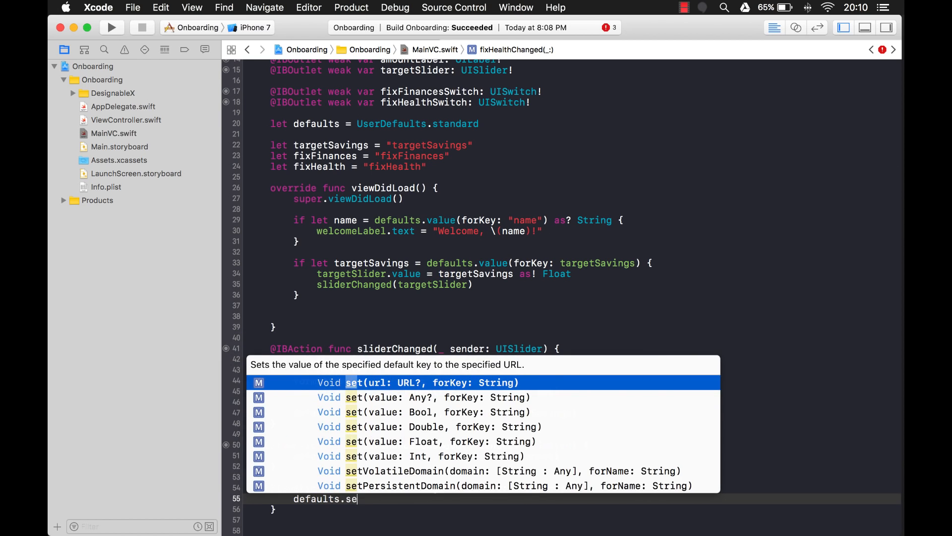
pyautogui.press('Down')
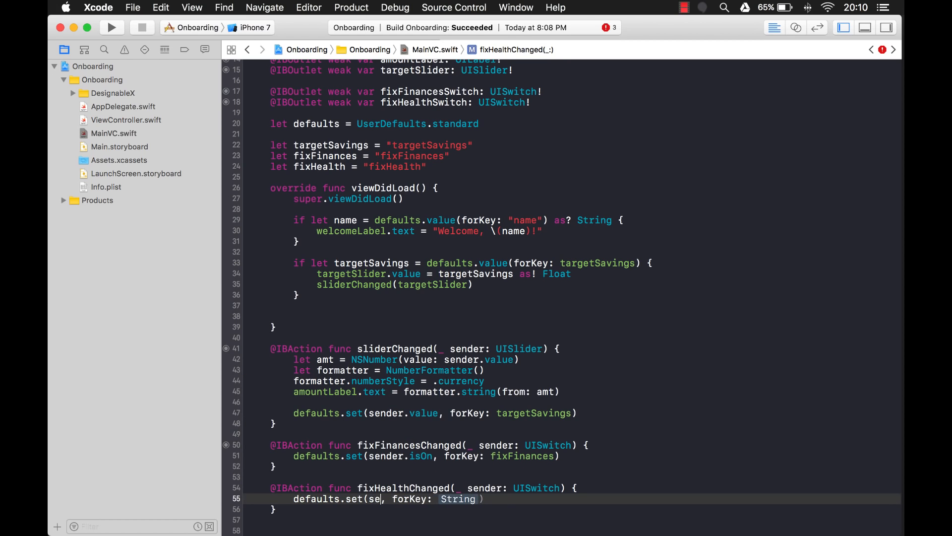
pyautogui.write('nder')
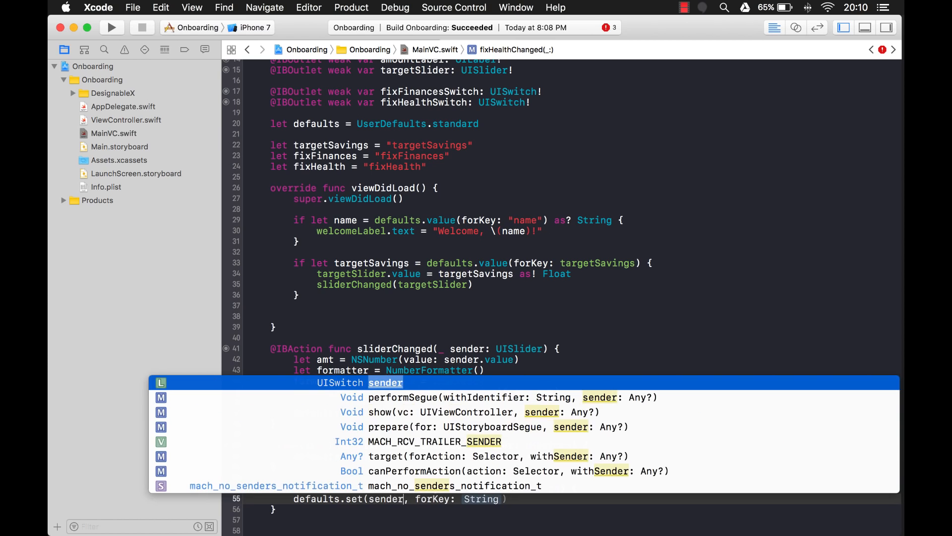
pyautogui.write('.isOn')
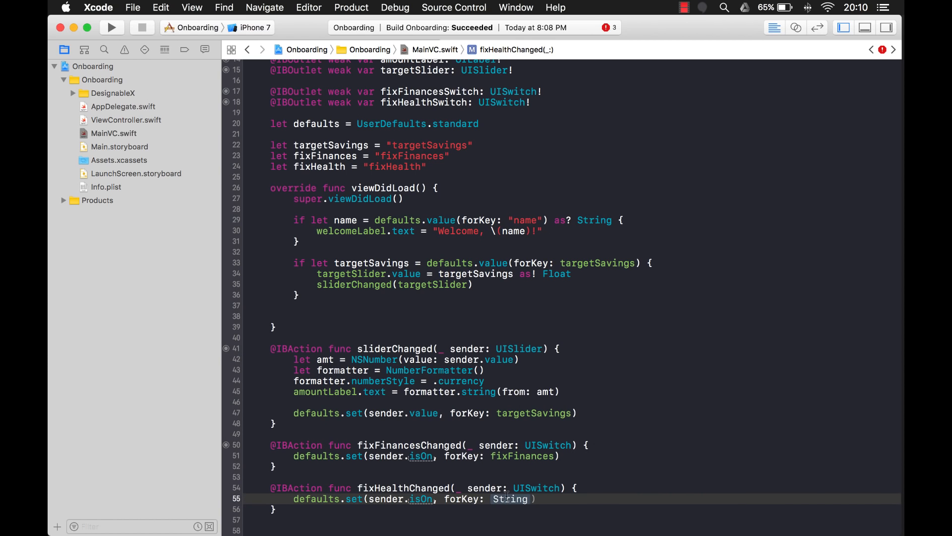
pyautogui.write('fix')
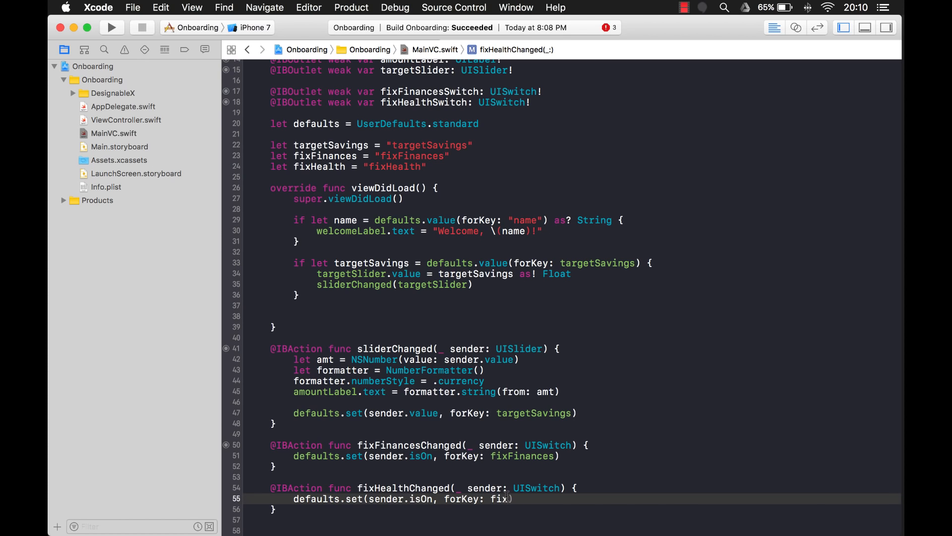
pyautogui.write('Health')
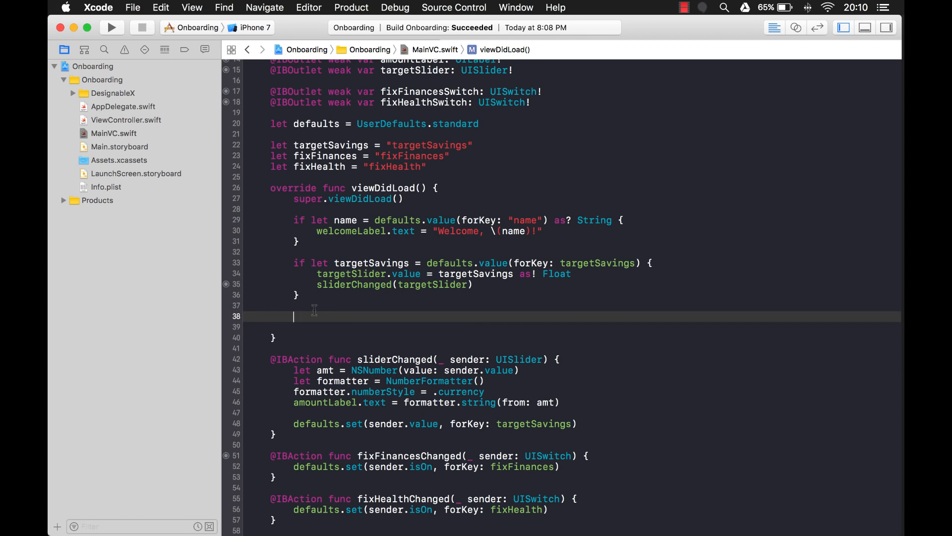
# Write 'if let fixFin = defaults.value(forKey: fixFinances)' in viewDidLoad.
pyautogui.write('if let')
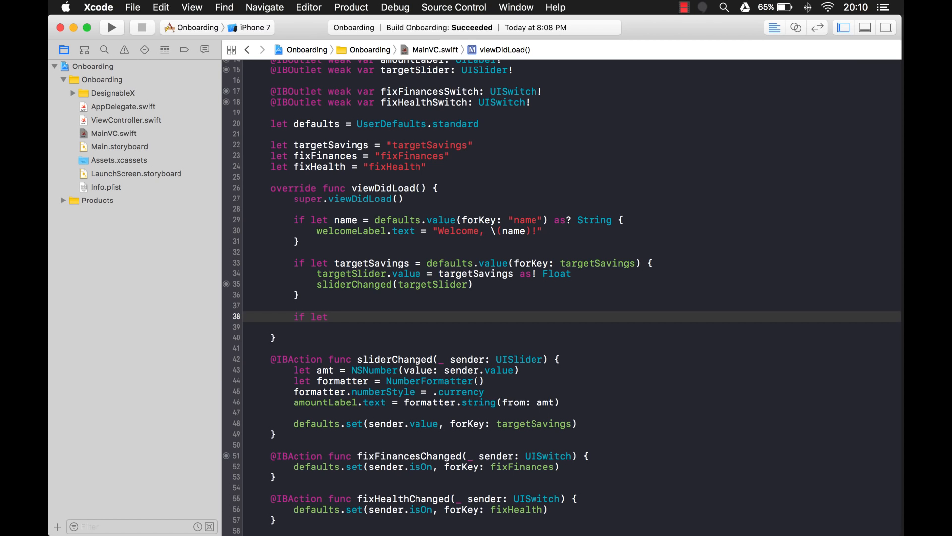
pyautogui.write('fix')
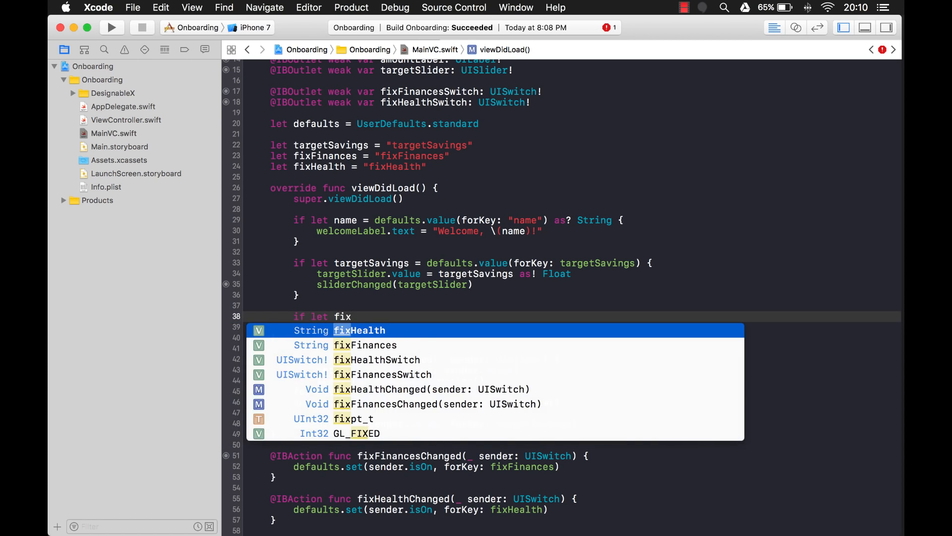
pyautogui.write('in')
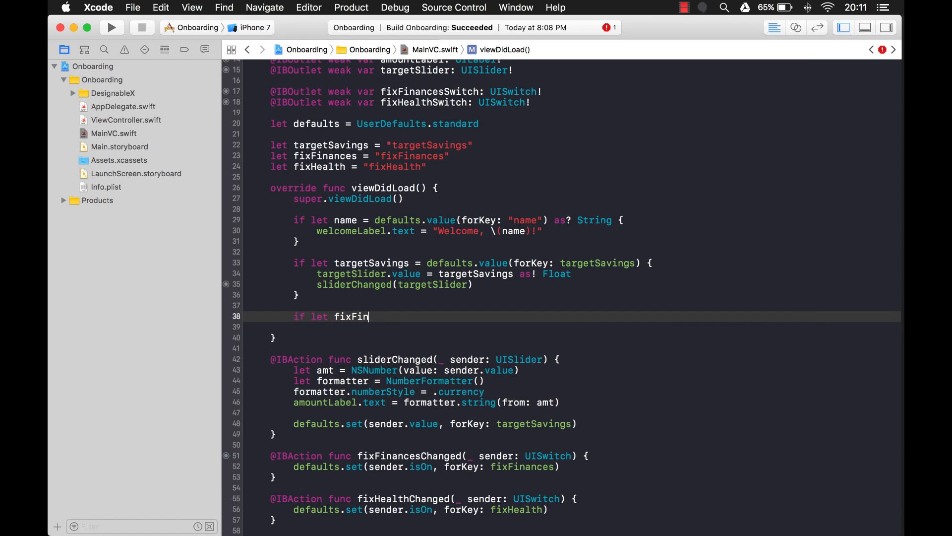
pyautogui.write('=')
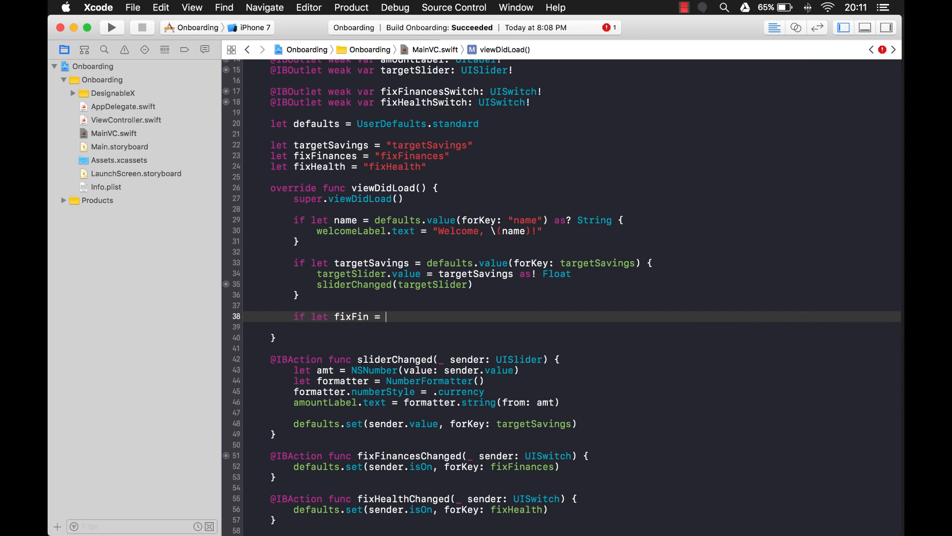
pyautogui.write('defaults.value(forKey: String')
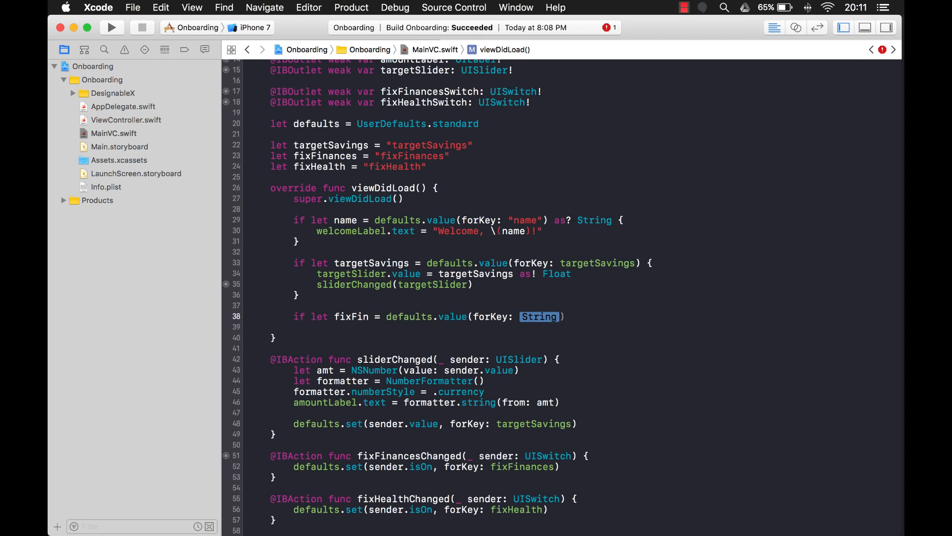
pyautogui.write('fix')
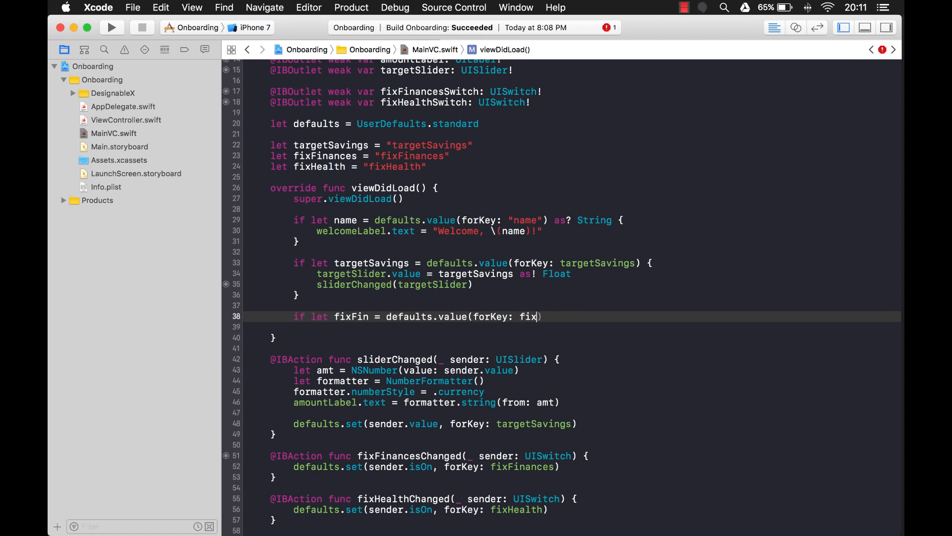
pyautogui.write('Finances')
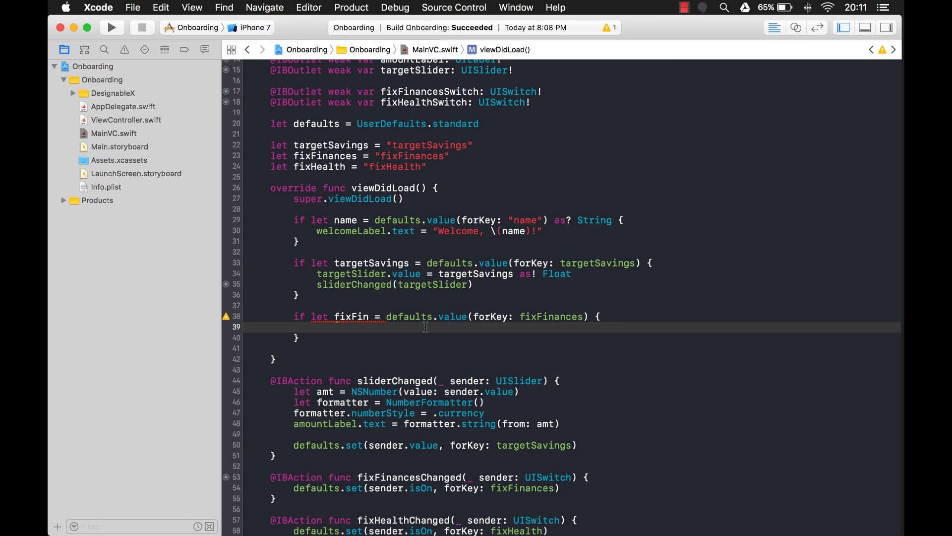
# Assign fixFinancesSwitch.isOn = fixFin and accept the 'as! Bool' cast Fix-it.
pyautogui.write('fix')
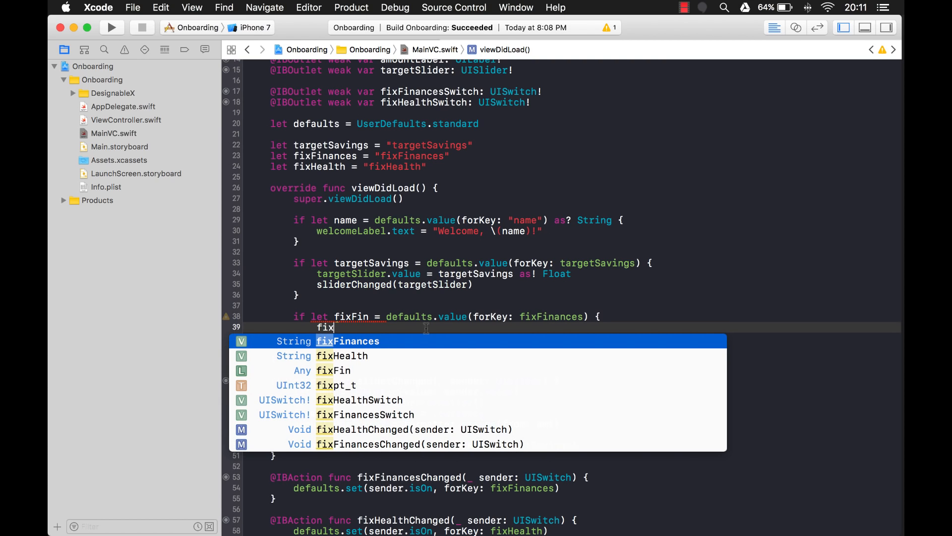
pyautogui.write('FinancesSwitch.isOn =')
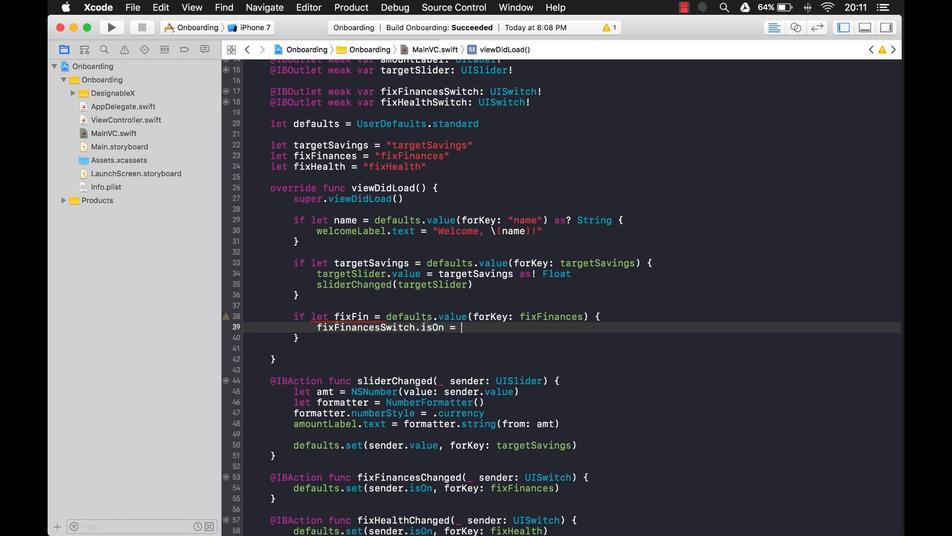
pyautogui.write('fixFin as! Bool')
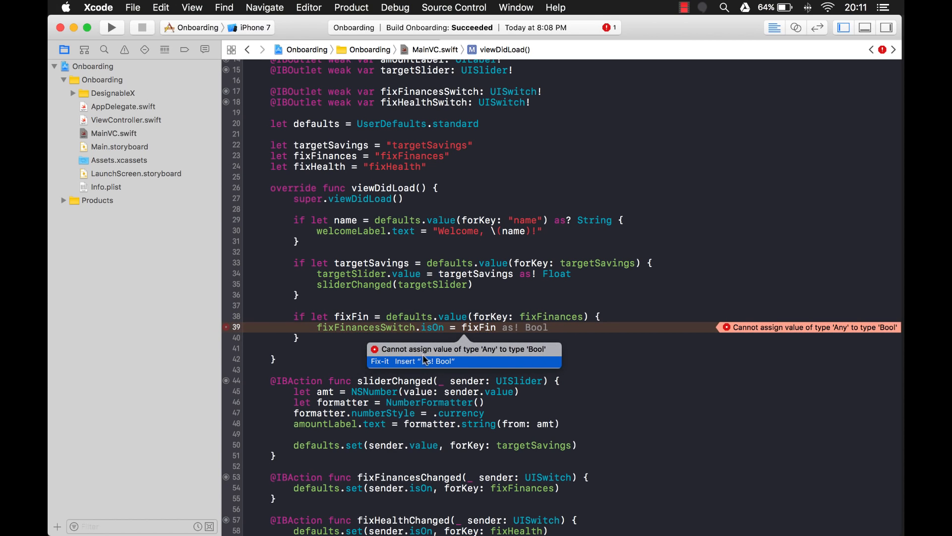
pyautogui.click(414, 361)
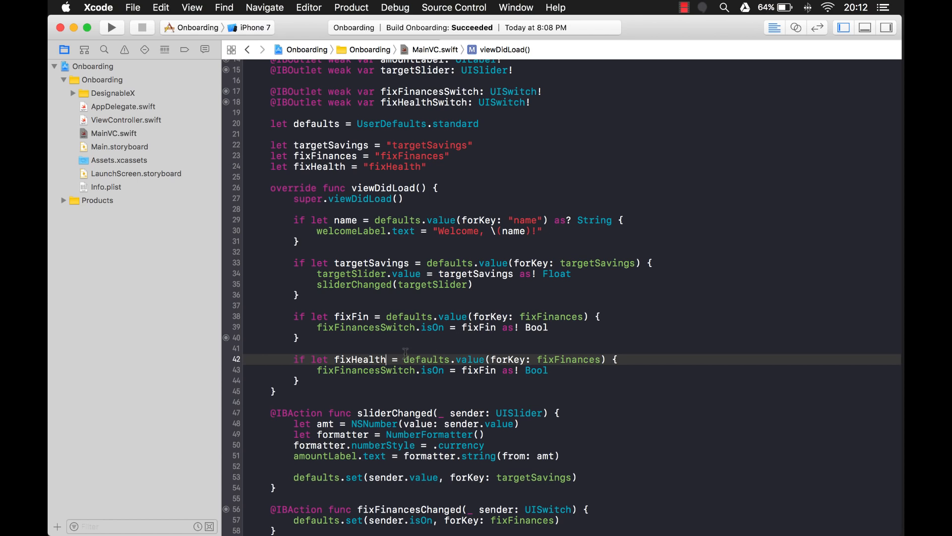
# Rename the copied block's variable to fixH, key to fixHealth and cast to fixH as! Bool.
pyautogui.press('Backspace')
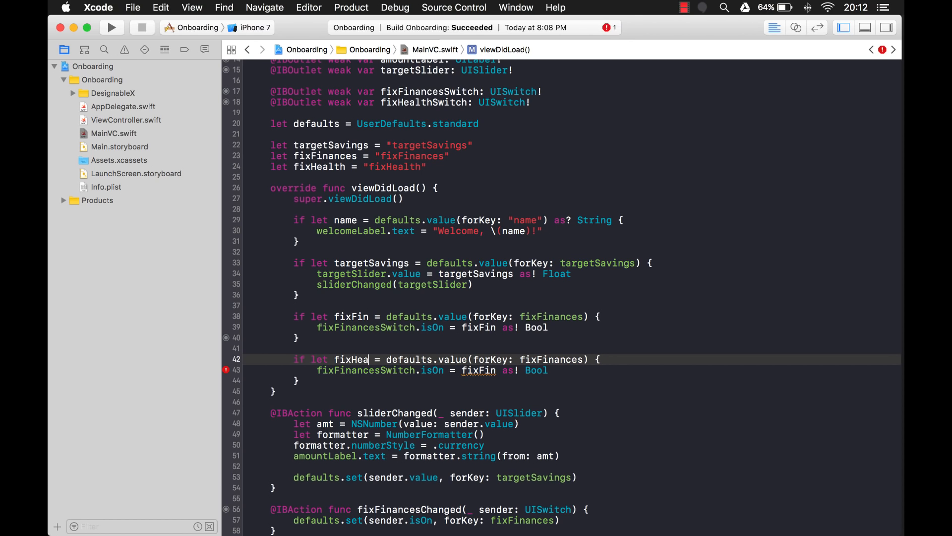
pyautogui.press('Backspace')
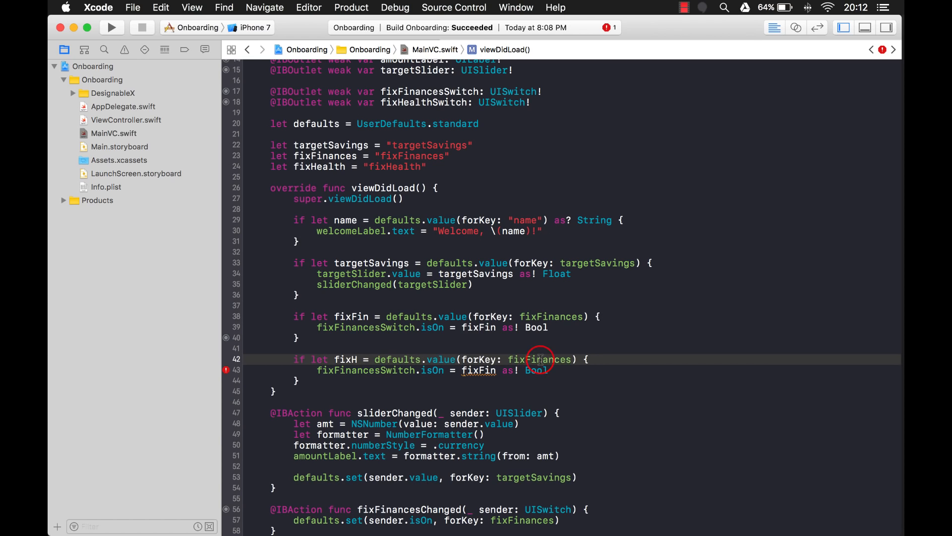
pyautogui.write('fixH')
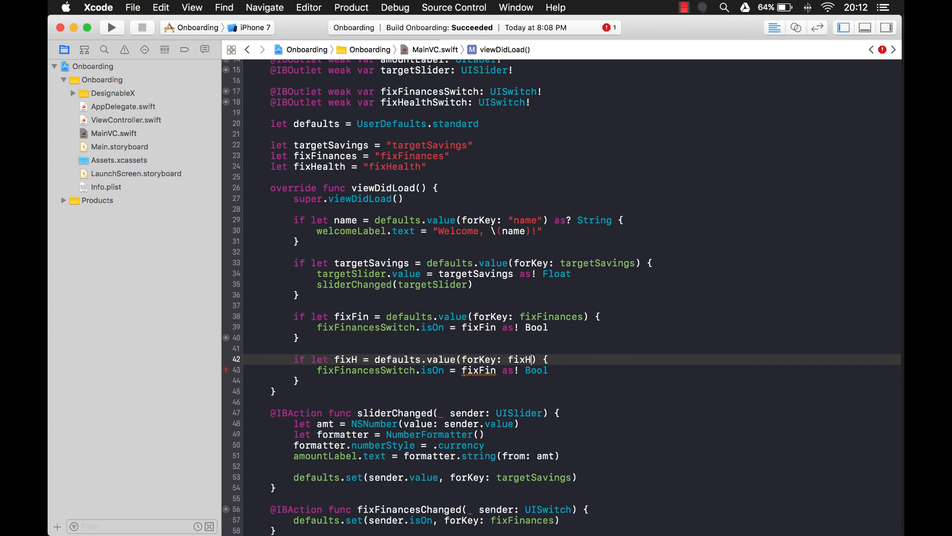
pyautogui.write('Health')
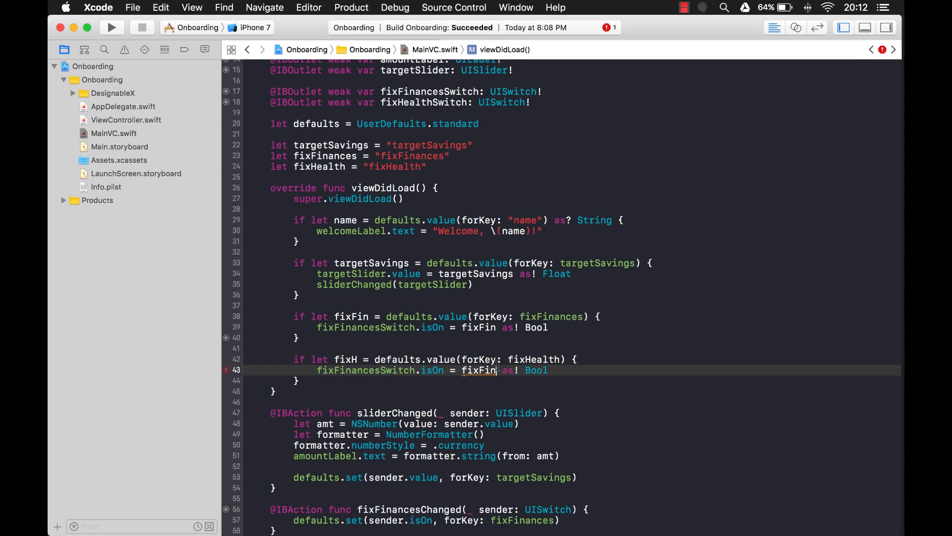
pyautogui.write('fixH')
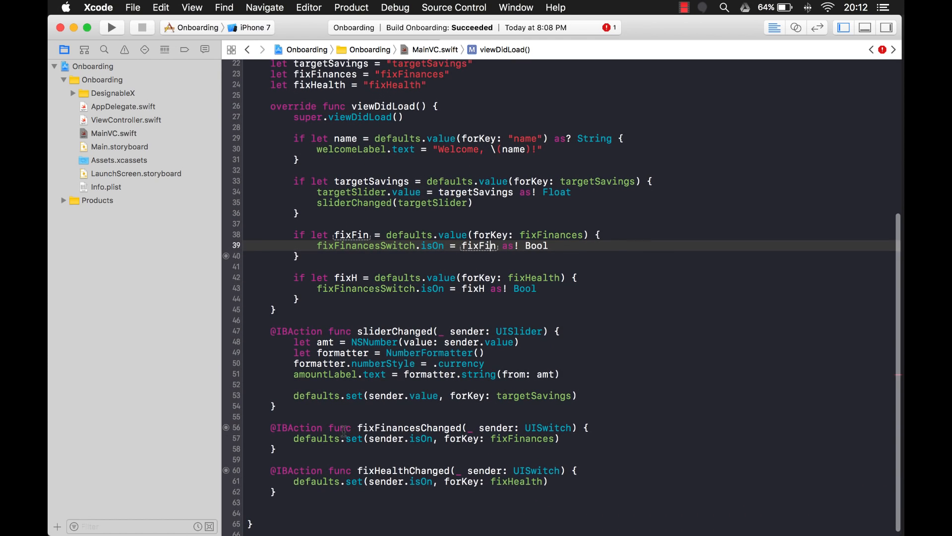
pyautogui.moveTo(388, 453)
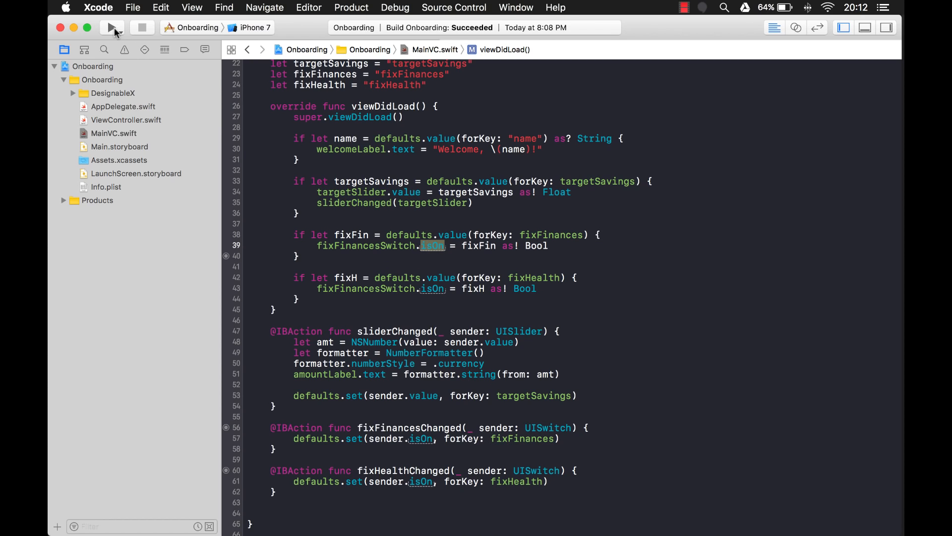
# Run the app, switch finances off, and drag the savings target down to $2,272.73.
pyautogui.click(112, 27)
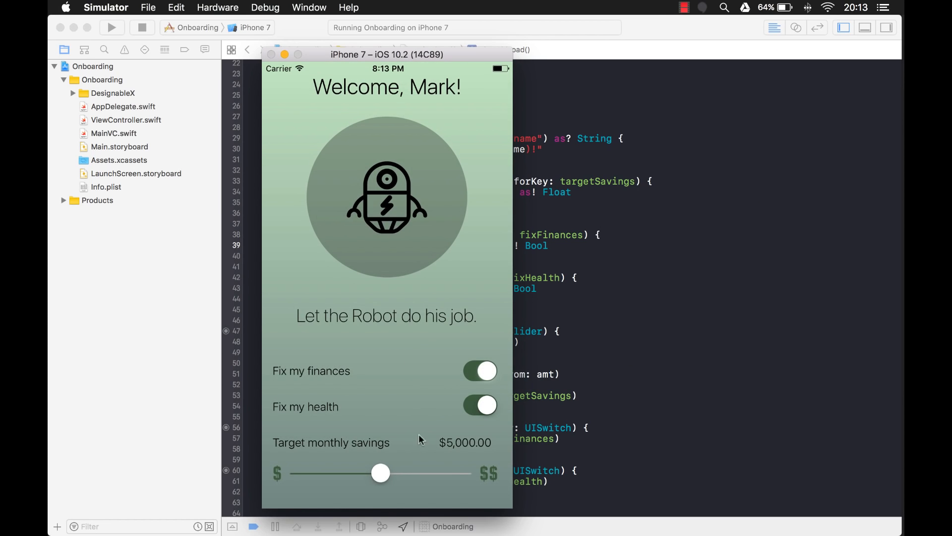
pyautogui.click(481, 376)
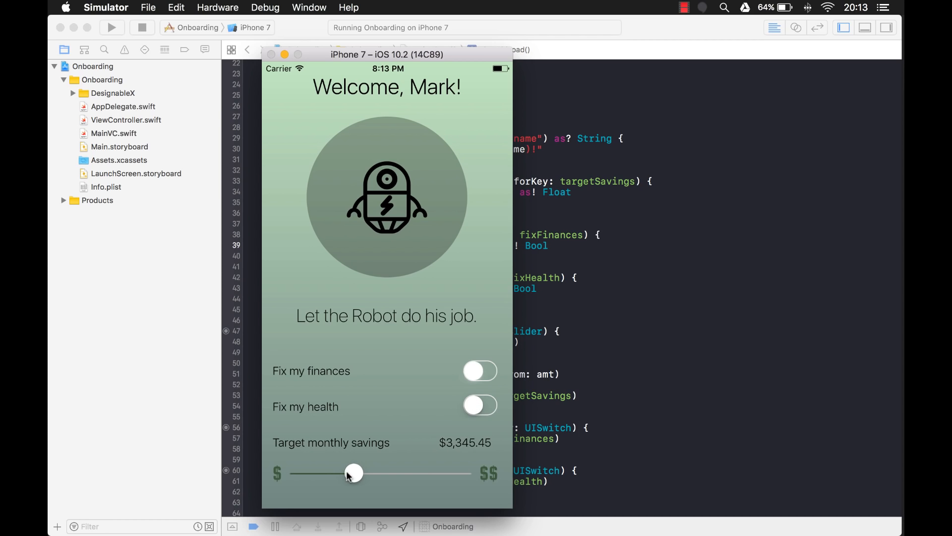
pyautogui.moveTo(354, 474); pyautogui.dragTo(334, 473)
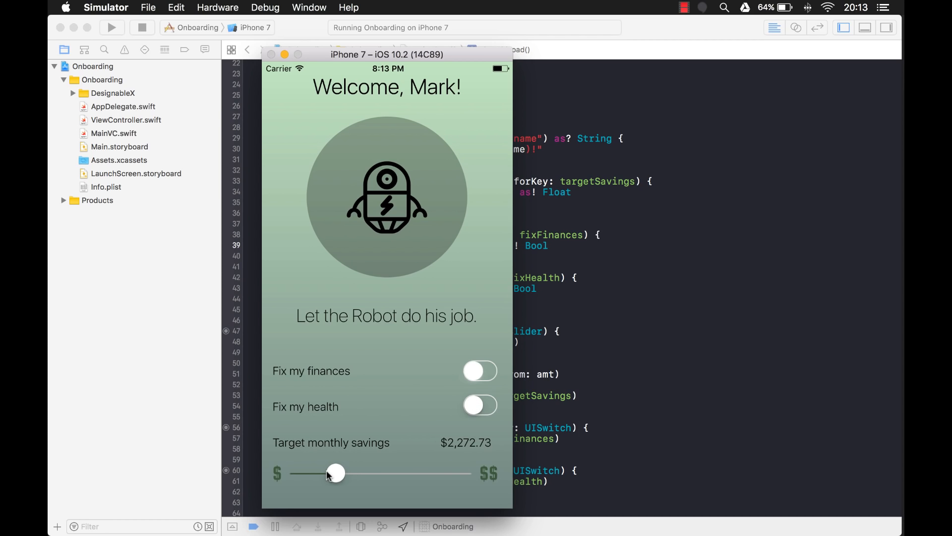
pyautogui.moveTo(335, 473); pyautogui.dragTo(340, 473)
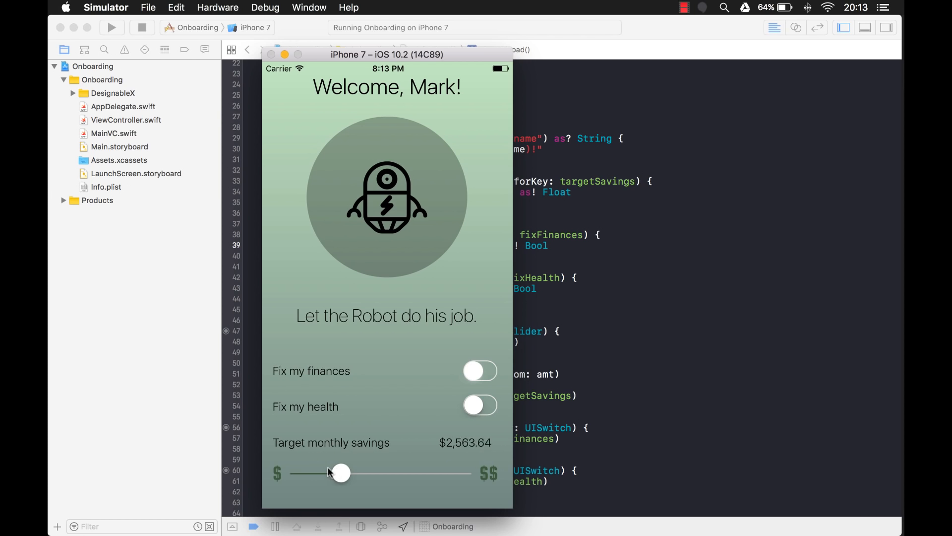
pyautogui.moveTo(340, 473); pyautogui.dragTo(336, 473)
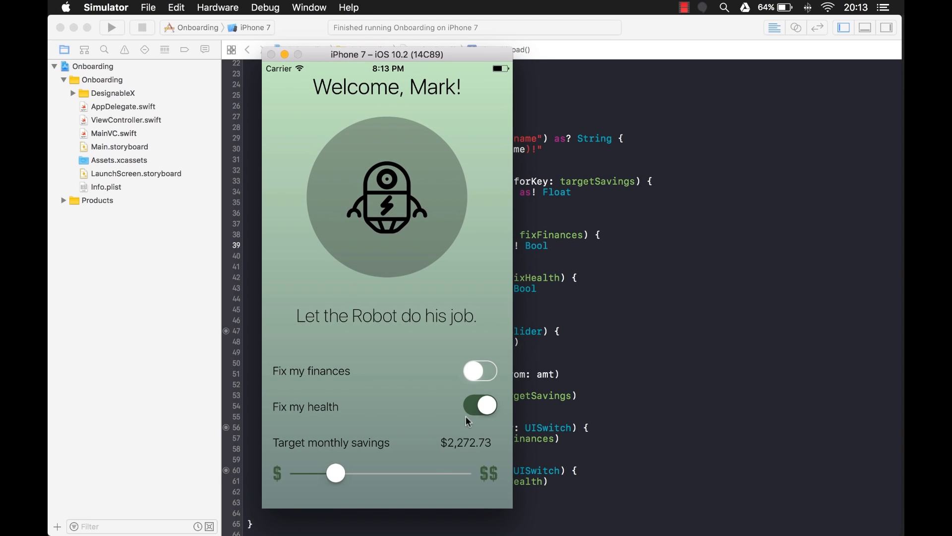
pyautogui.moveTo(353, 448)
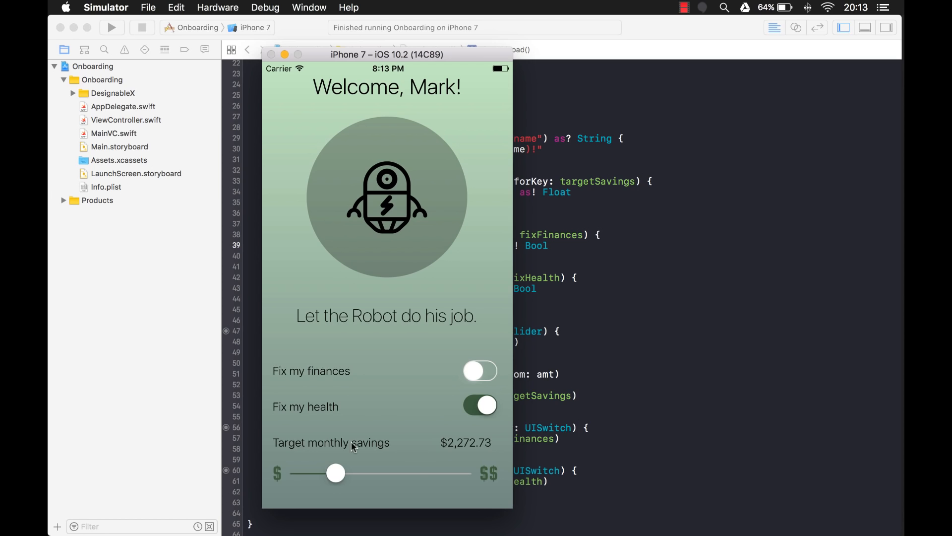
pyautogui.moveTo(490, 384)
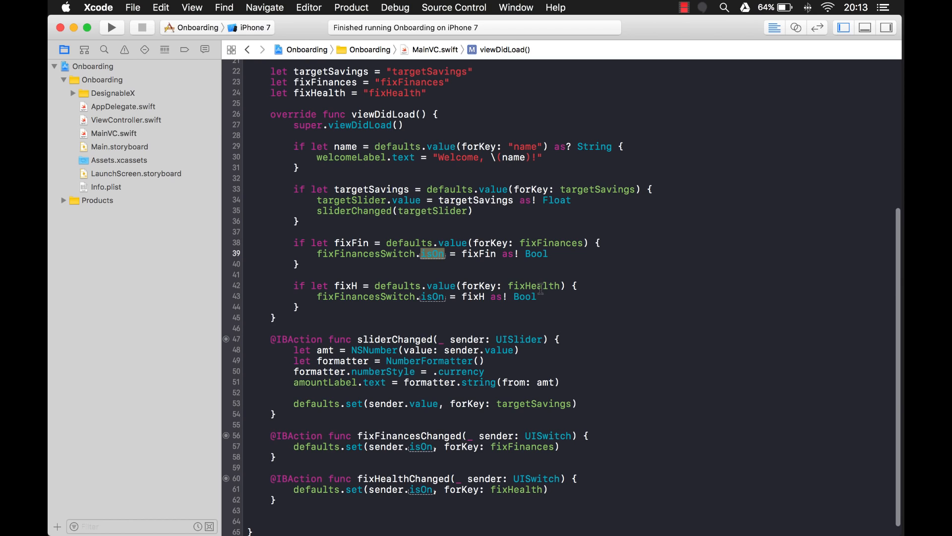
# Select fixFinancesSwitch in the health block to replace it with fixHealthSwitch.
pyautogui.doubleClick(534, 285)
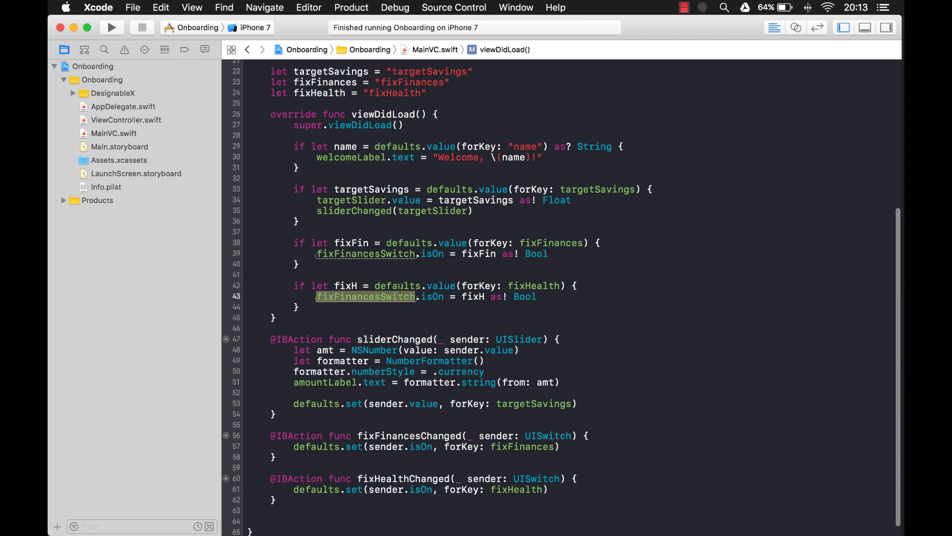
pyautogui.moveTo(407, 282)
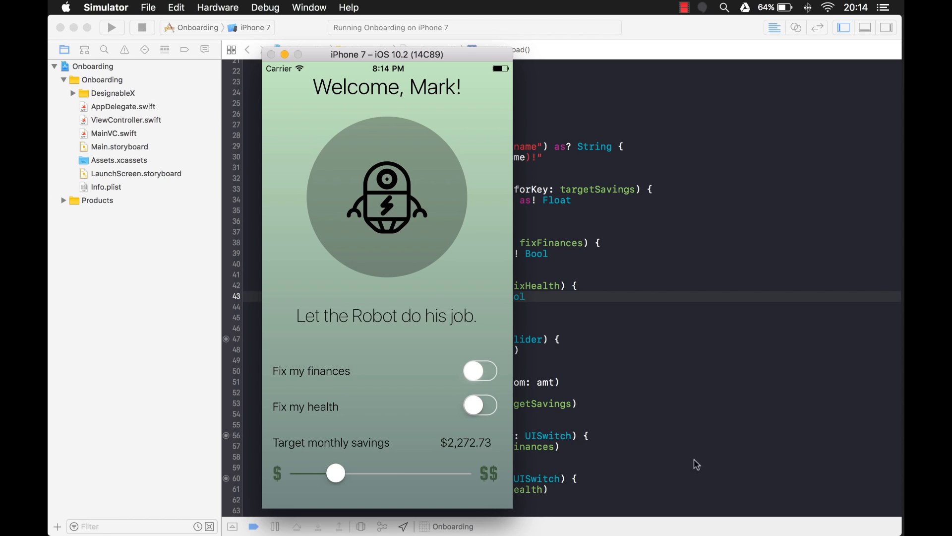
# Toggle the Fix my finances switch and drag the savings target to $10,000.00, ending with both switches off.
pyautogui.click(480, 371)
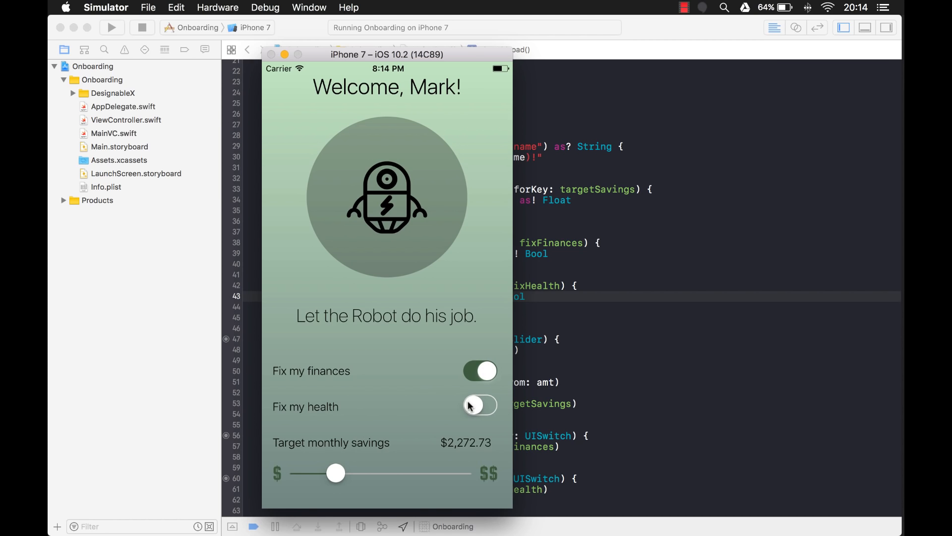
pyautogui.moveTo(336, 474); pyautogui.dragTo(462, 473)
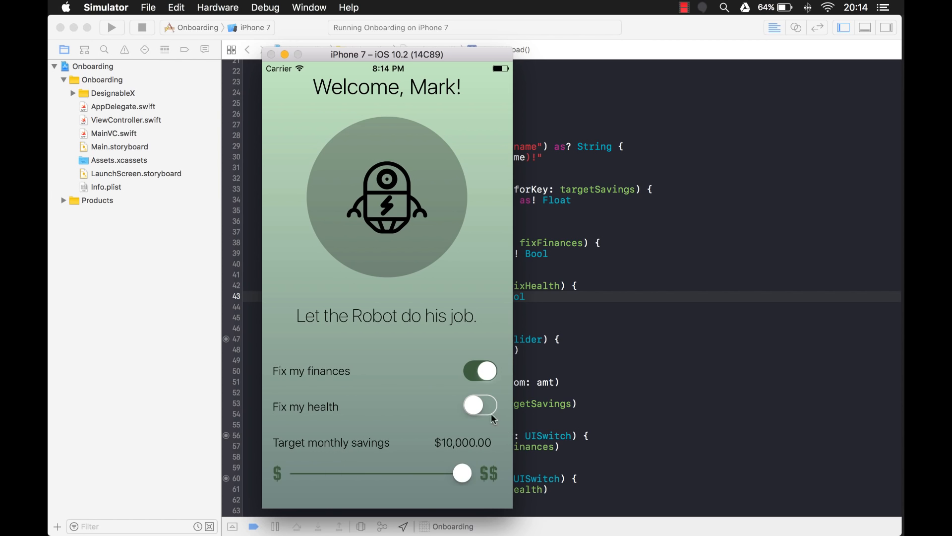
pyautogui.click(479, 371)
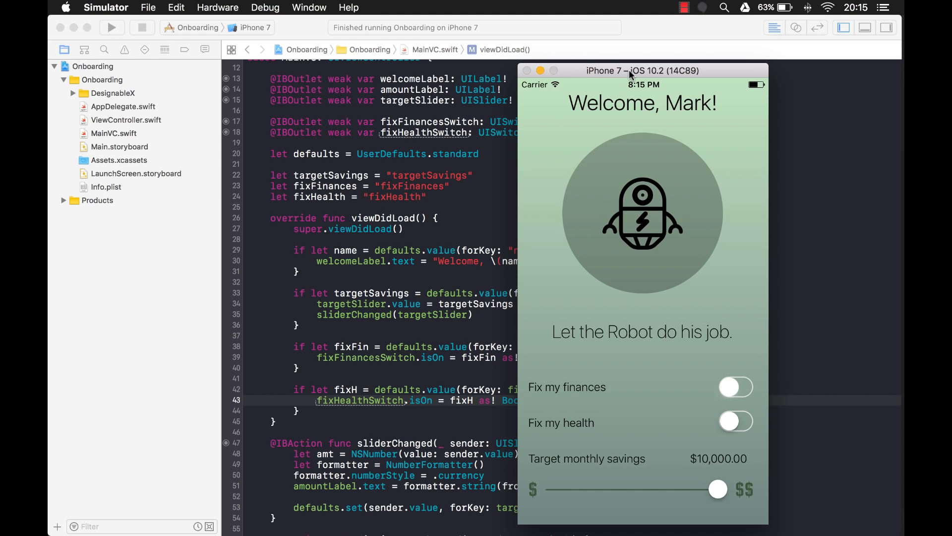
pyautogui.moveTo(743, 349)
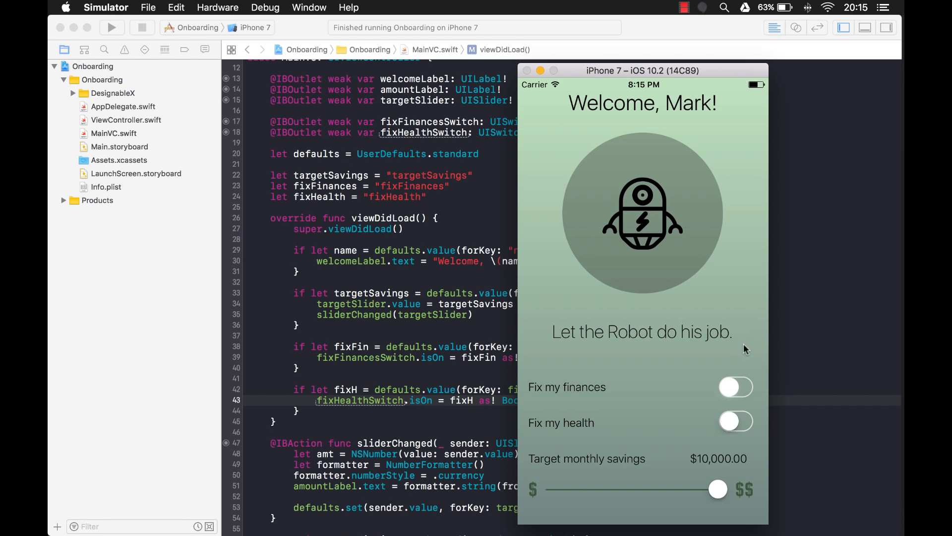
pyautogui.moveTo(687, 347)
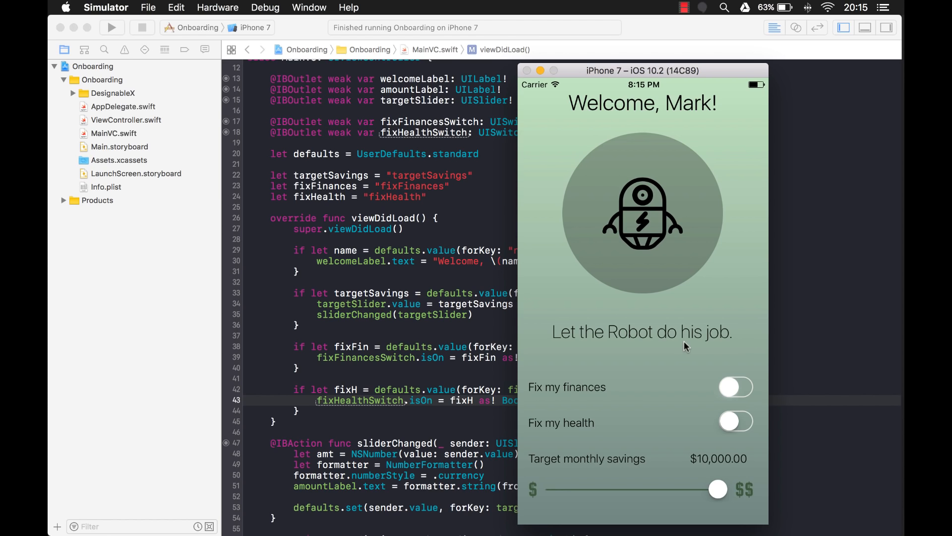